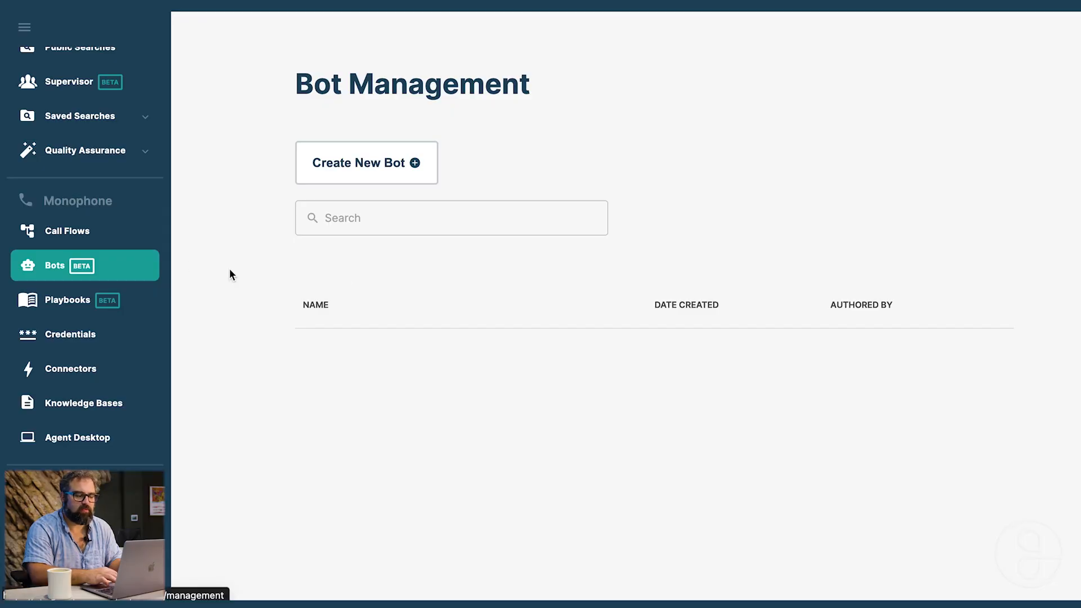
pyautogui.moveTo(381, 175)
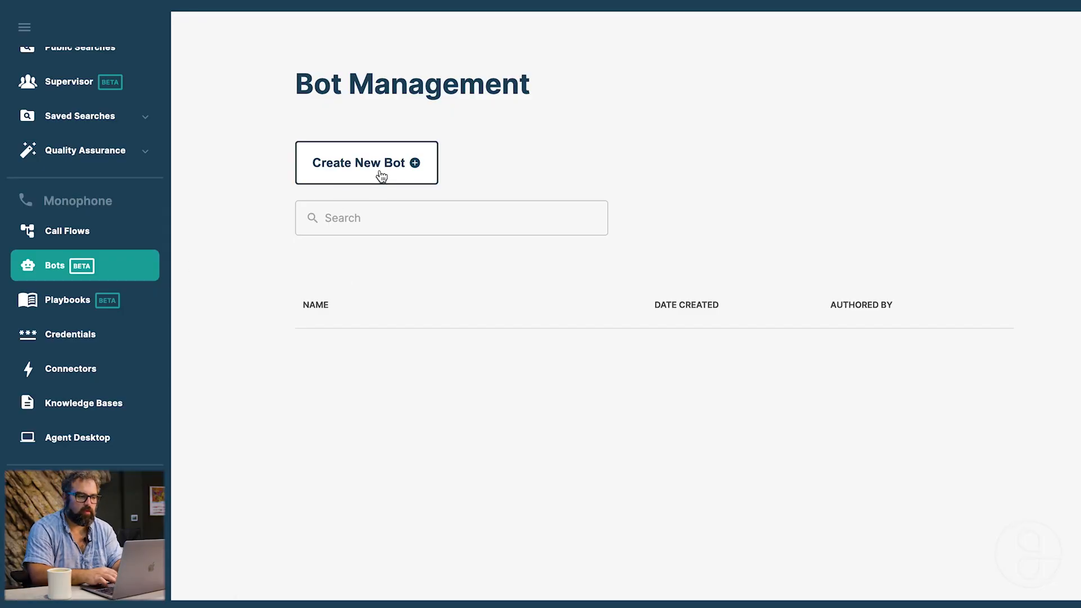
# Step: Create a new bot named 'Harper Urgent Care Clinic' from Bot Management
pyautogui.click(366, 162)
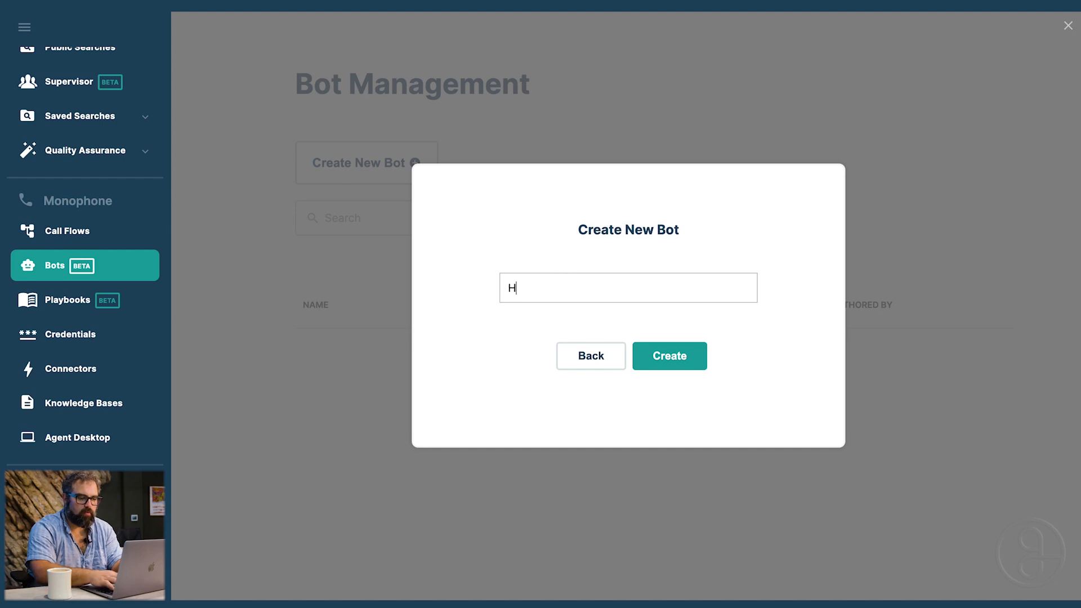
pyautogui.write('arper Urgent Care C')
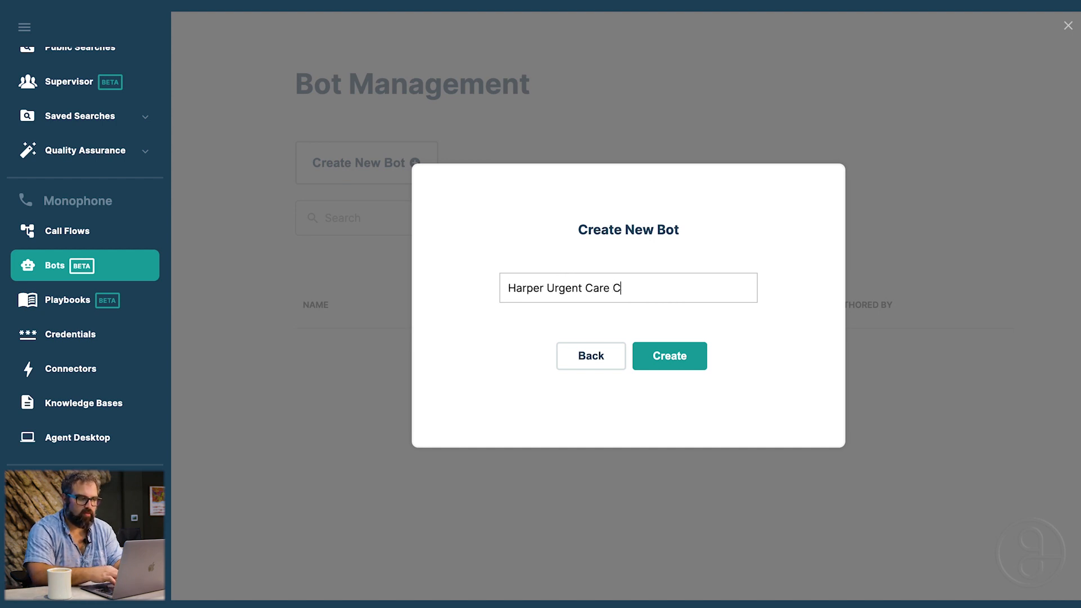
pyautogui.click(669, 355)
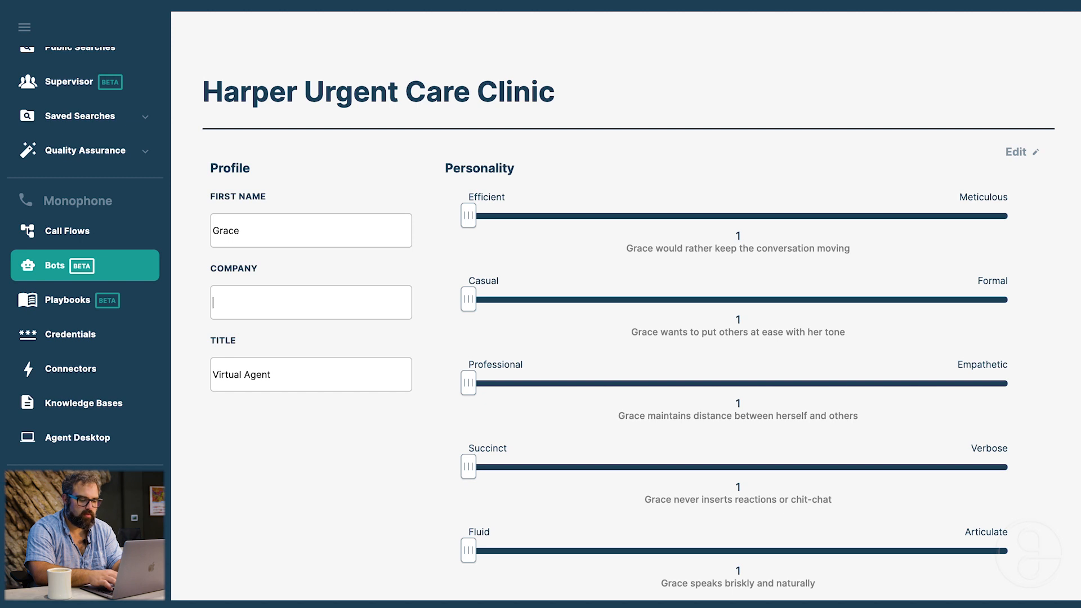
pyautogui.write('Harper Urgen')
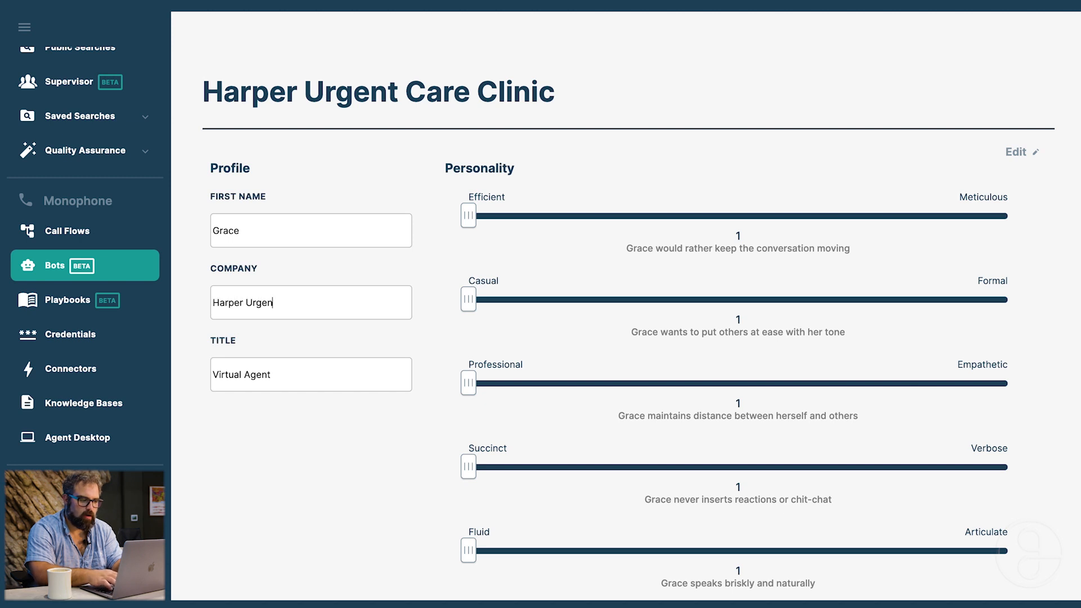
pyautogui.write('Care Cln')
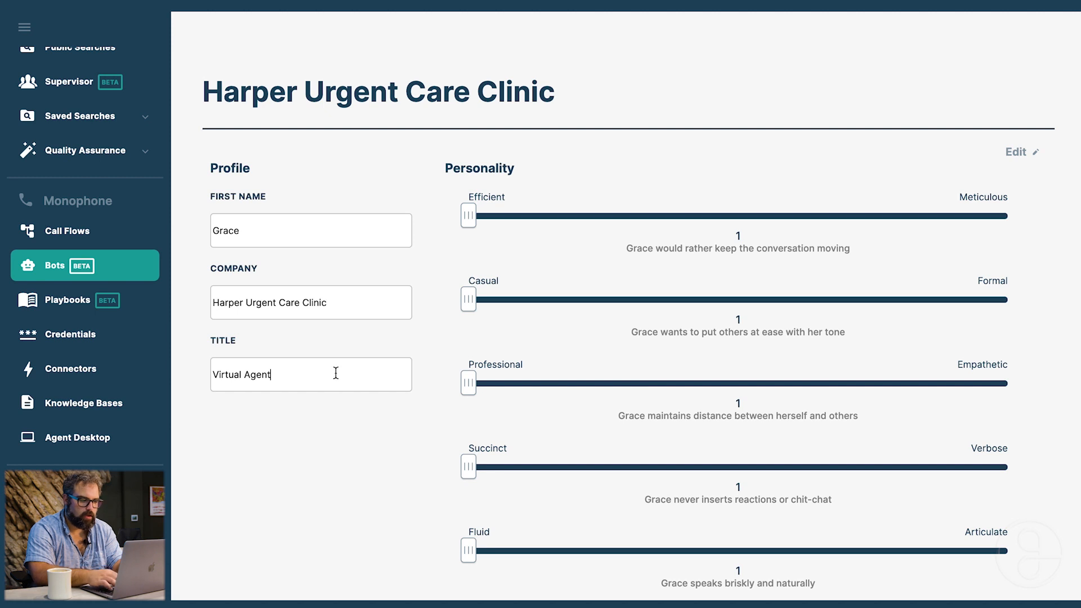
pyautogui.write('Front Desk Man')
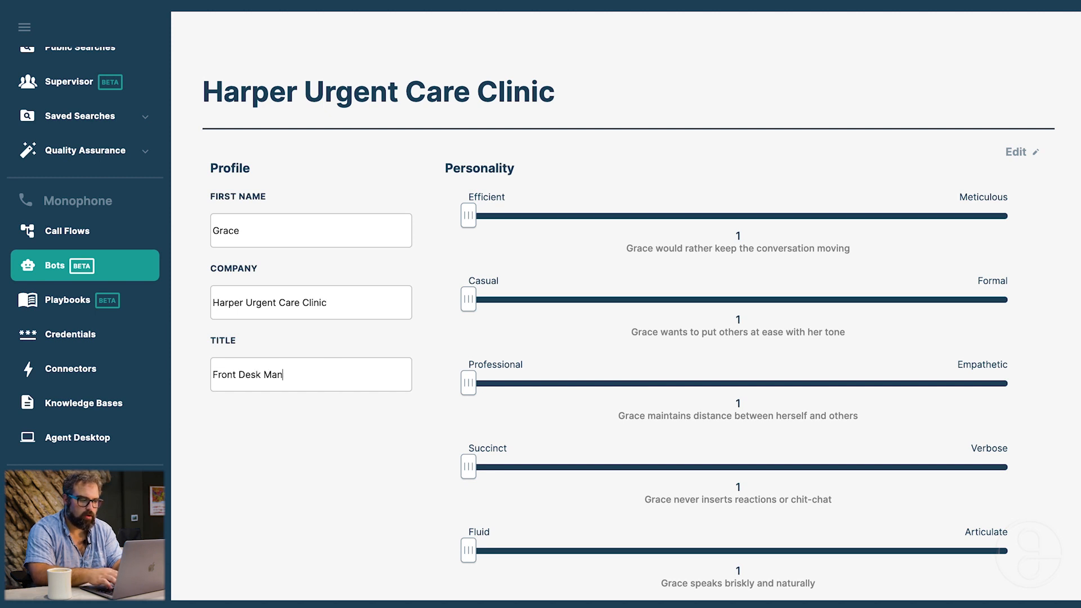
pyautogui.write('ager')
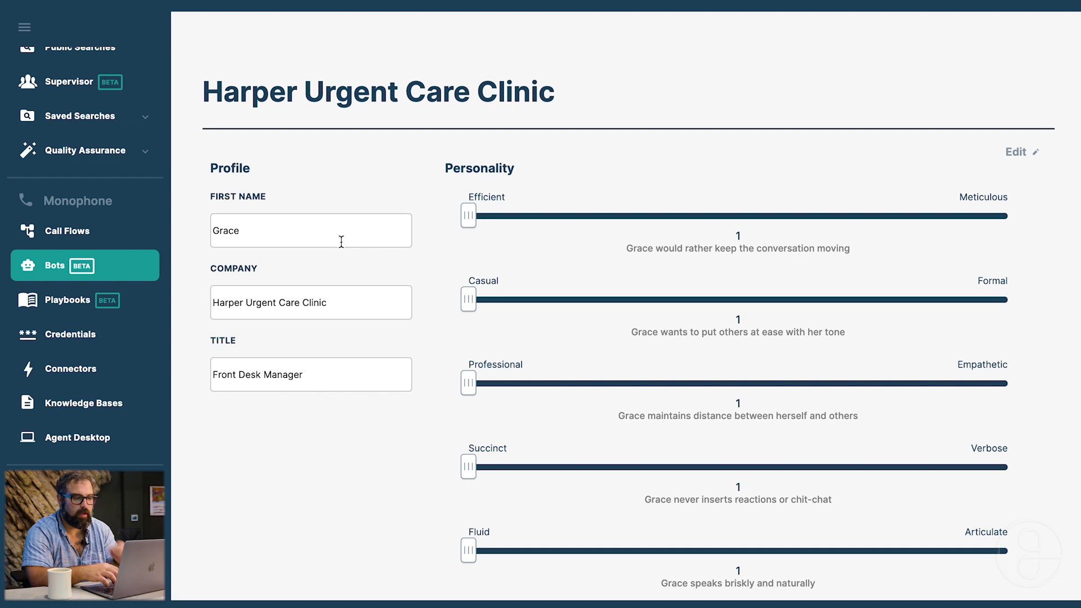
pyautogui.moveTo(603, 215)
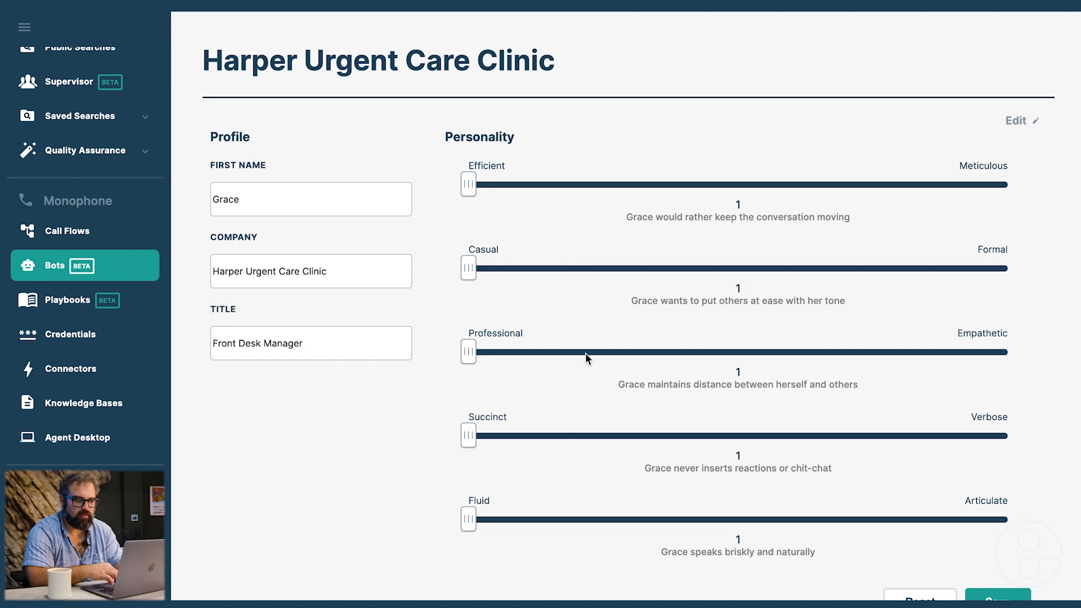
pyautogui.scroll(-3)
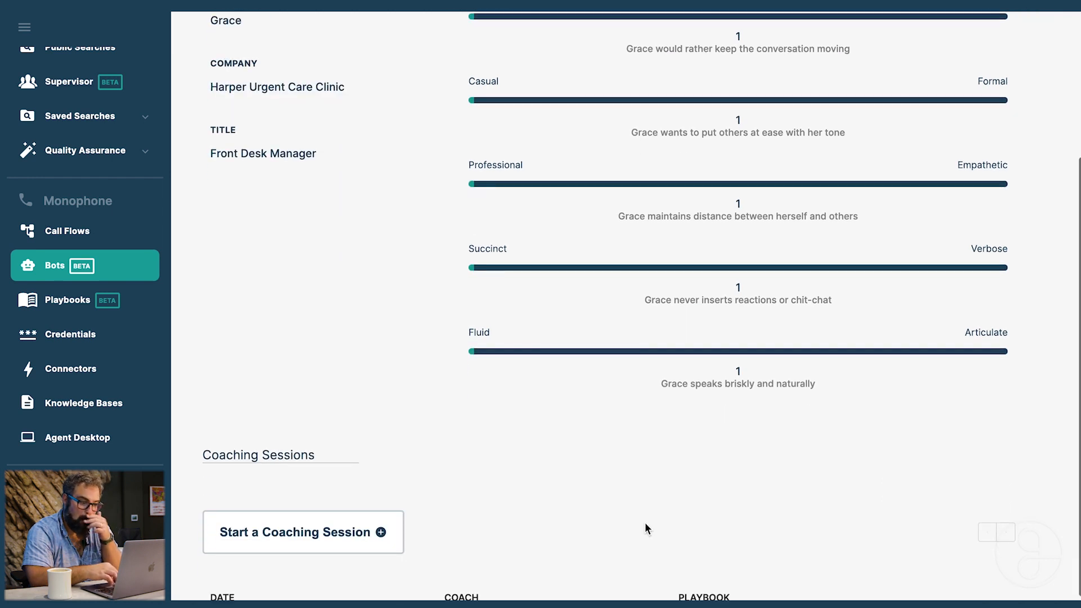
pyautogui.scroll(-3)
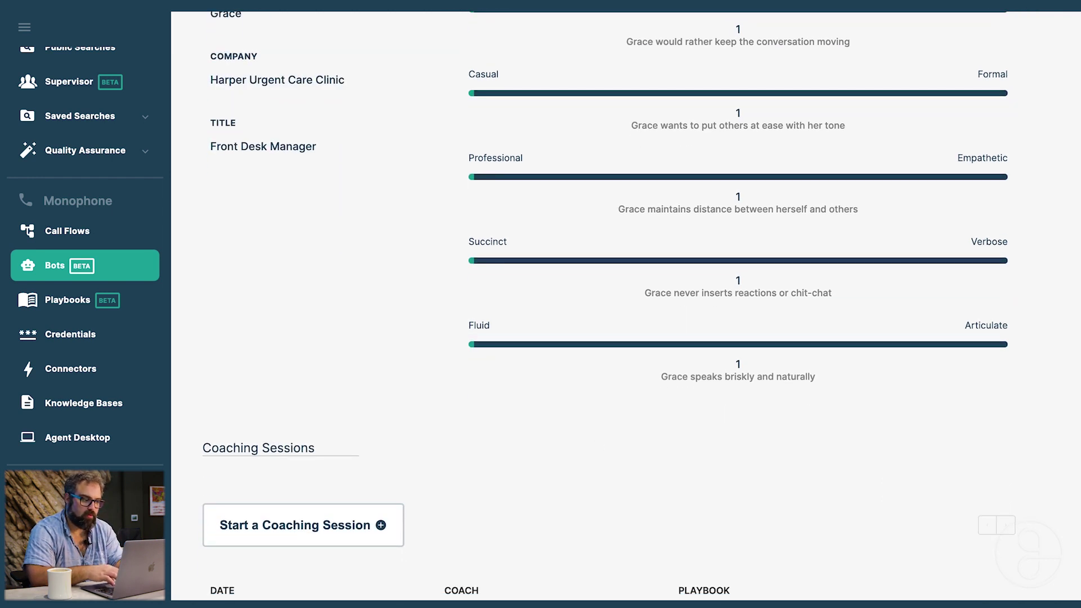
pyautogui.click(68, 300)
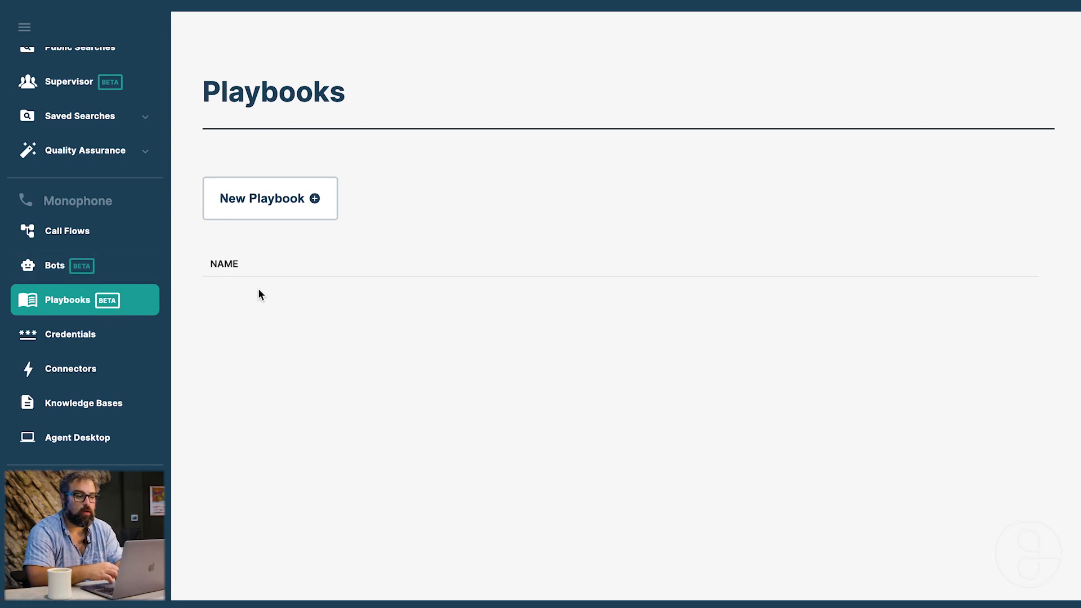
pyautogui.moveTo(284, 236)
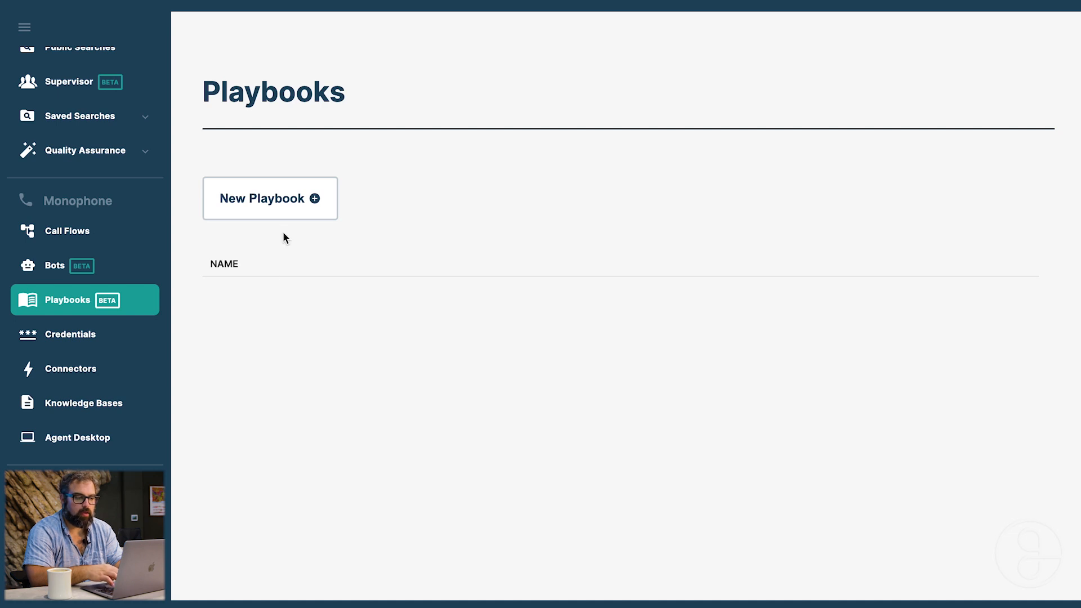
pyautogui.moveTo(284, 210)
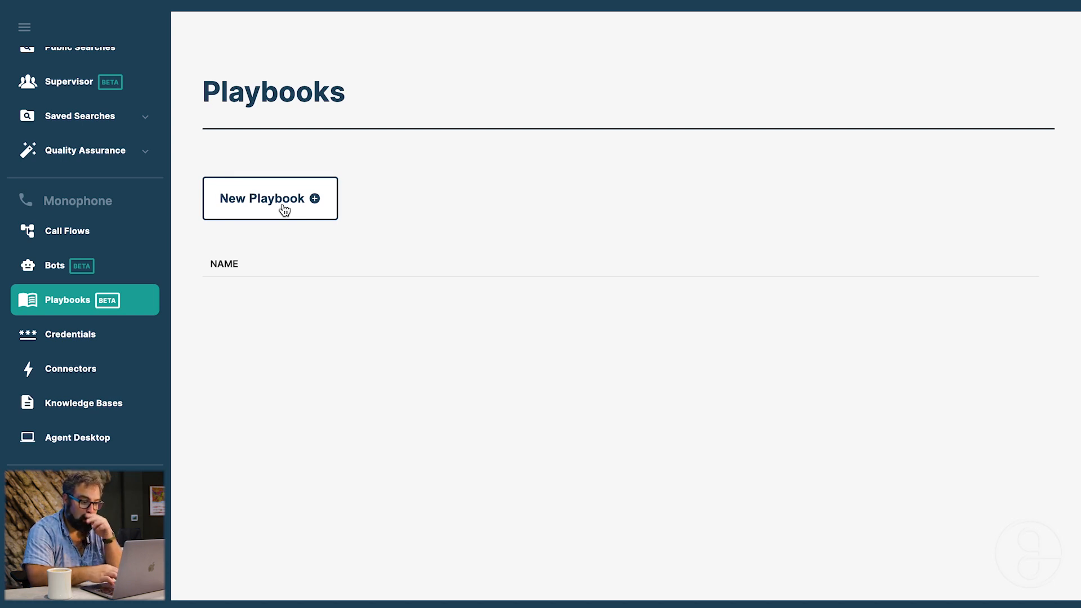
# Step: Create a new playbook named 'Harper Care Playbook'
pyautogui.click(270, 198)
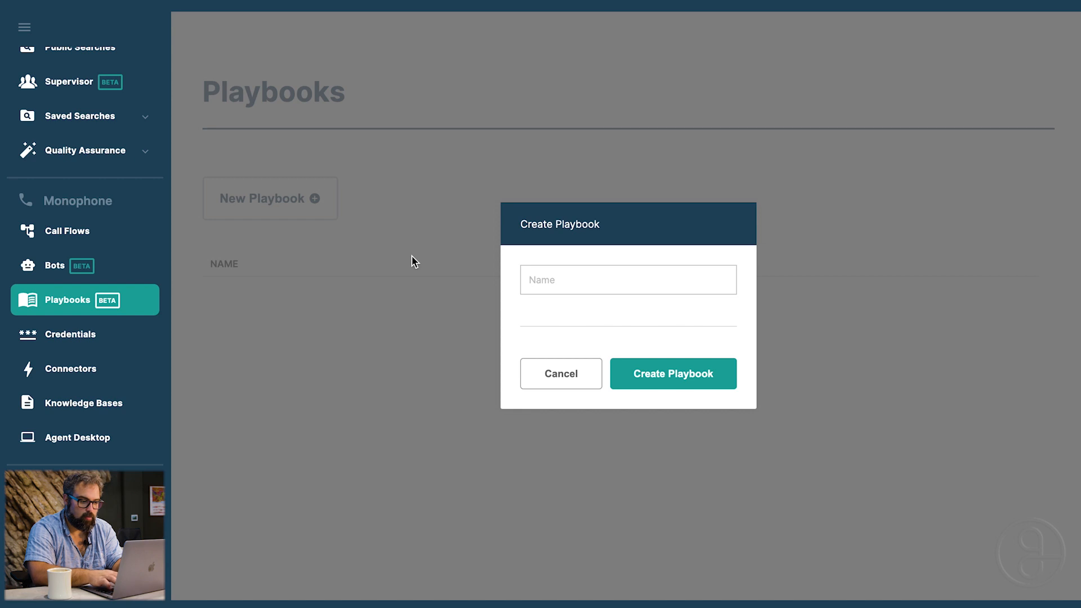
pyautogui.write('Harper Care')
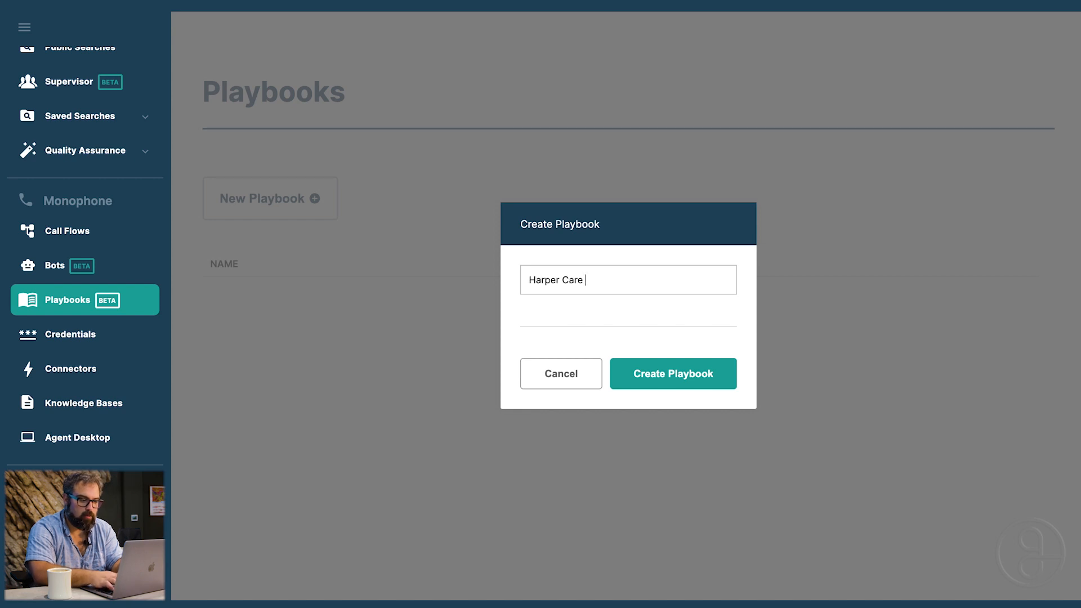
pyautogui.click(673, 373)
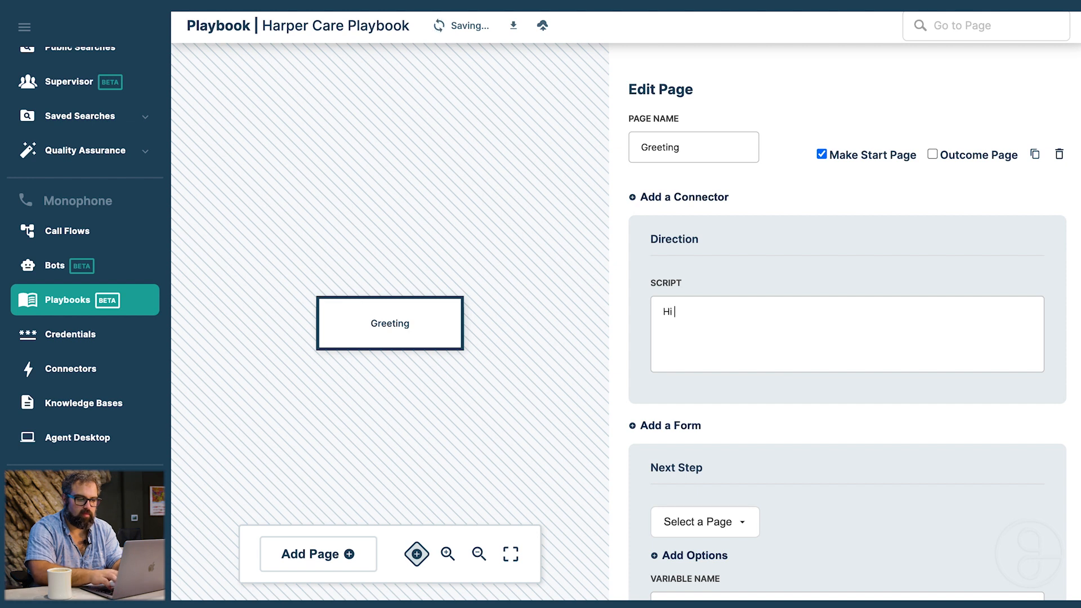
# Step: Write the Greeting script and branch to new Schedule an appointment, Get test results and Billing pages, then select the scheduling page
pyautogui.write("you've reached Harper Care.")
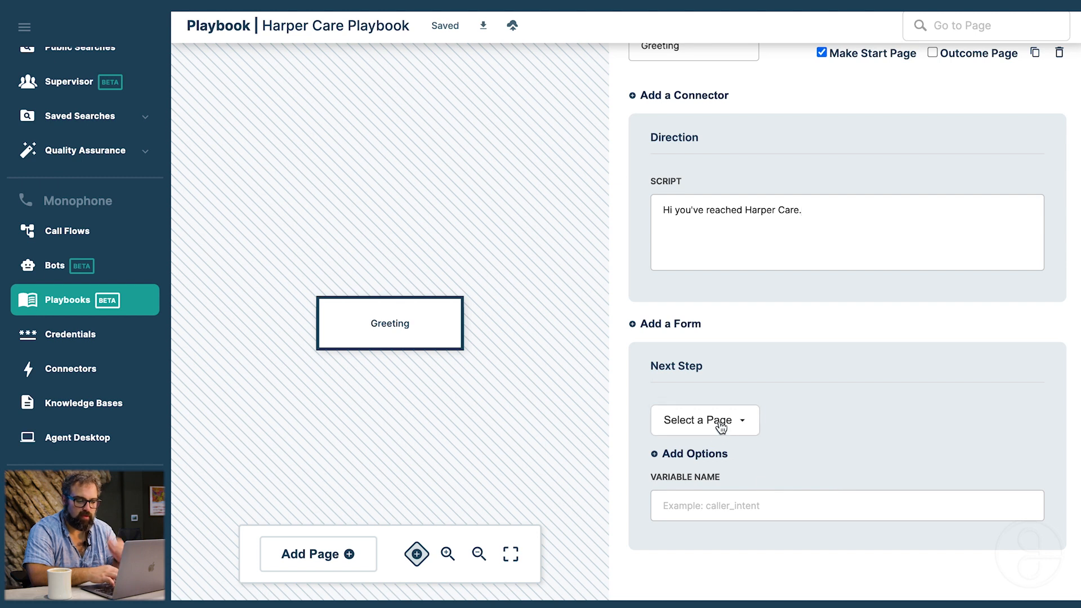
pyautogui.click(705, 420)
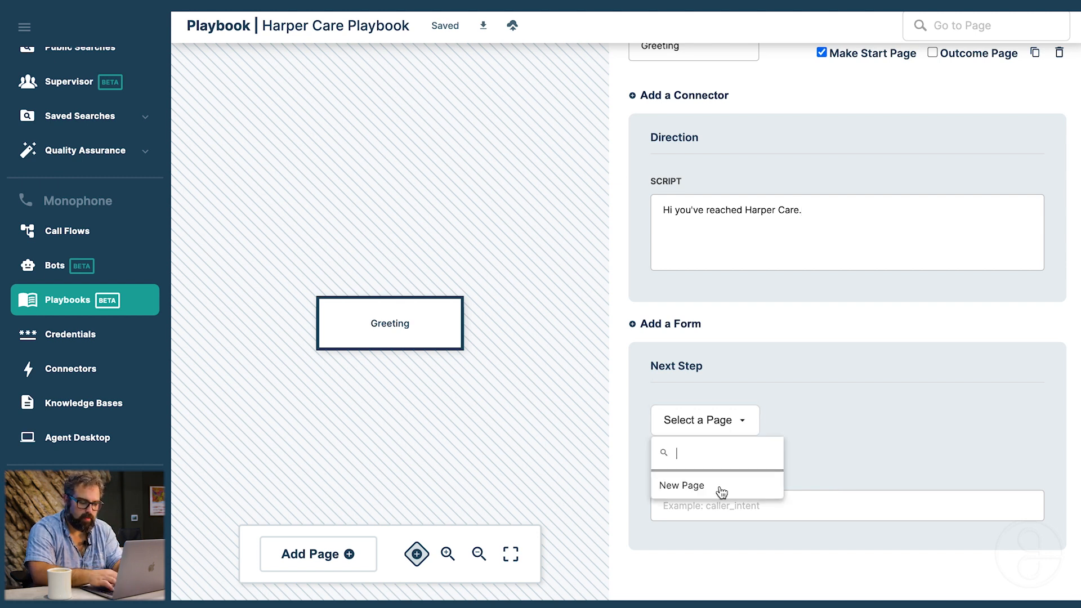
pyautogui.write('Schedule an appointment')
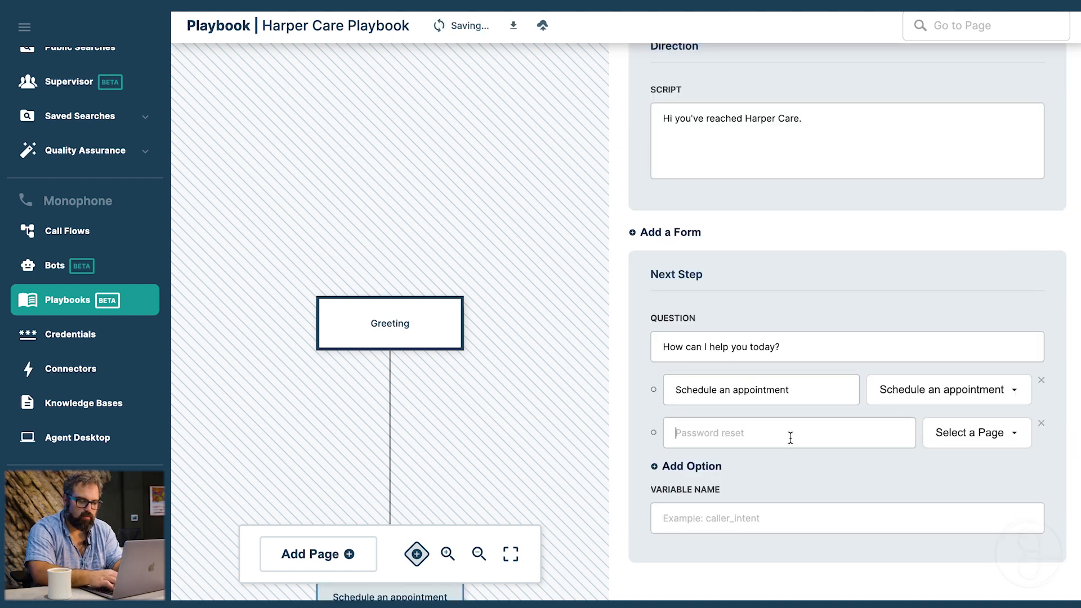
pyautogui.write('Get')
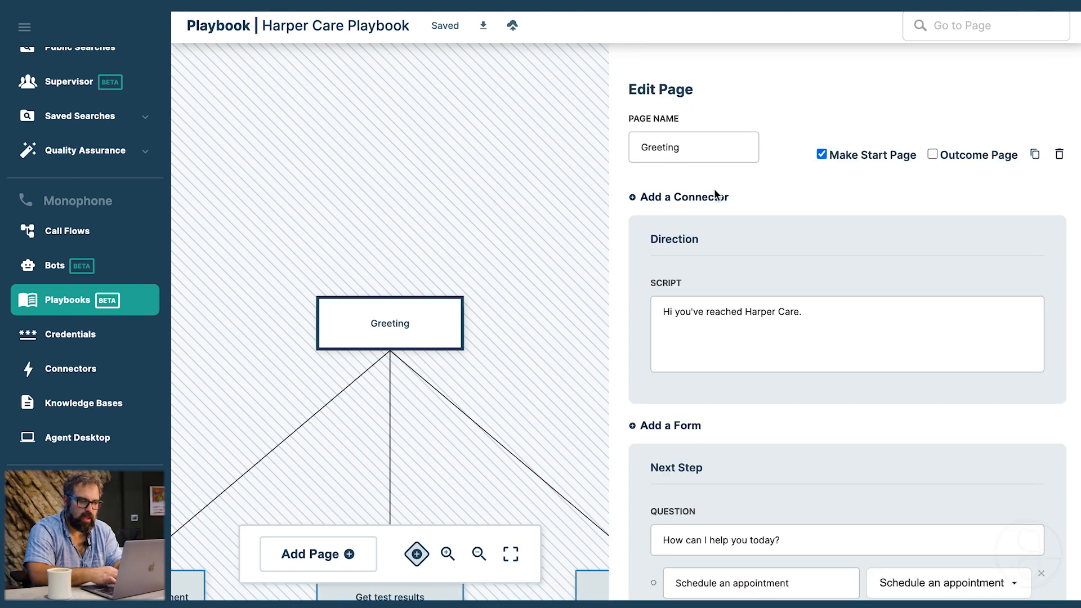
pyautogui.moveTo(693, 207)
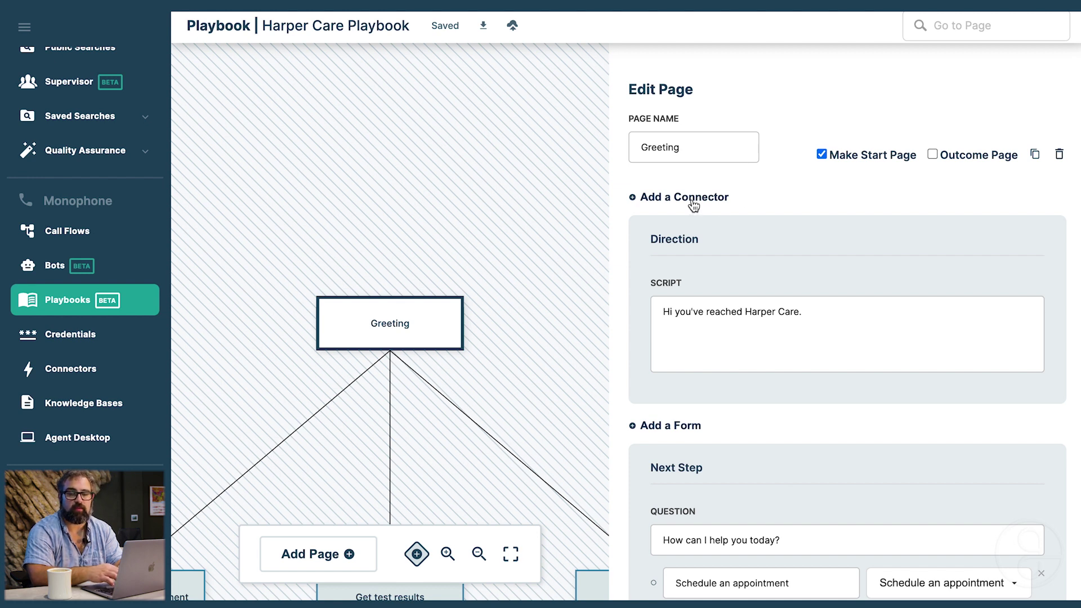
pyautogui.scroll(-3)
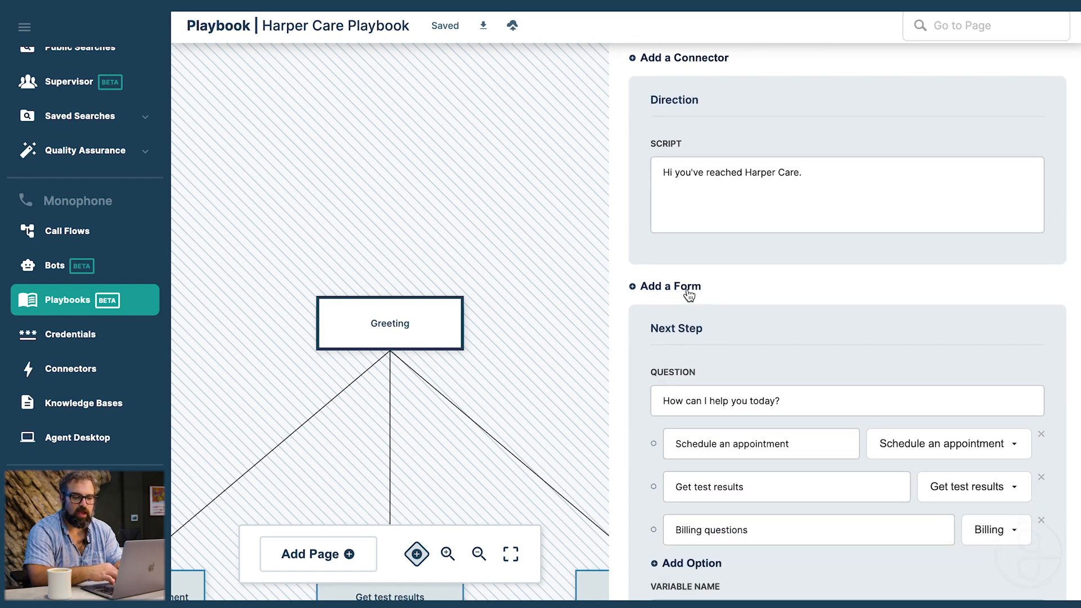
pyautogui.scroll(-3)
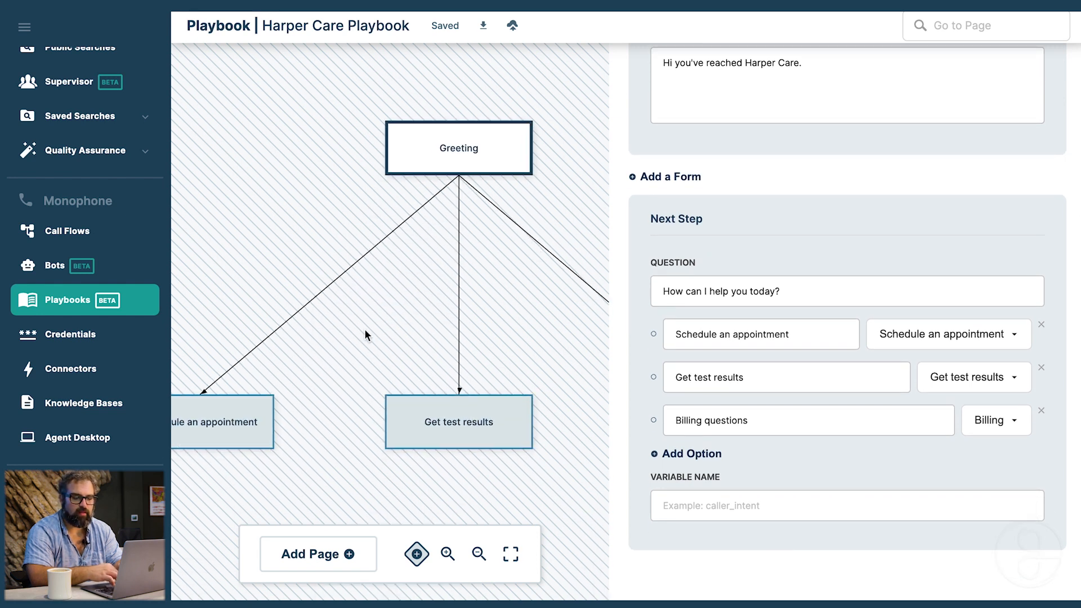
pyautogui.click(222, 421)
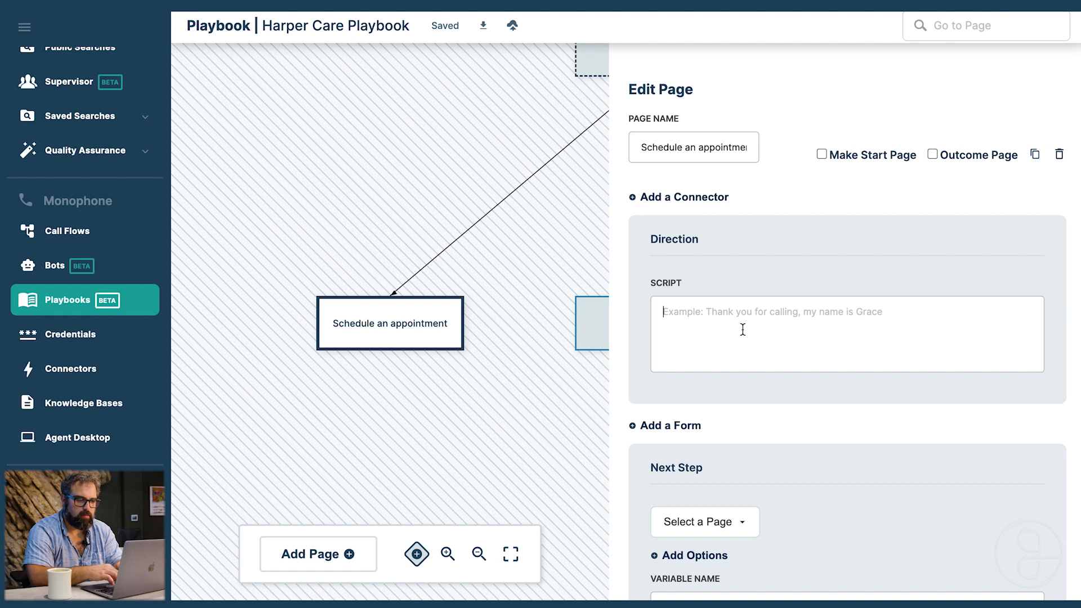
# Step: Script 'Let me ask a few questions' and add a Full Name question stored as caller_name
pyautogui.write('Ok')
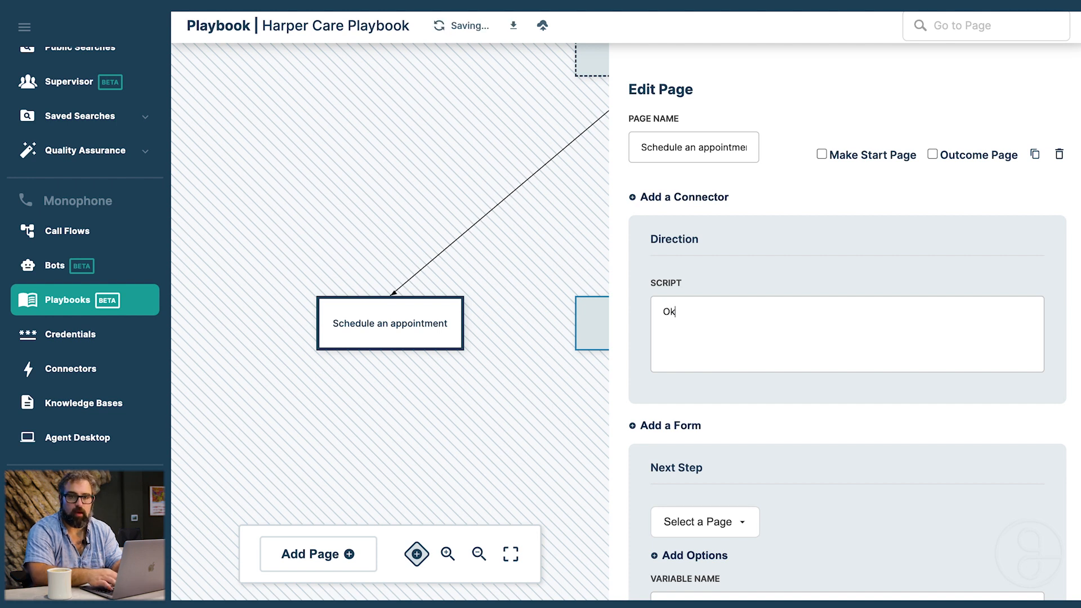
pyautogui.write('Let')
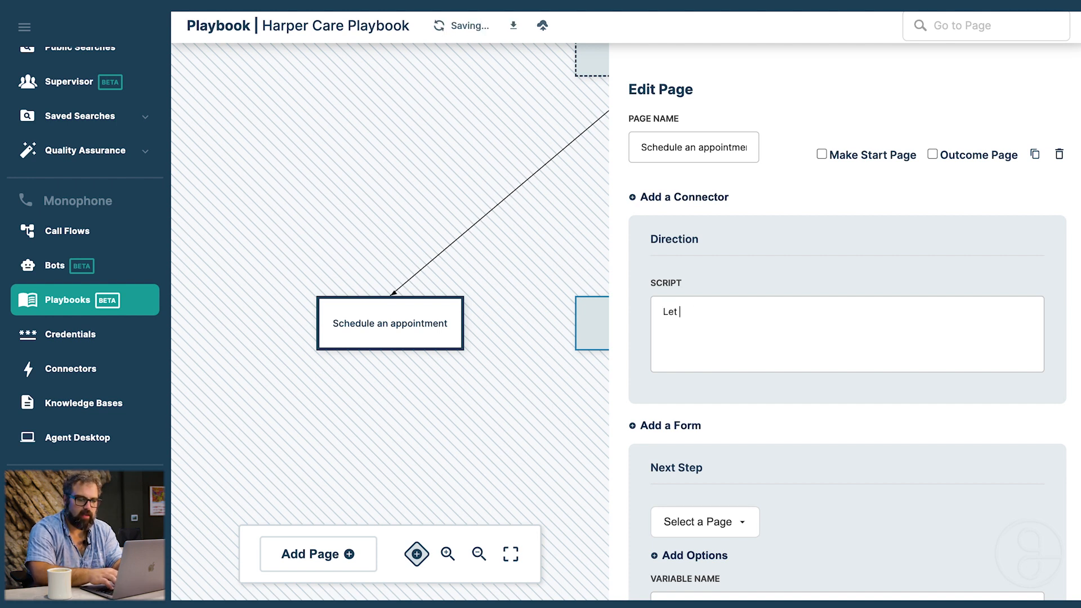
pyautogui.write('me ask a few questions.')
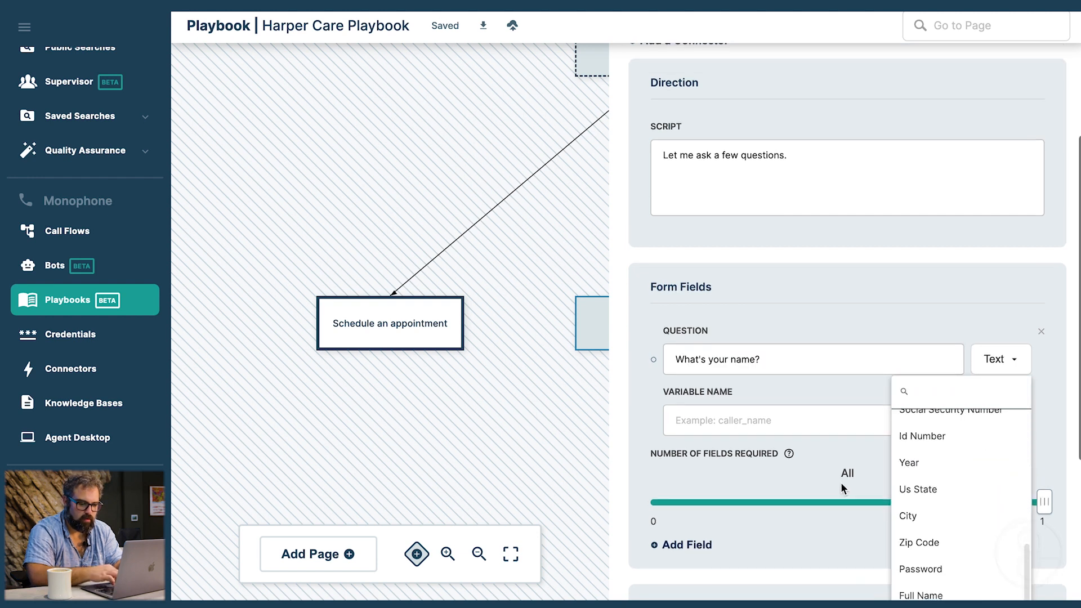
pyautogui.click(923, 594)
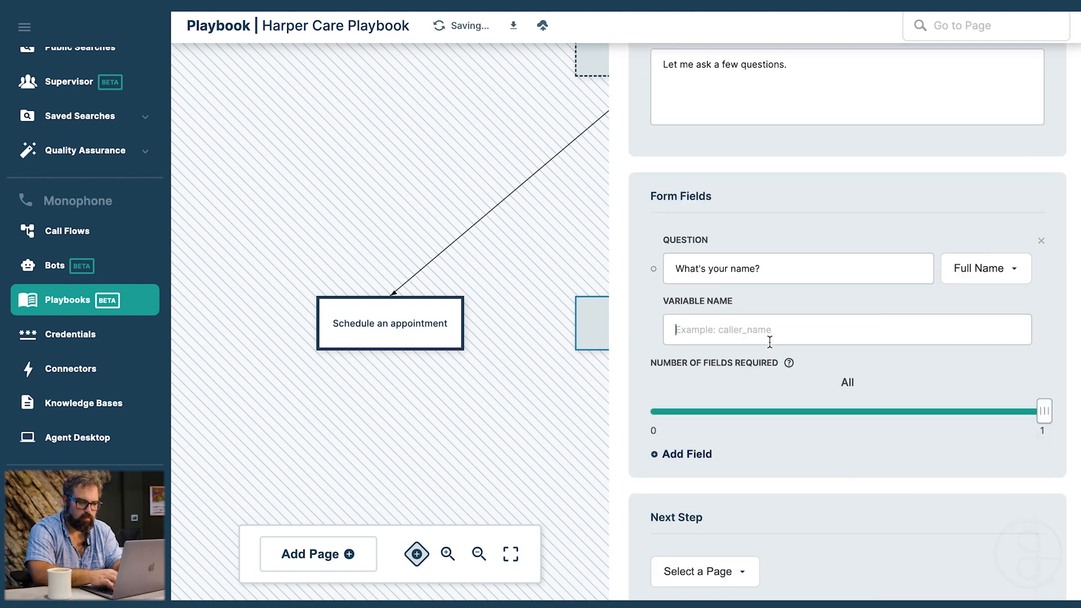
pyautogui.write('caller_name')
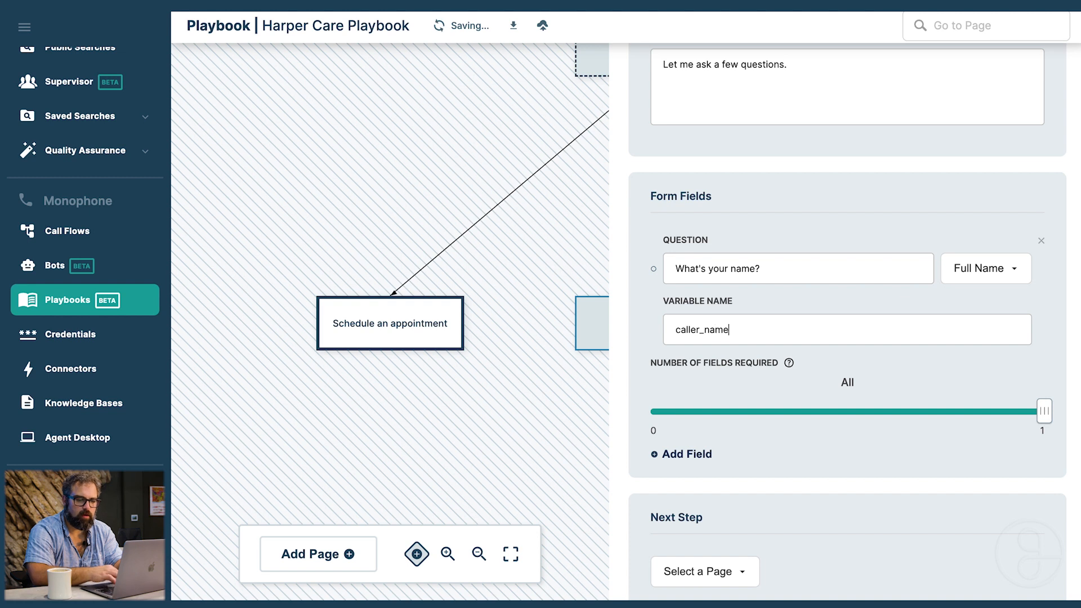
# Step: Add a multiple-choice question 'Are you a new or returning patient?'
pyautogui.click(682, 453)
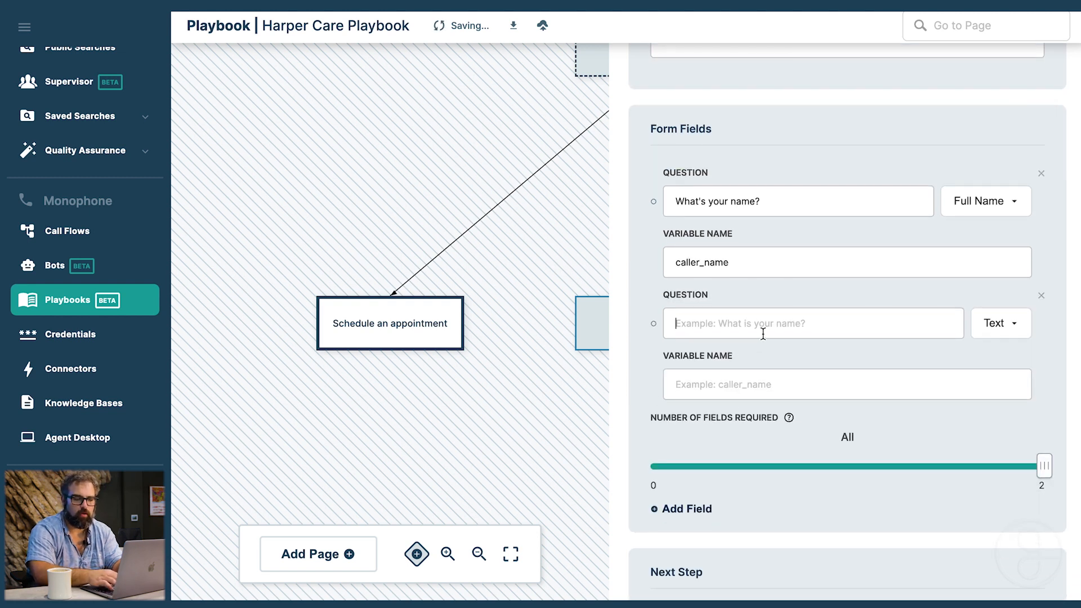
pyautogui.write('A')
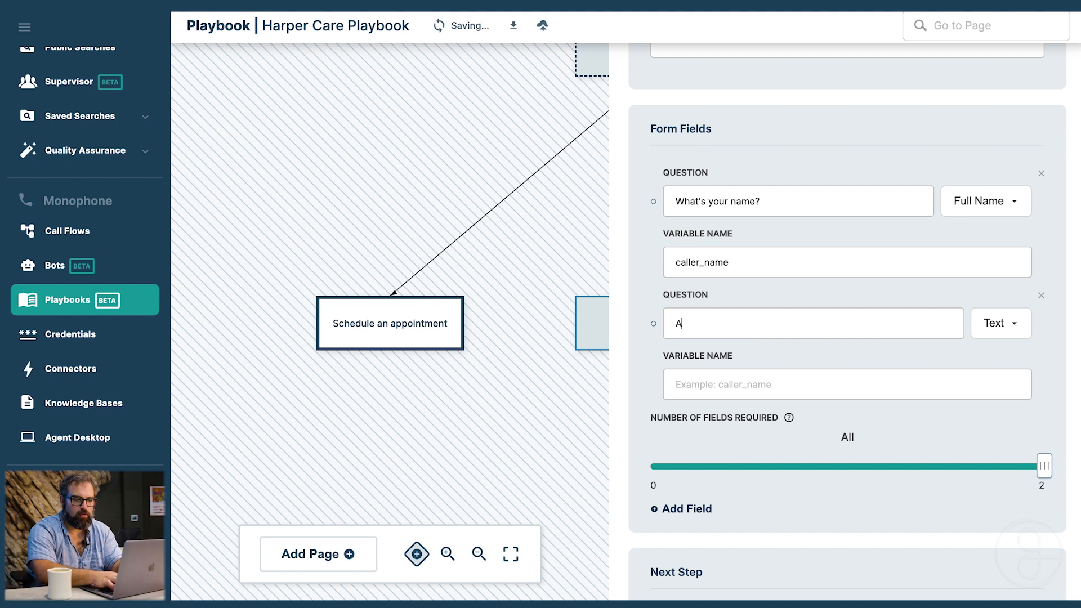
pyautogui.write('re you a new or re')
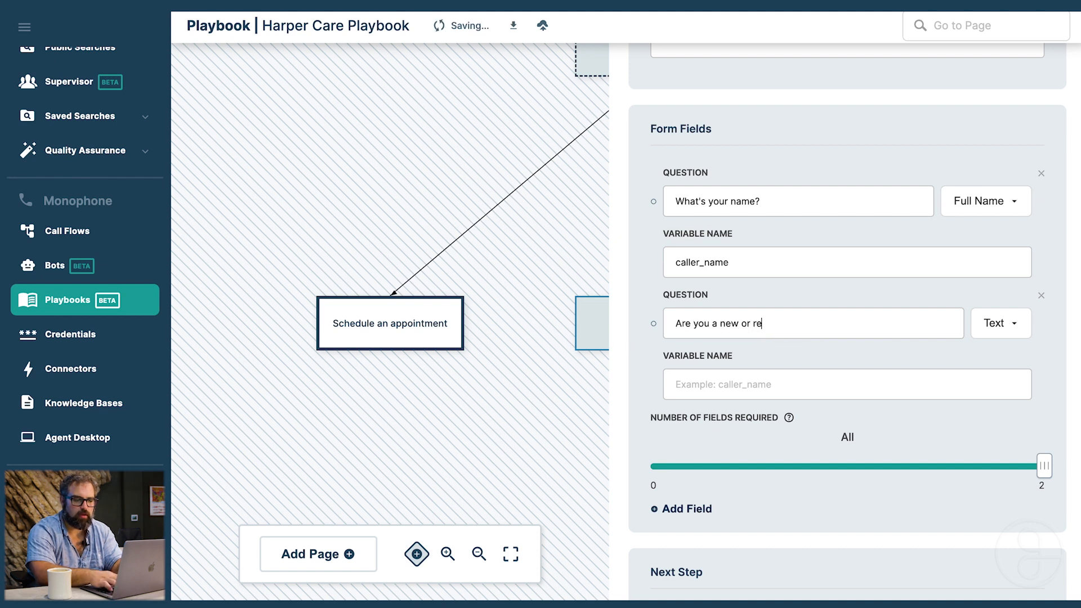
pyautogui.write('turning patien')
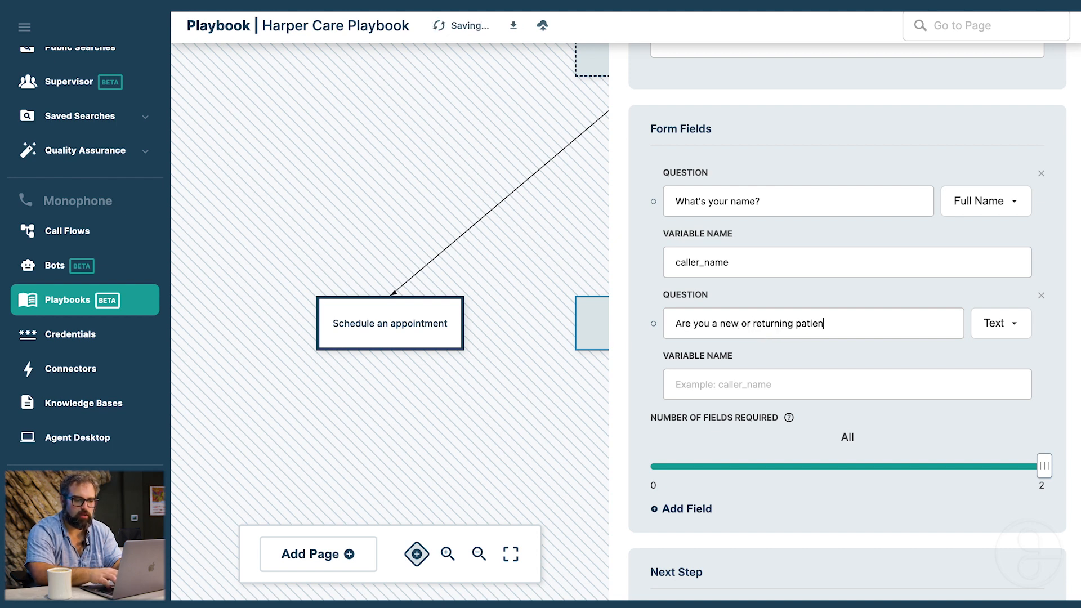
pyautogui.click(1001, 322)
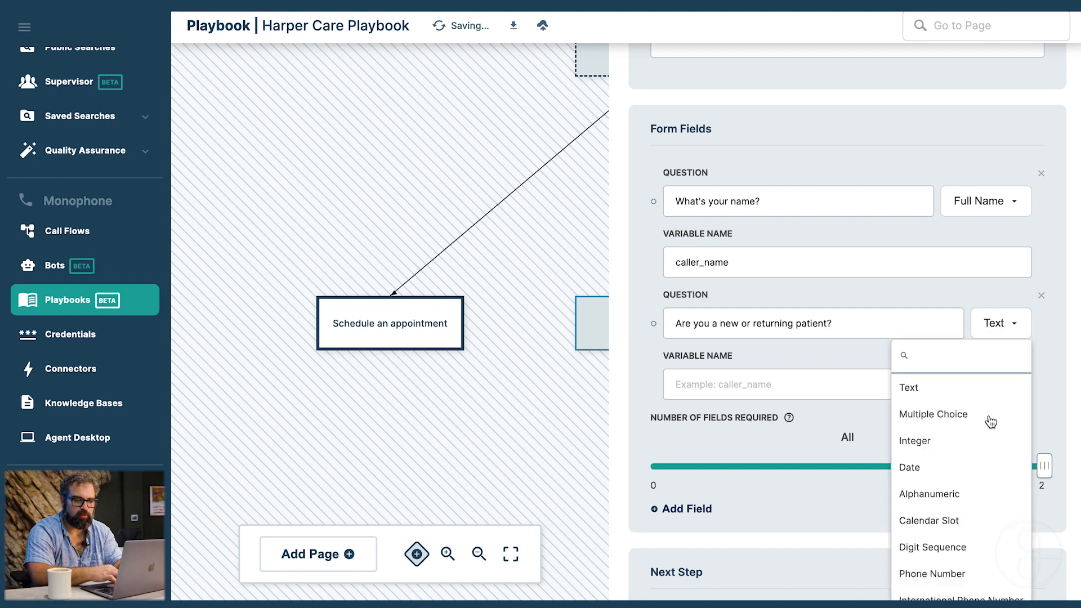
pyautogui.click(934, 414)
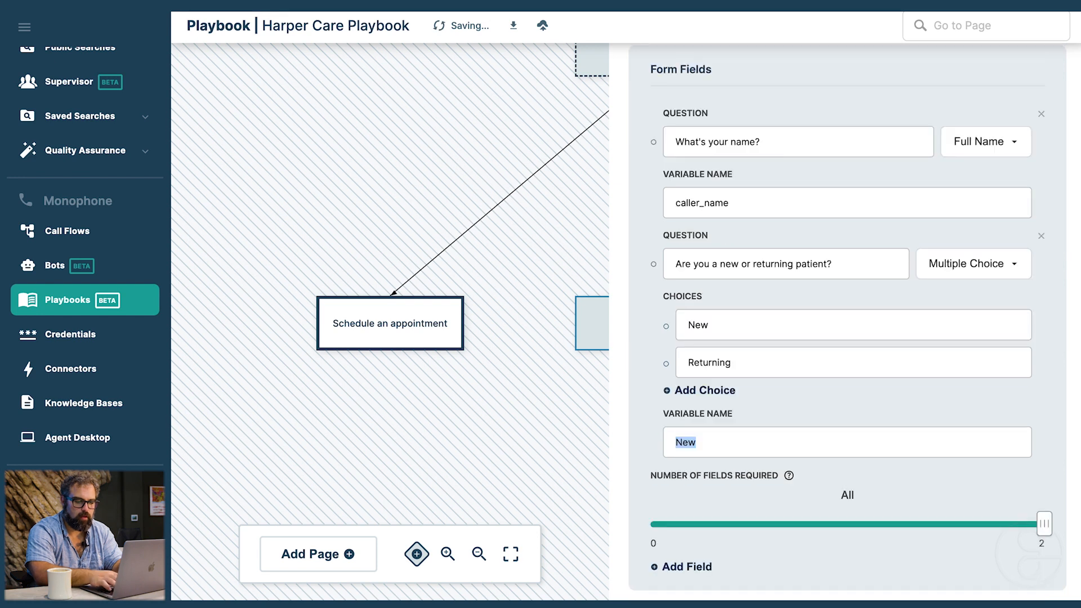
# Step: Store the patient answer as new_or_returning, then add an issues question and a Phone Number question stored as phone
pyautogui.write('new_or_returning')
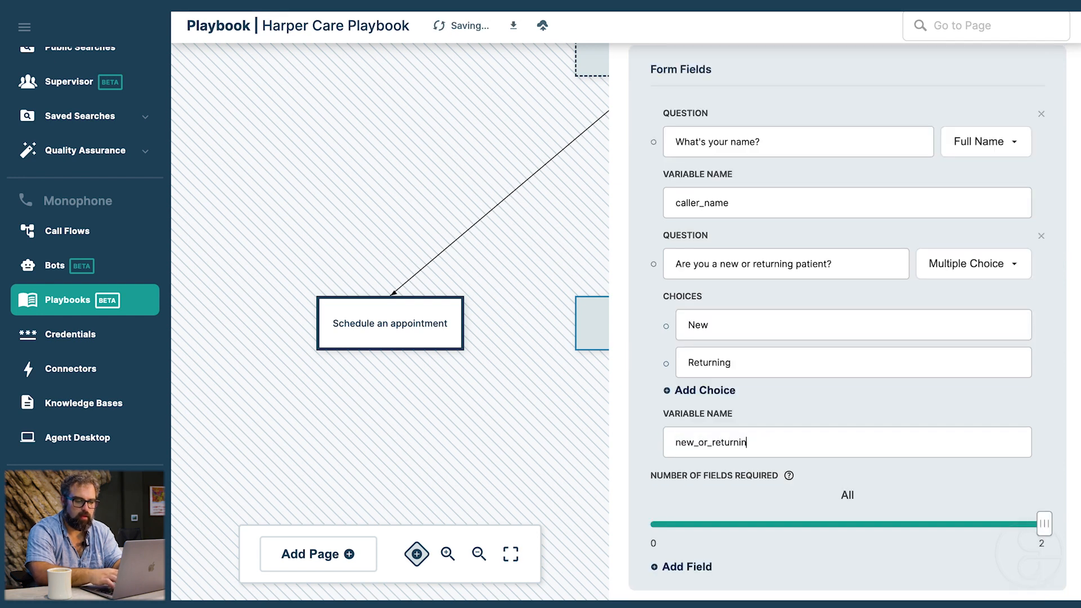
pyautogui.click(683, 566)
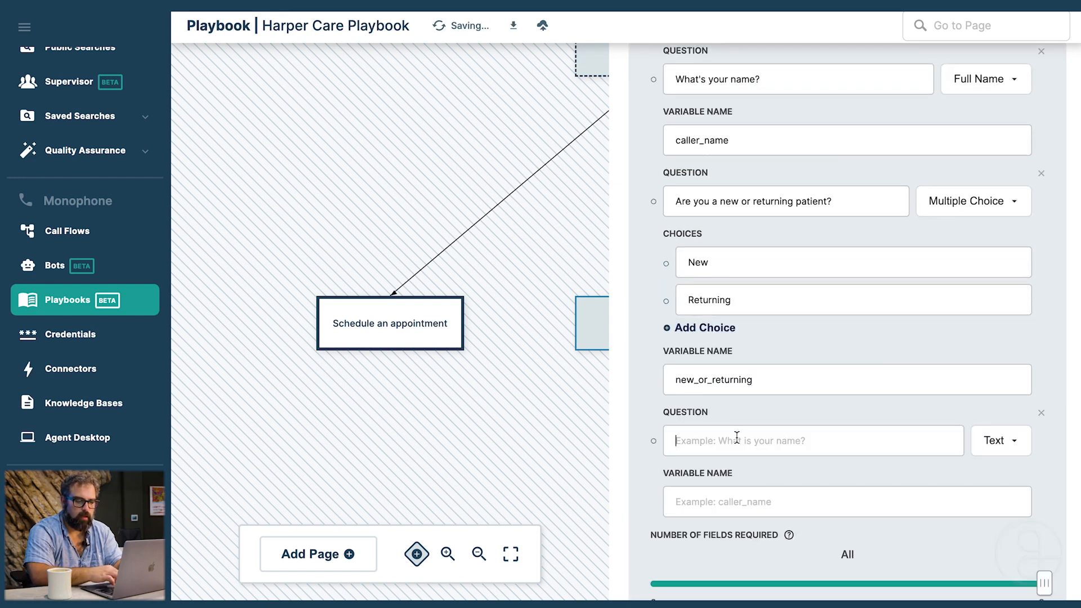
pyautogui.write('What')
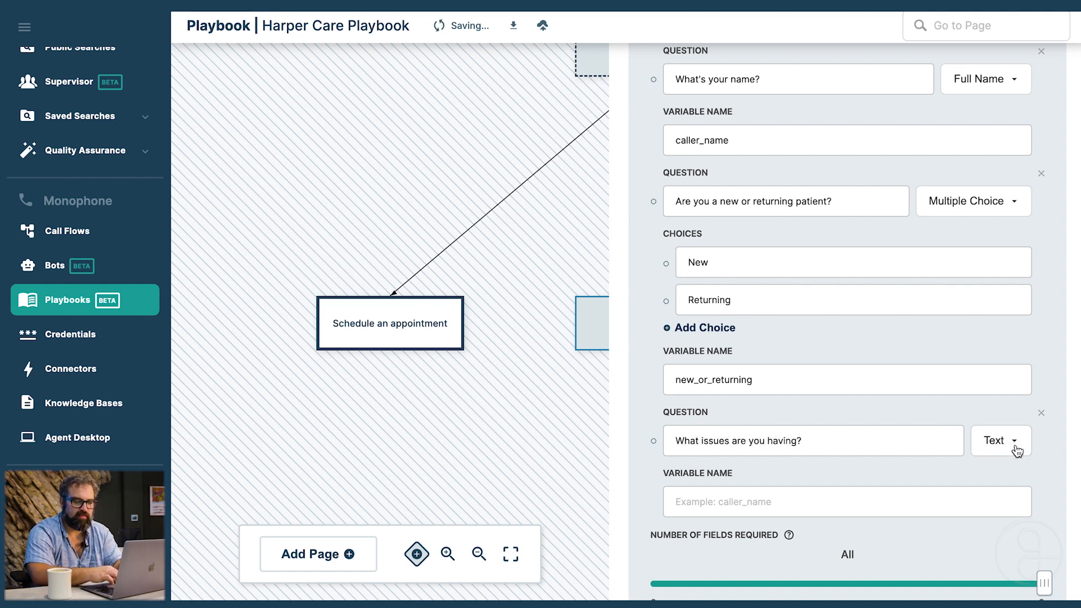
pyautogui.write('issues')
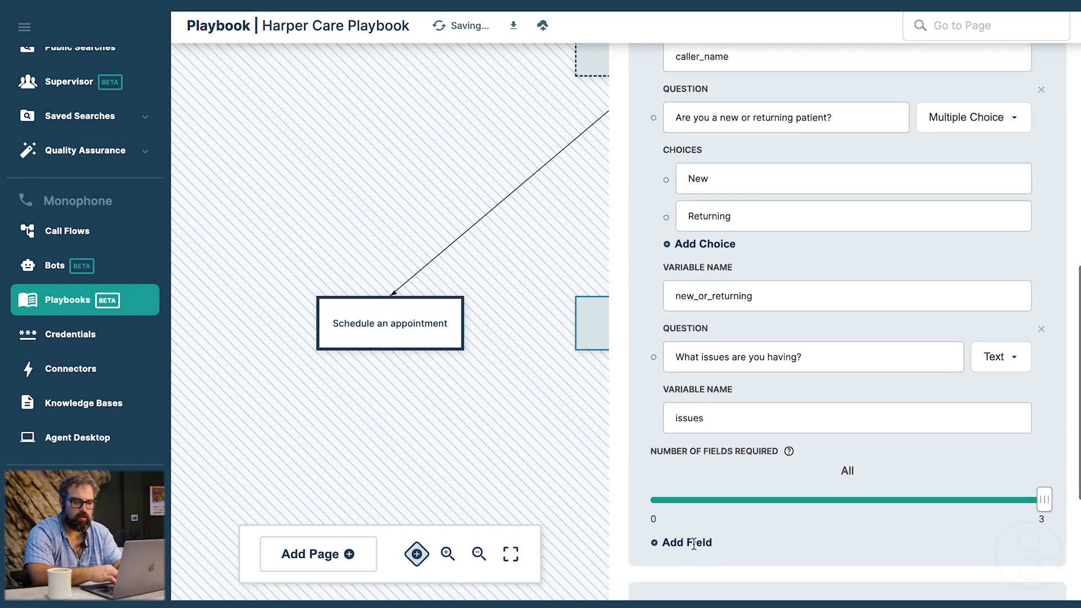
pyautogui.click(687, 543)
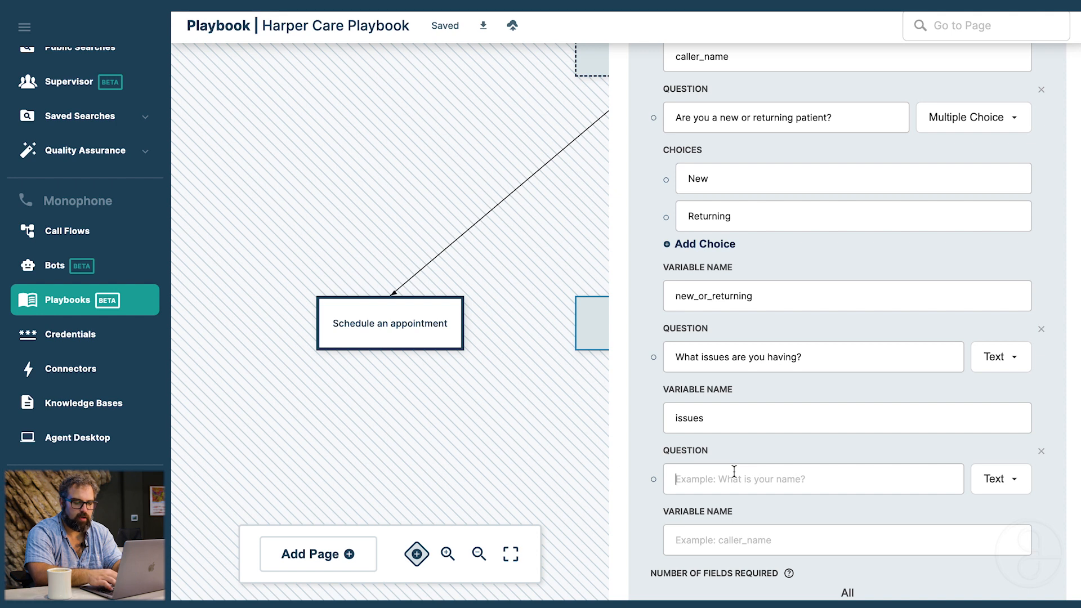
pyautogui.write("What's")
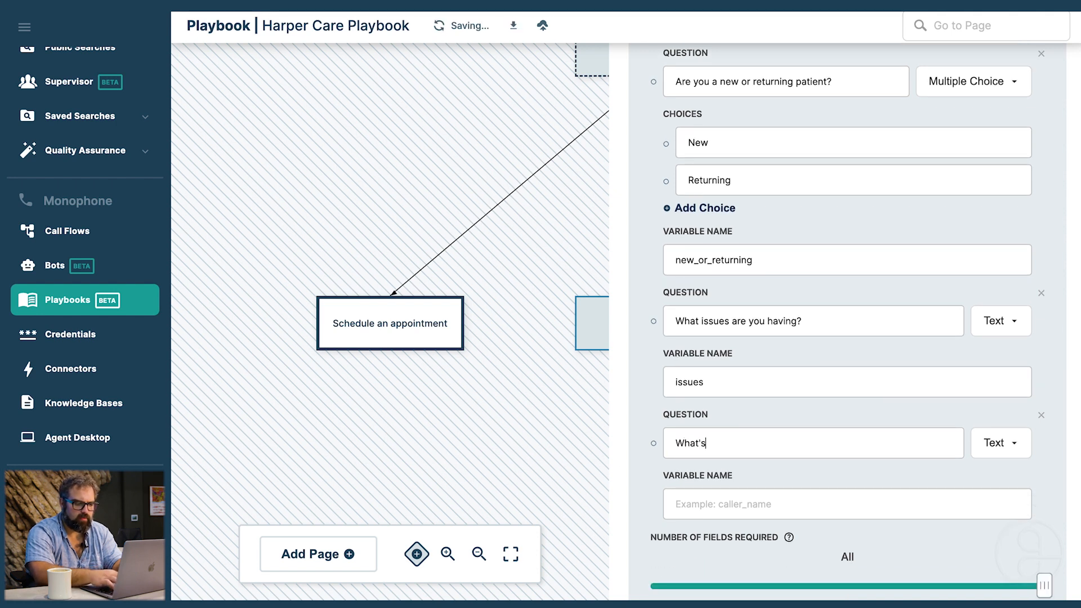
pyautogui.write('a good phone number to reach you')
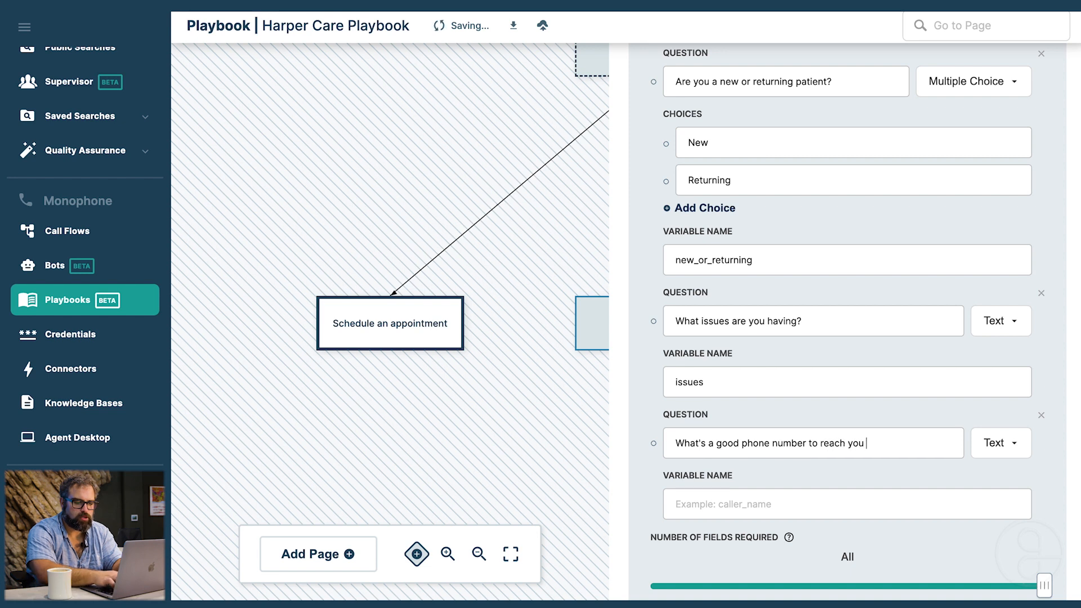
pyautogui.click(1001, 434)
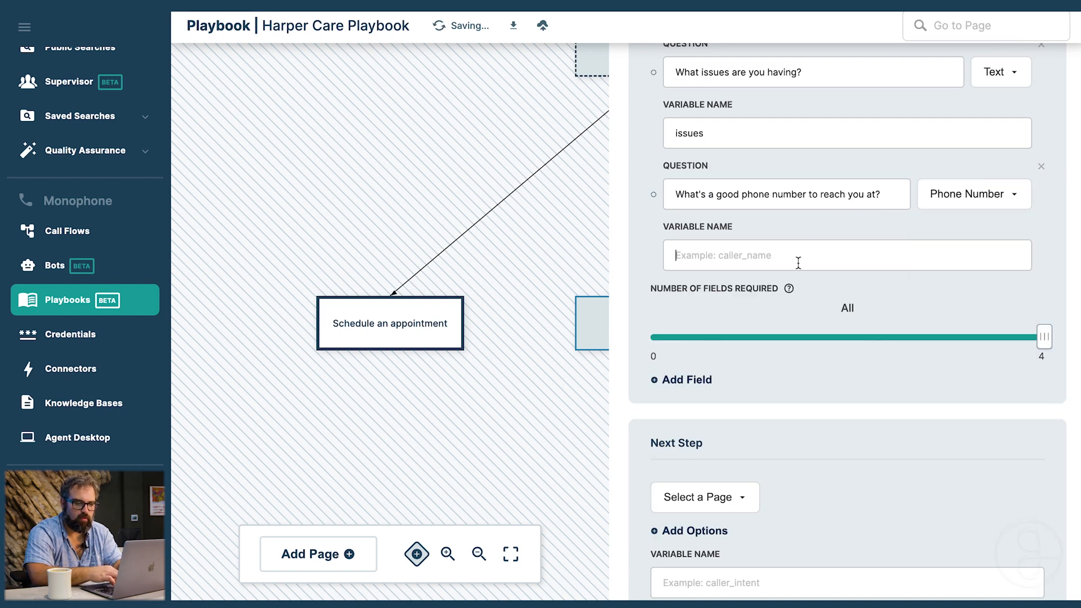
pyautogui.write('phone')
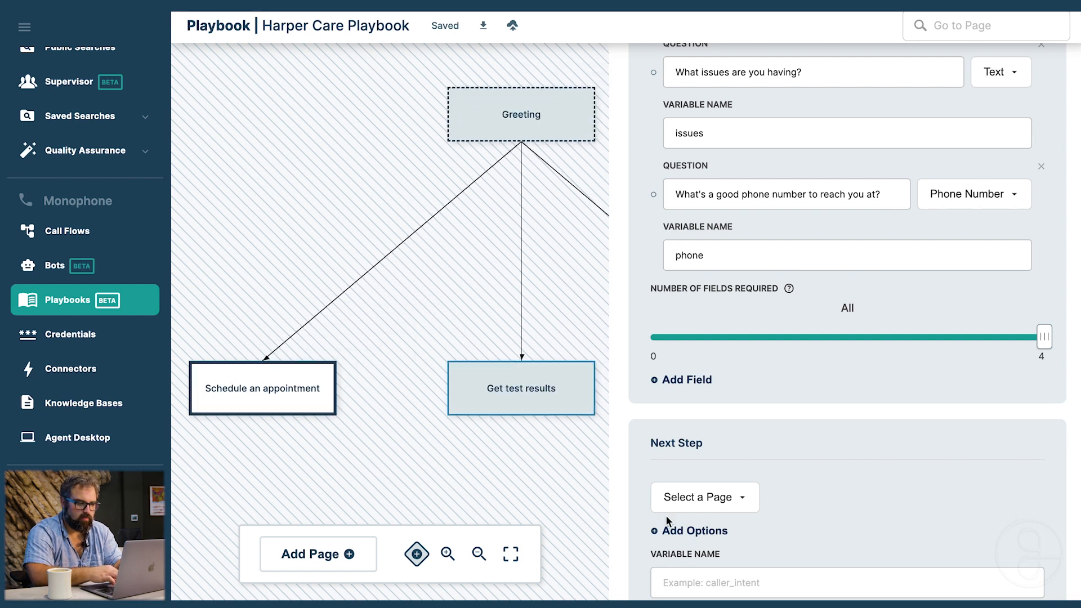
# Step: Send the form to a new Submitted outcome page saying 'Okay, we've set up your appointment.'
pyautogui.click(705, 498)
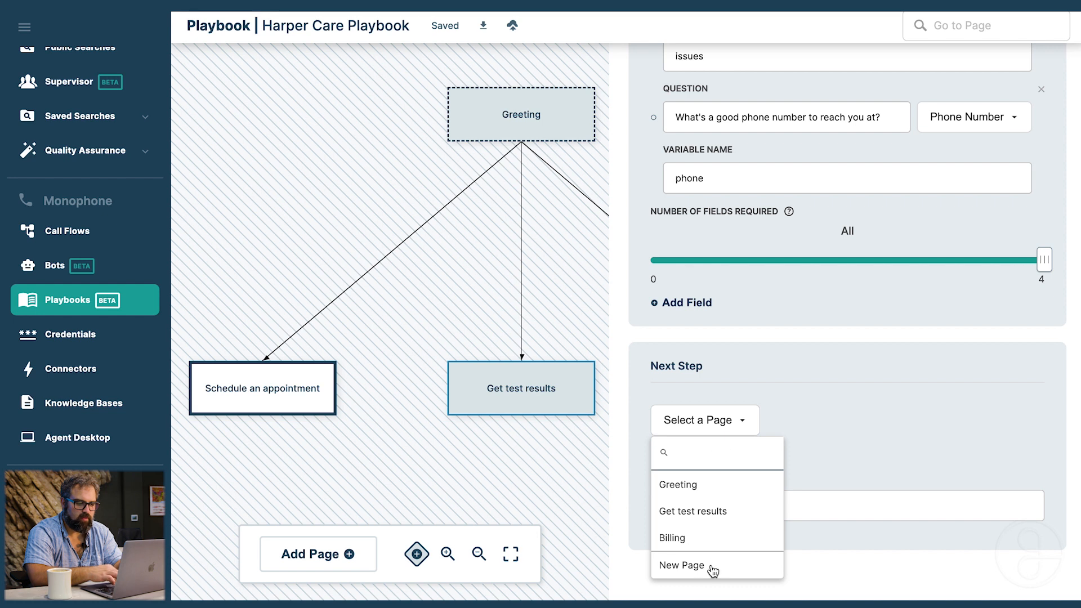
pyautogui.click(680, 565)
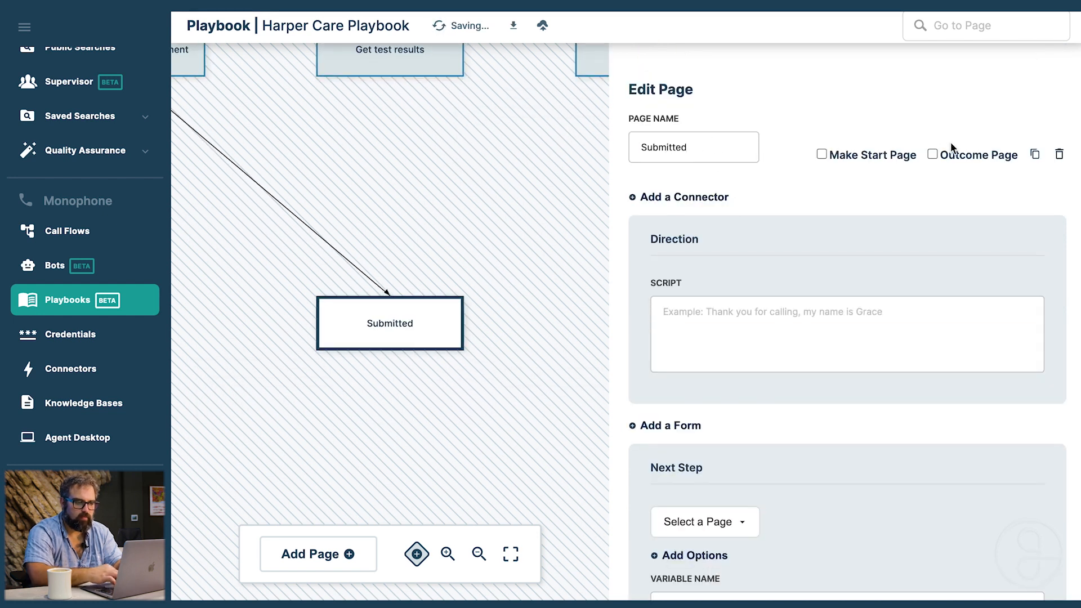
pyautogui.click(933, 154)
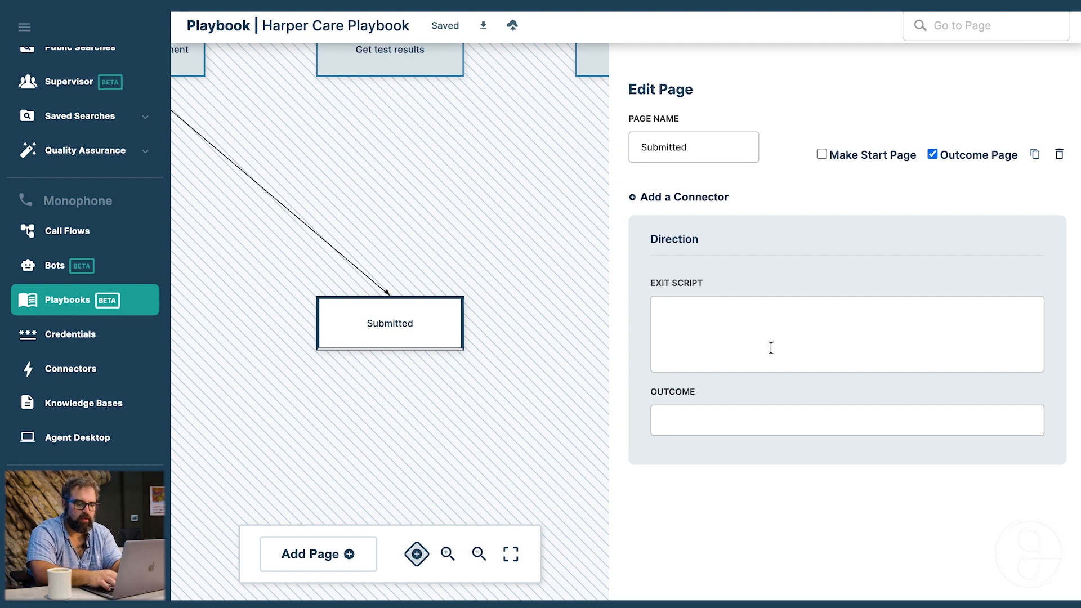
pyautogui.write("Okay, we've")
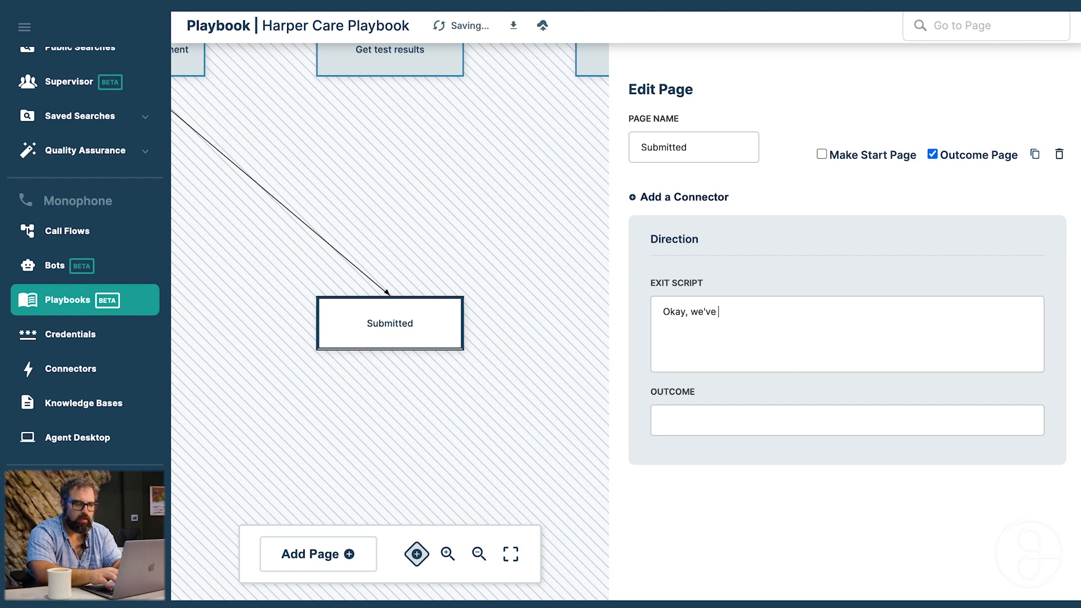
pyautogui.write('set up your appointment')
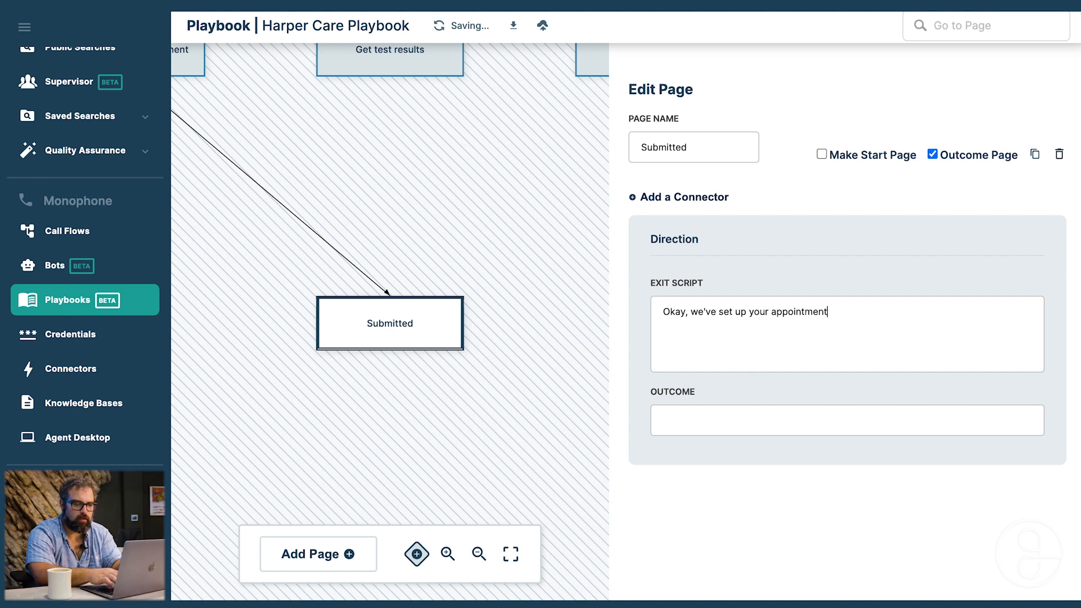
pyautogui.write('.')
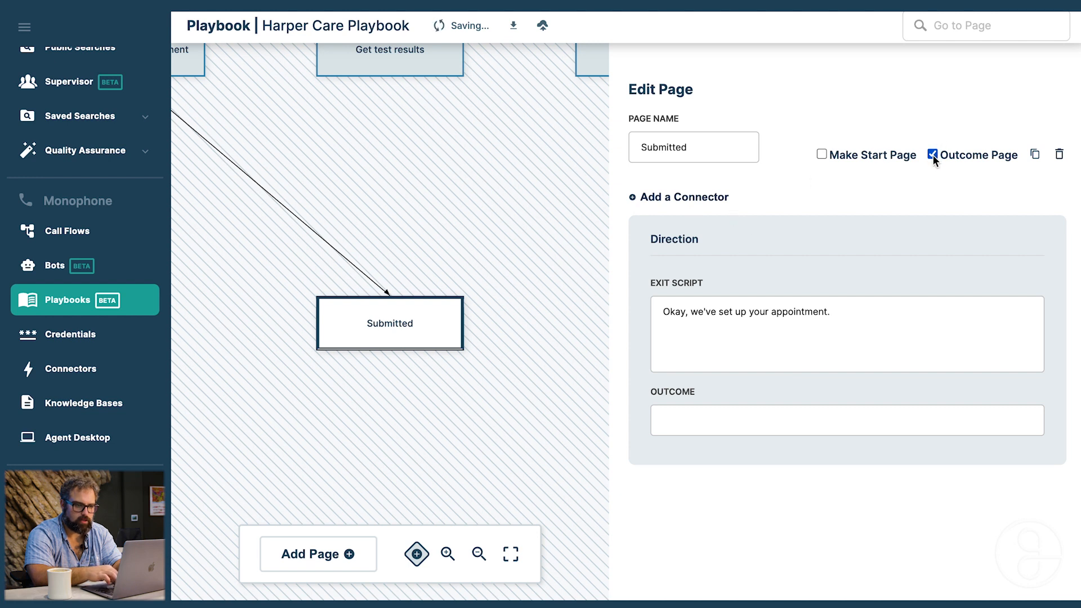
# Step: Turn the page into a regular 'Date and time' page asking 'What date and time works for you?' stored as date_and_time
pyautogui.click(933, 154)
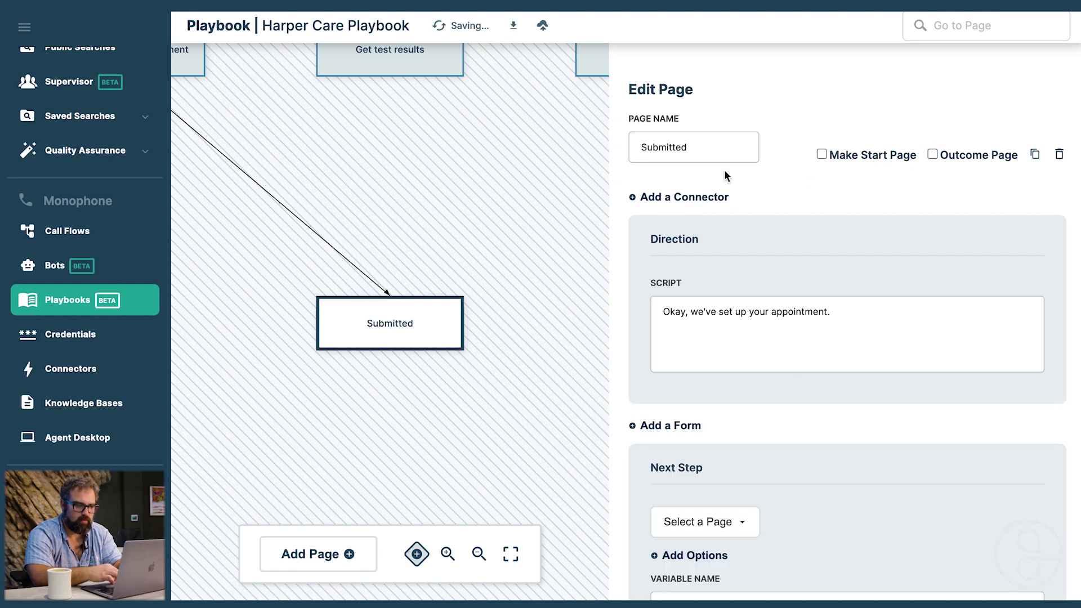
pyautogui.doubleClick(662, 146)
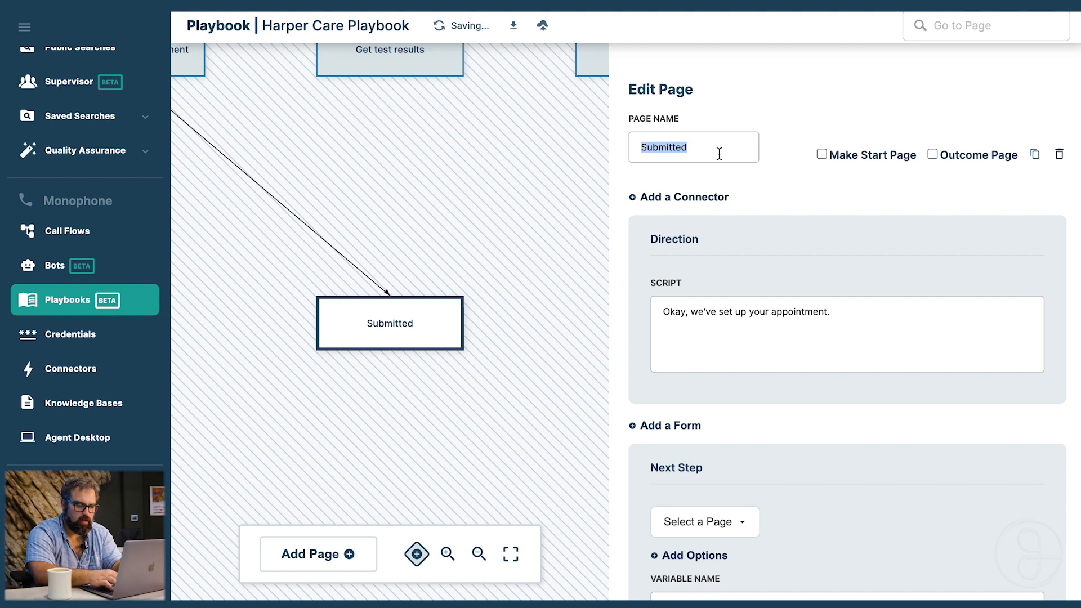
pyautogui.write('Date and time')
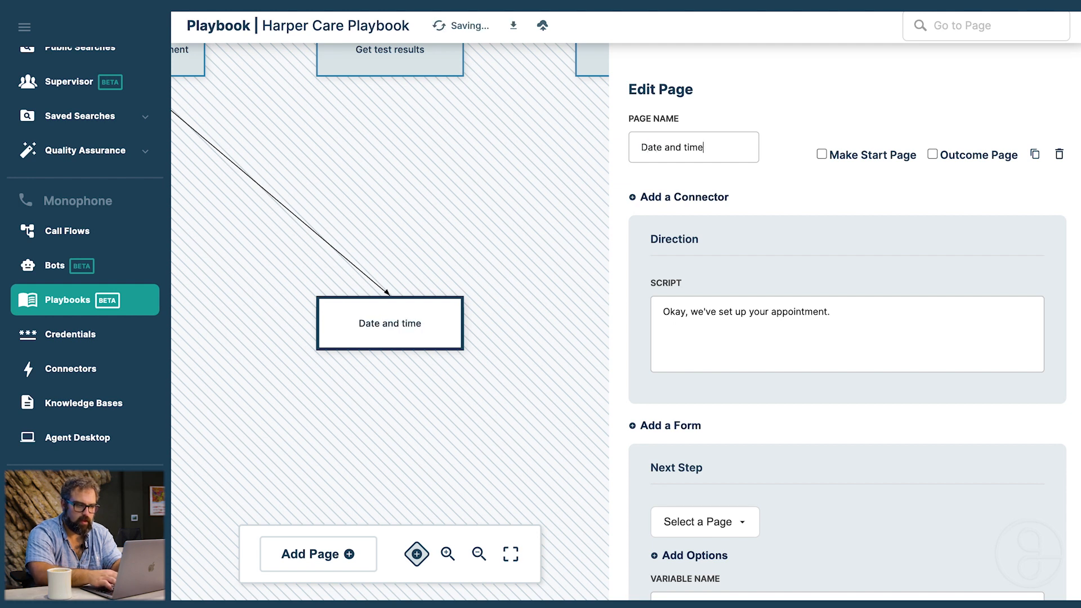
pyautogui.tripleClick(745, 312)
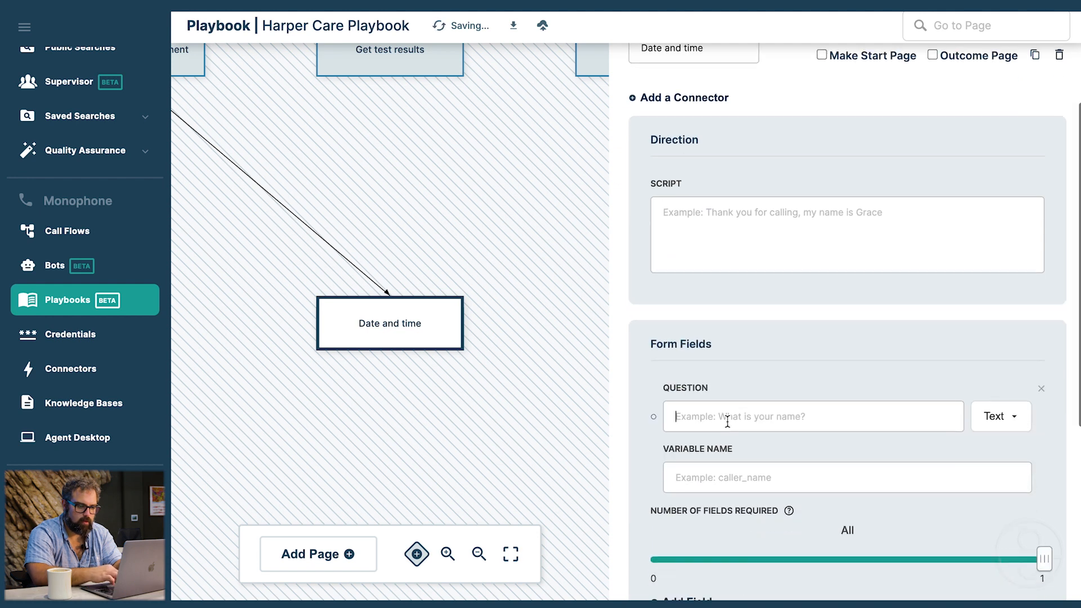
pyautogui.write('What date and time works for you?')
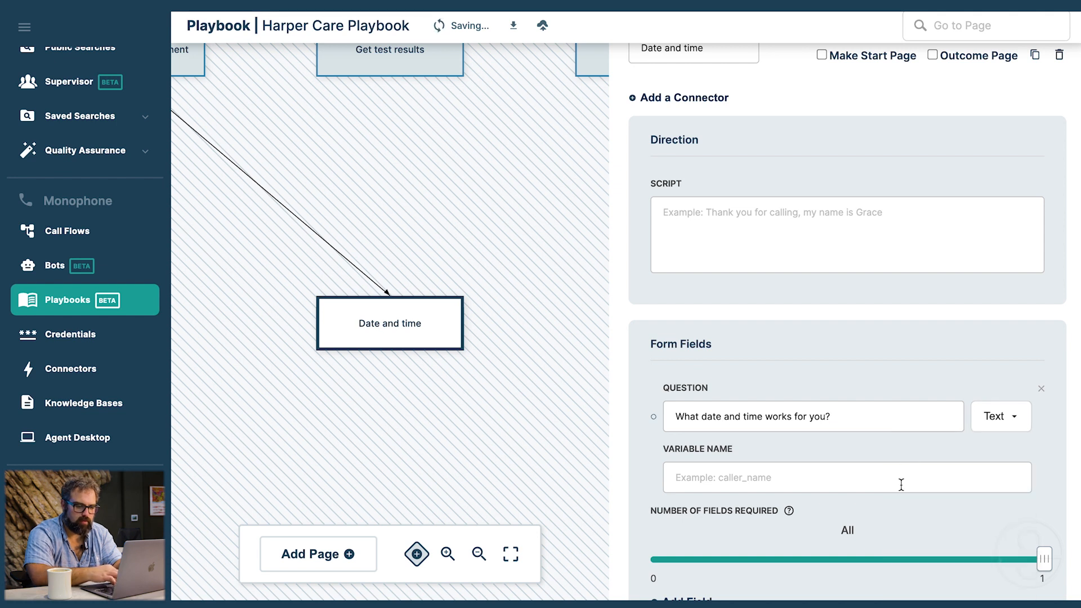
pyautogui.write('date_and_time')
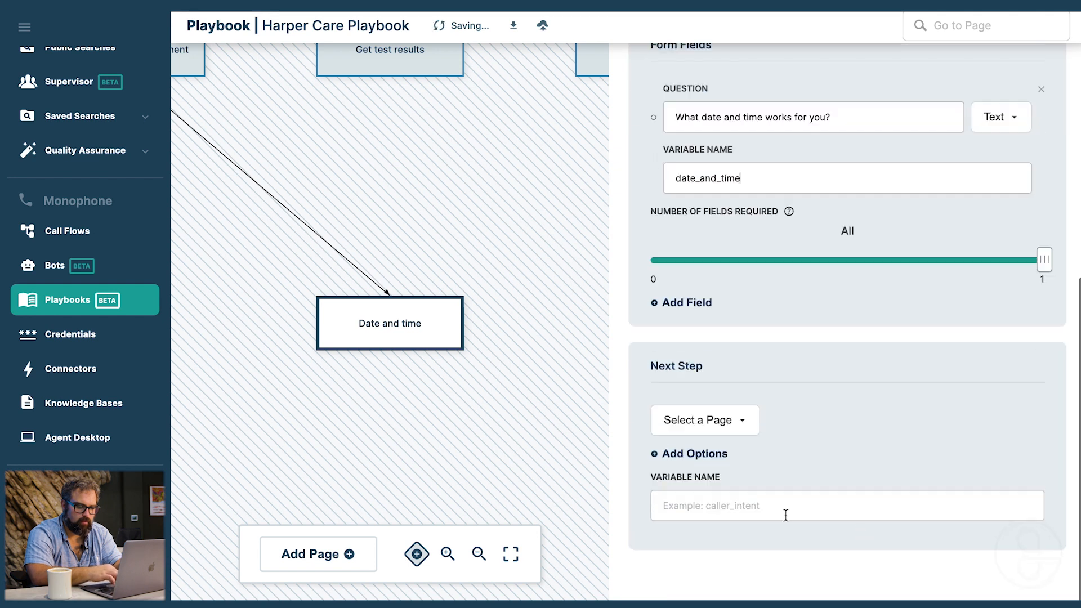
# Step: Write the Submitted confirmation '<<caller_name>>, you've been booked for <<date_and_time>>... Harper Care.' with outcome 'scheduled', then go to Knowledge Bases
pyautogui.click(390, 323)
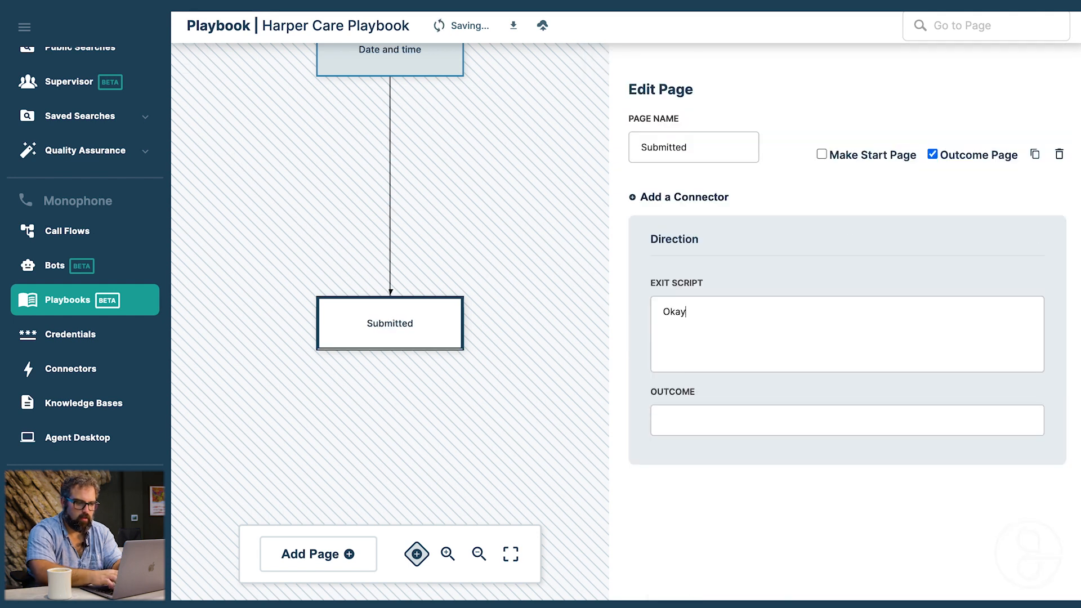
pyautogui.write(', <<')
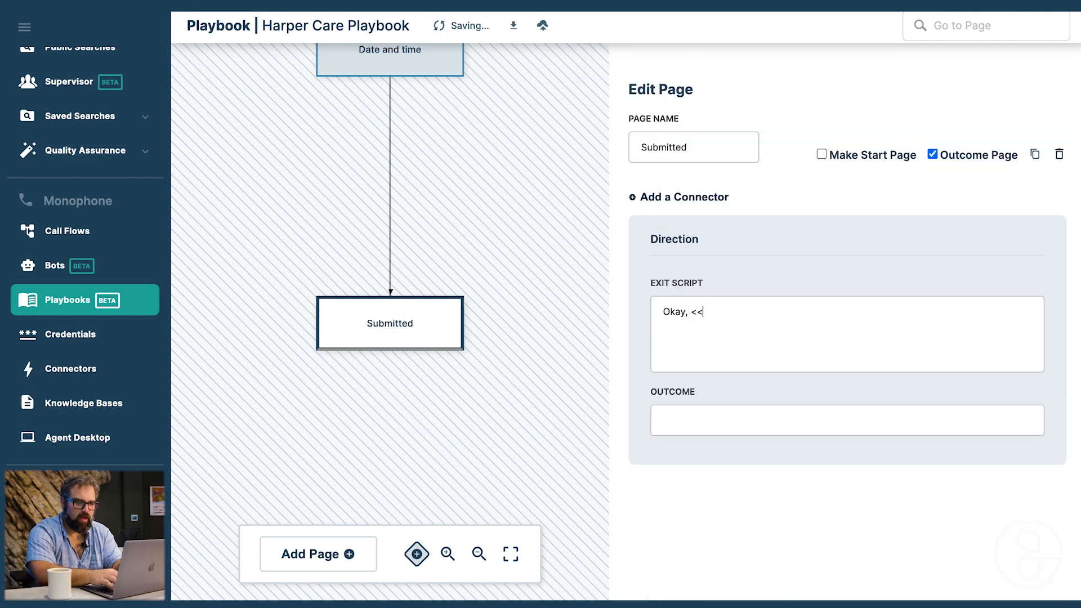
pyautogui.write('f')
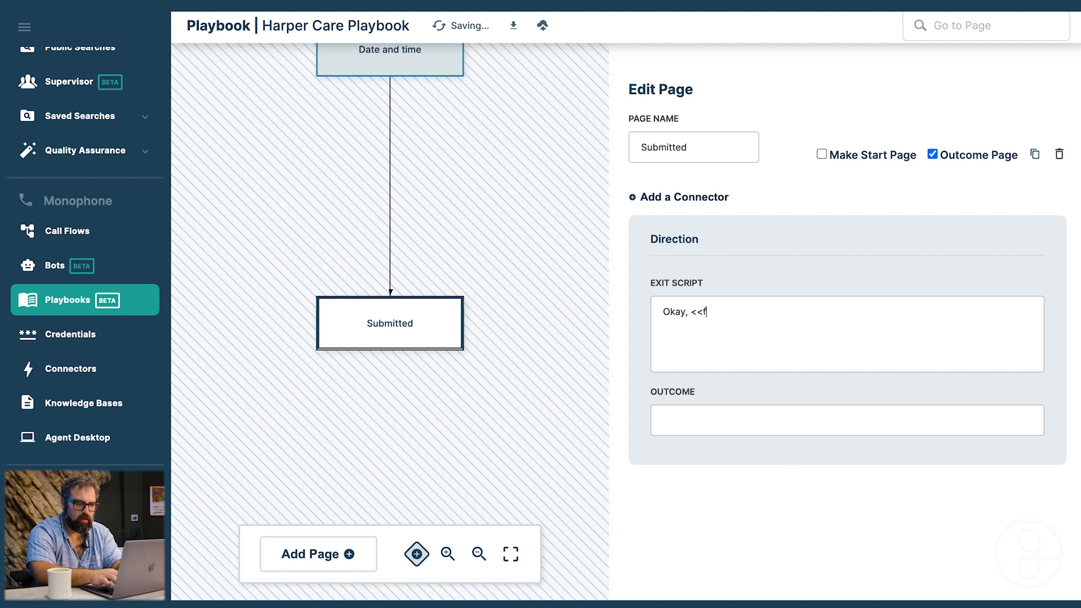
pyautogui.write('aller_name>>')
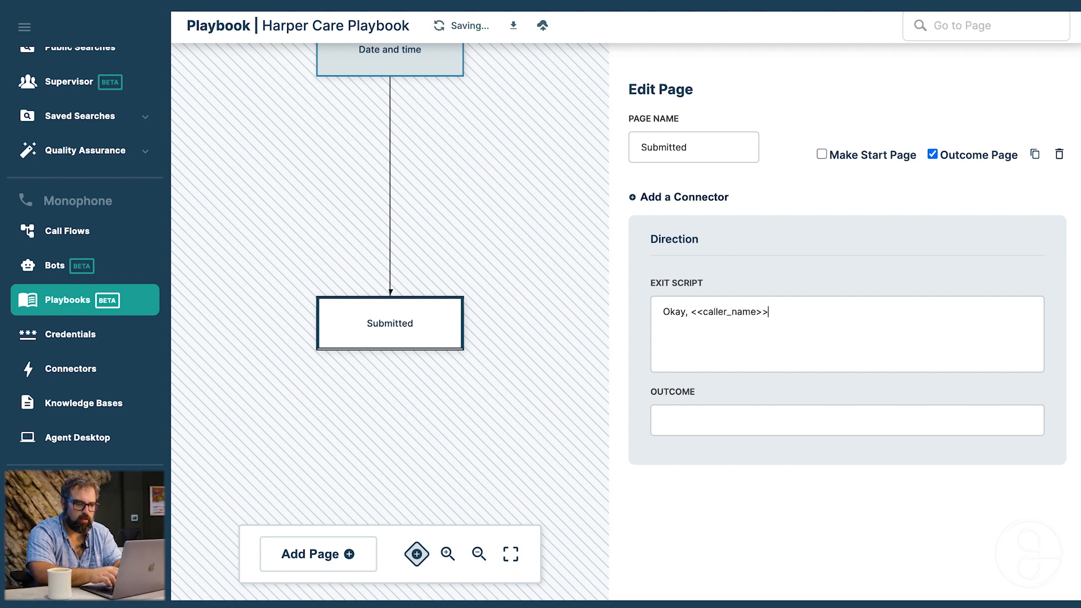
pyautogui.write(", you've been book")
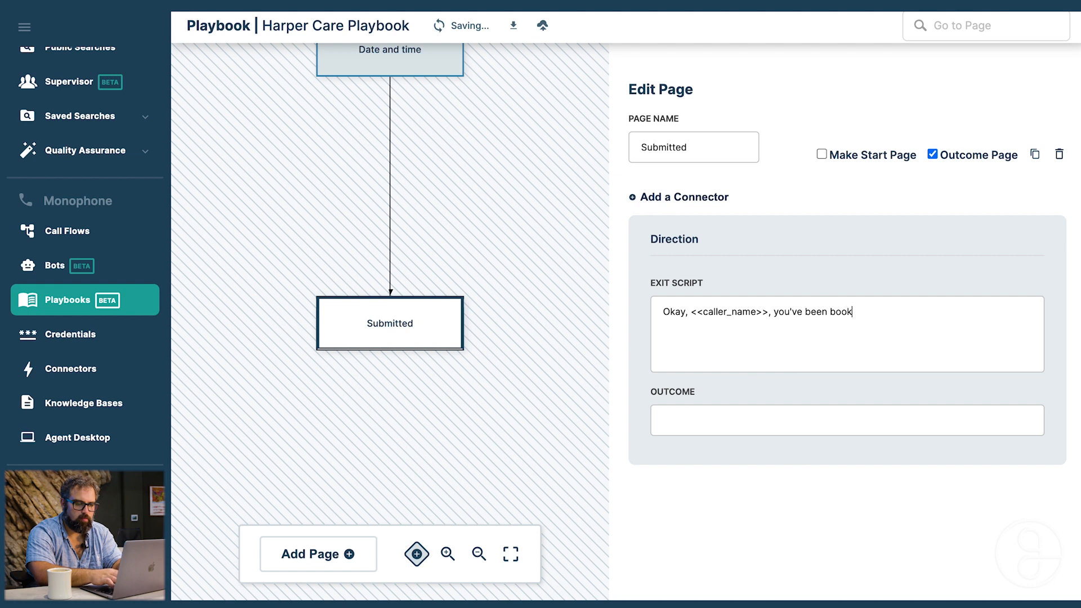
pyautogui.write('ed for <<date_')
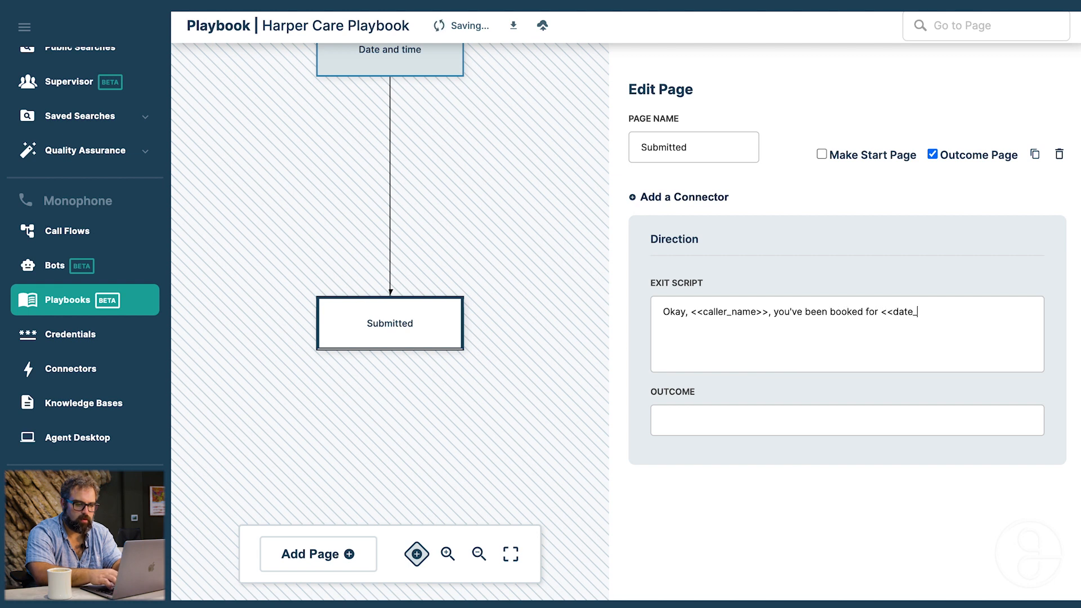
pyautogui.write('_and_time>>. Than')
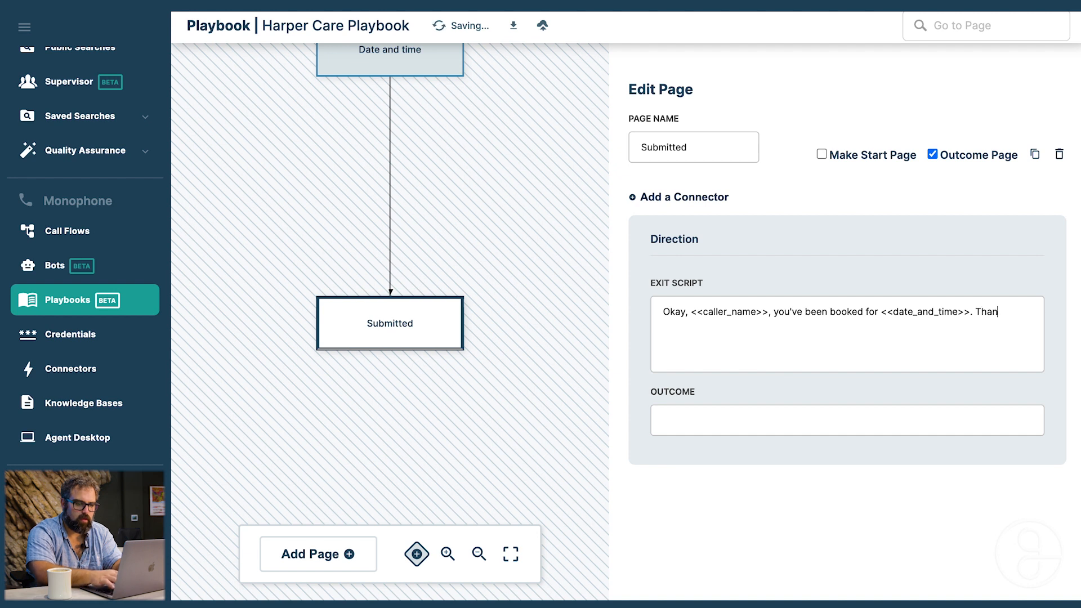
pyautogui.write('k you for using')
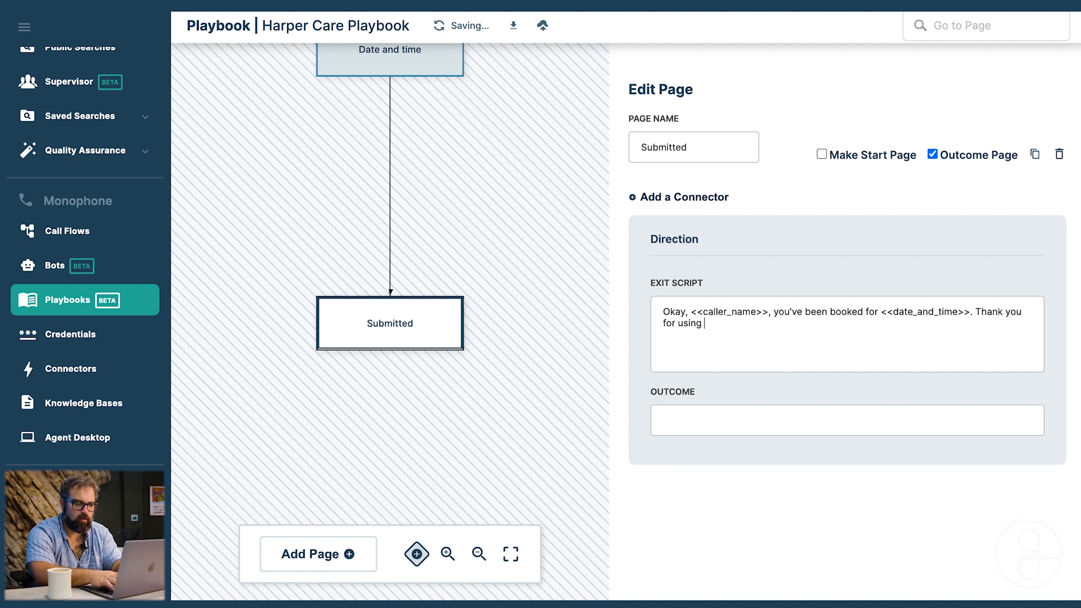
pyautogui.write('Harper Care.')
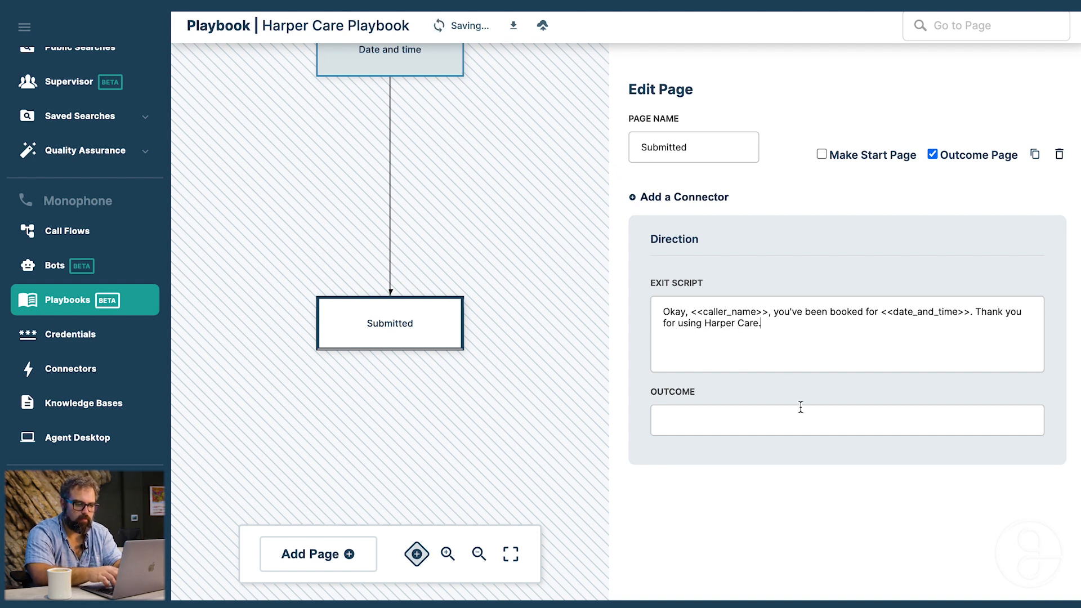
pyautogui.write('scheduled')
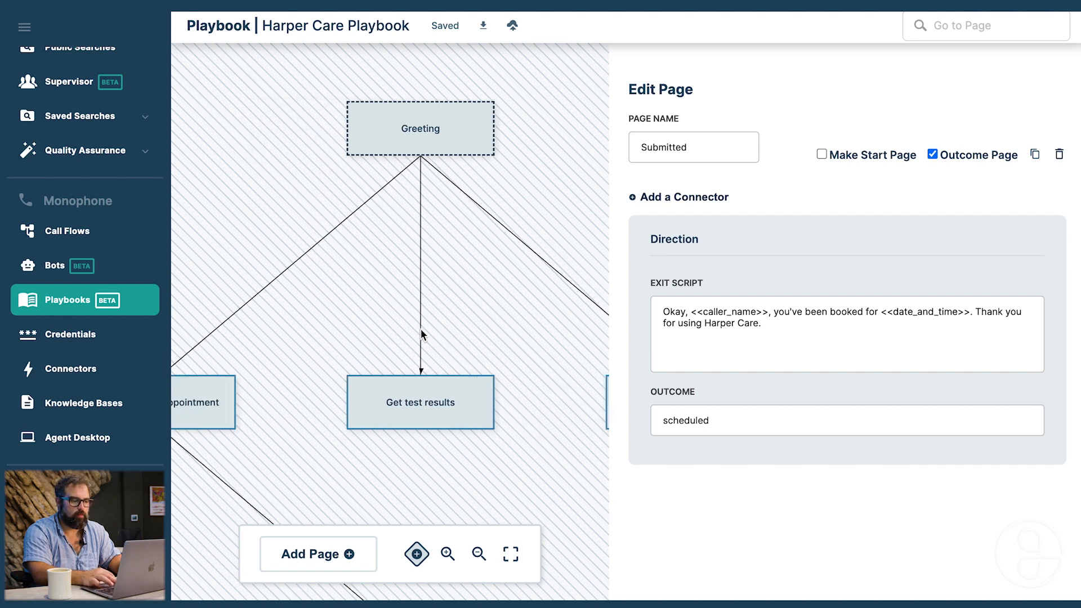
pyautogui.click(83, 403)
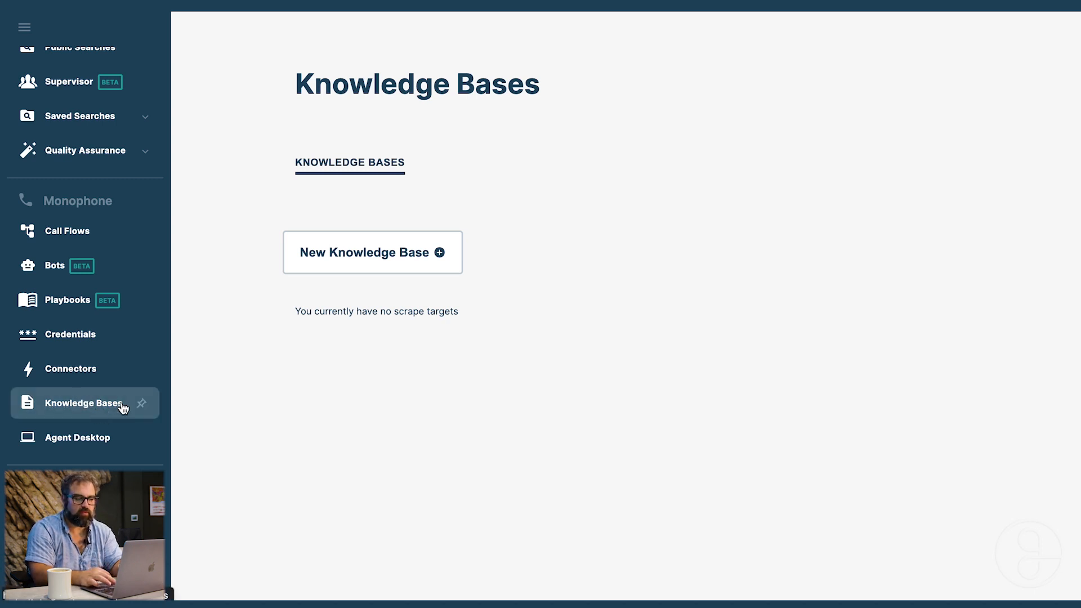
# Step: Create the 'Harper Care FAQ' knowledge base and add the Harper FAQ document to it
pyautogui.click(371, 253)
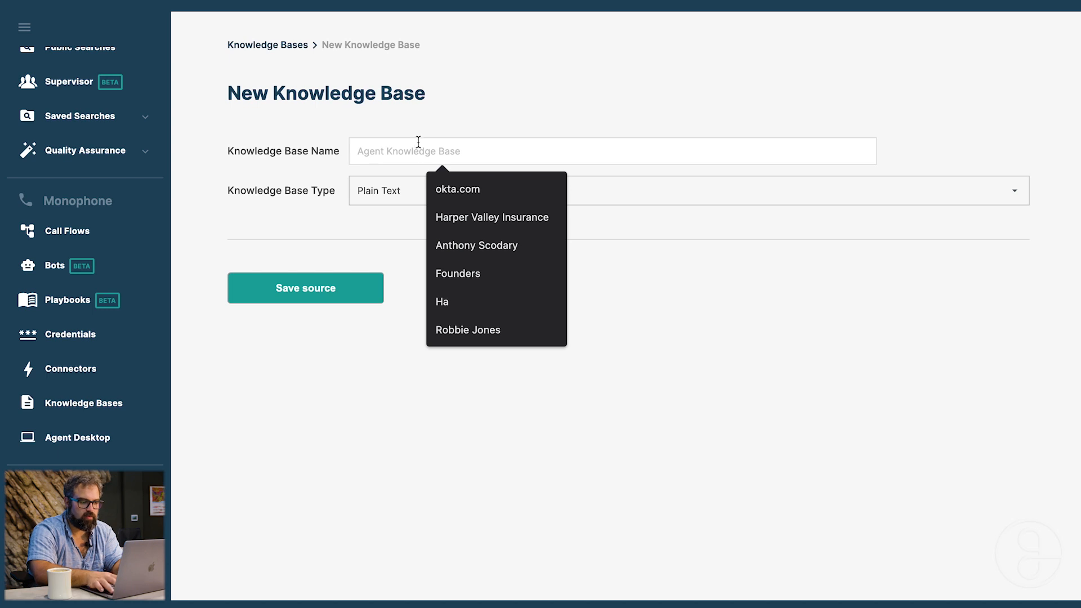
pyautogui.write('Harper Care FAQ')
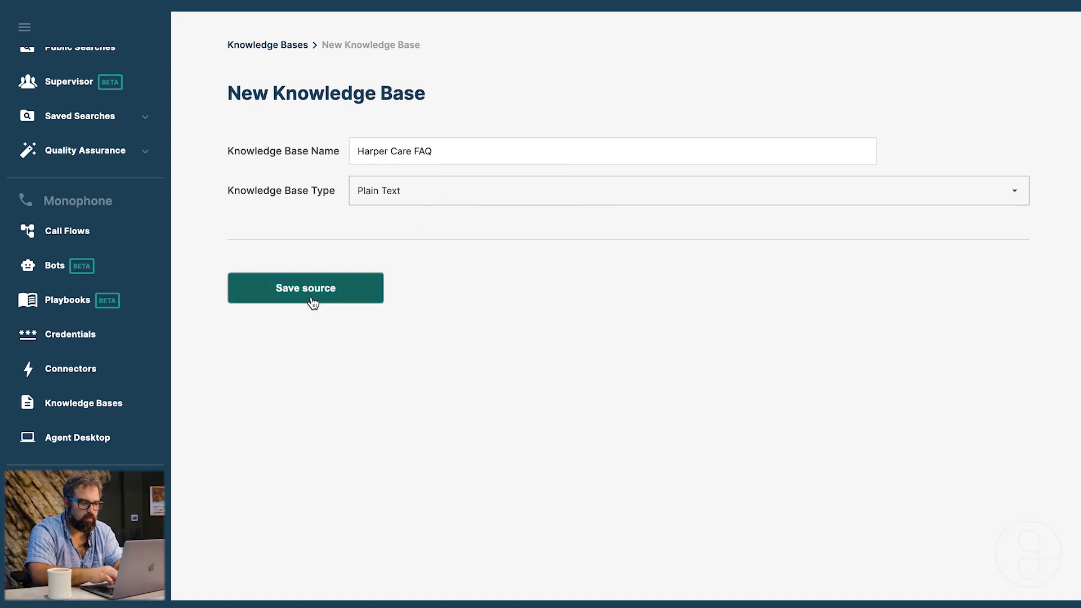
pyautogui.click(305, 288)
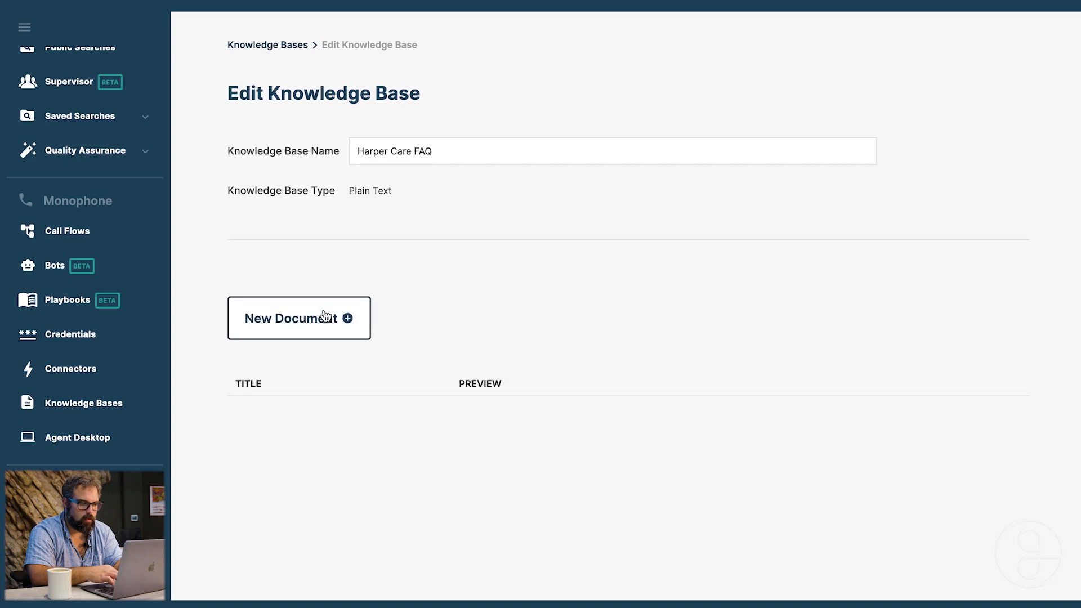
pyautogui.click(299, 318)
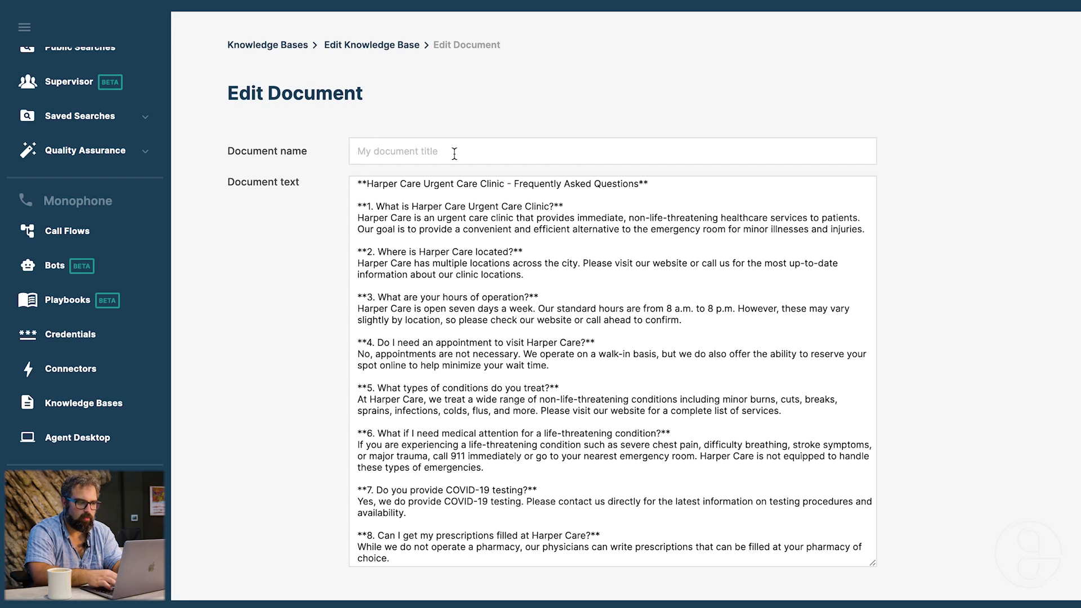
pyautogui.click(372, 45)
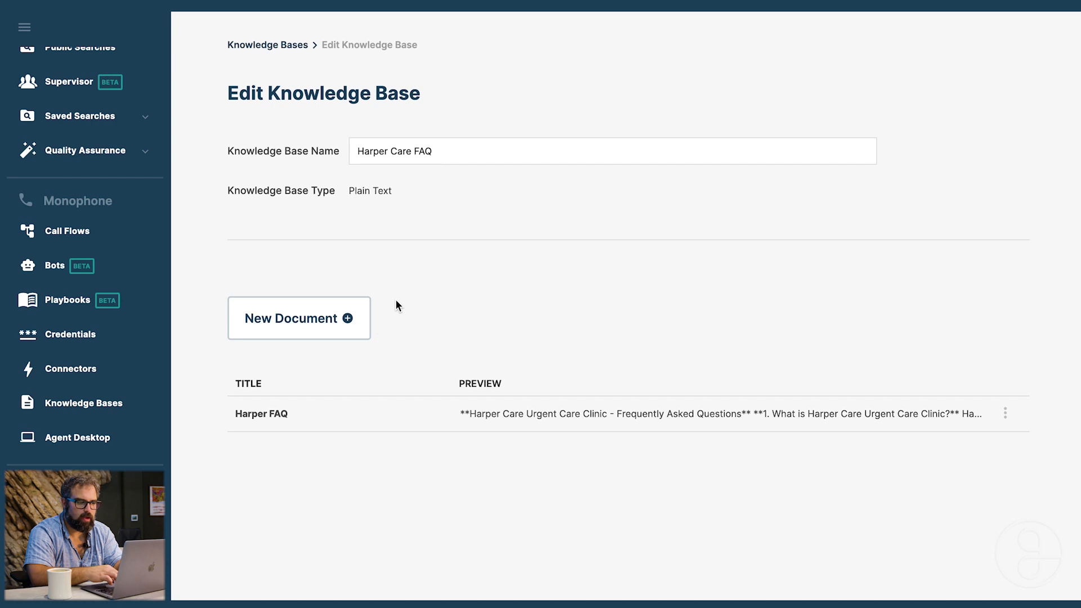
# Step: Start indexing the Harper Care FAQ knowledge base and return to the bots area
pyautogui.click(267, 45)
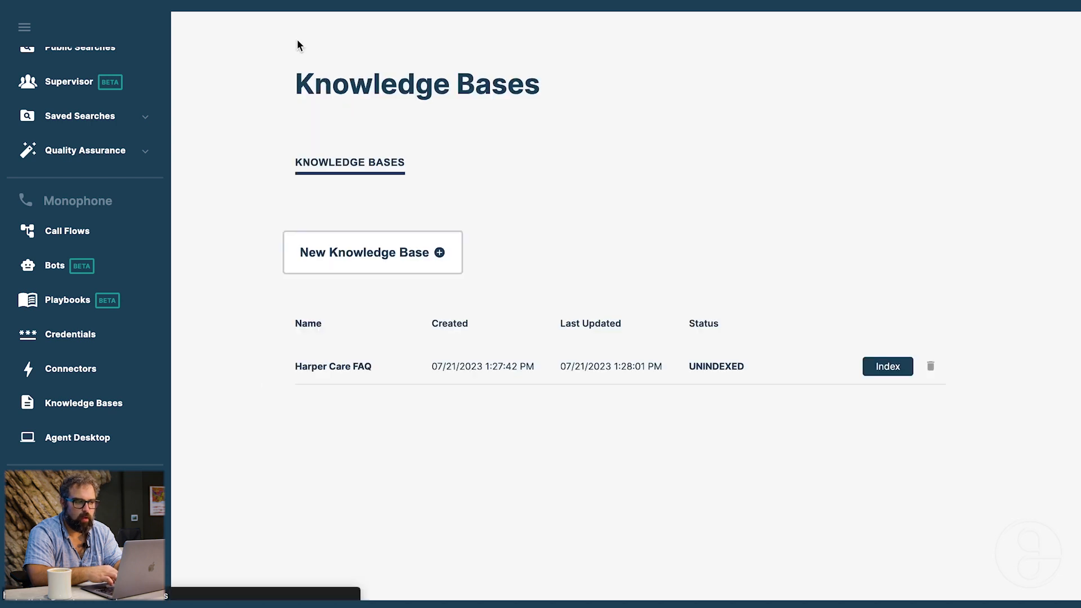
pyautogui.click(888, 367)
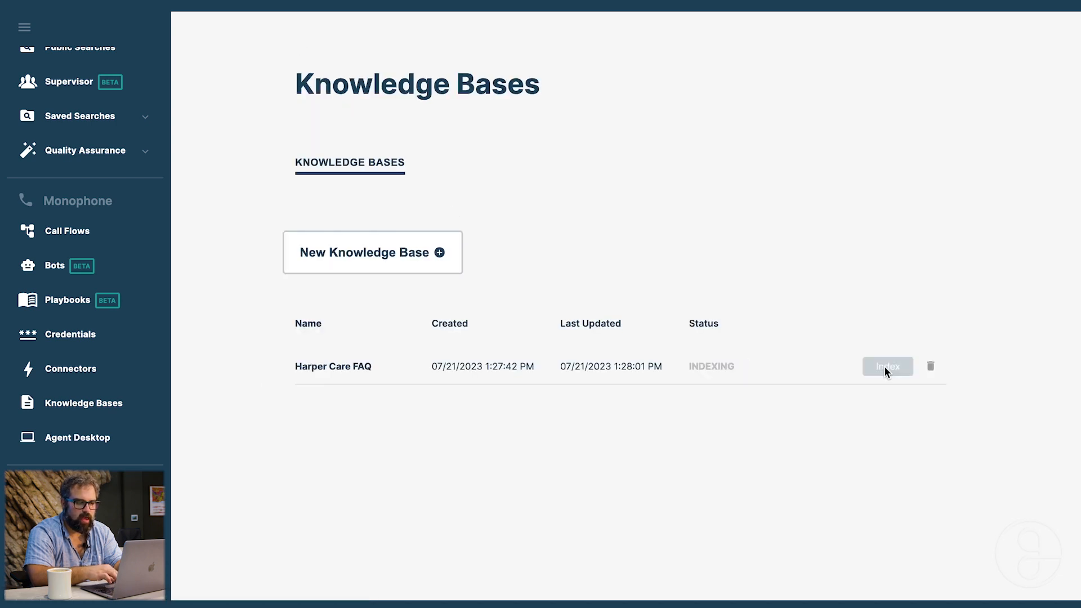
pyautogui.moveTo(784, 424)
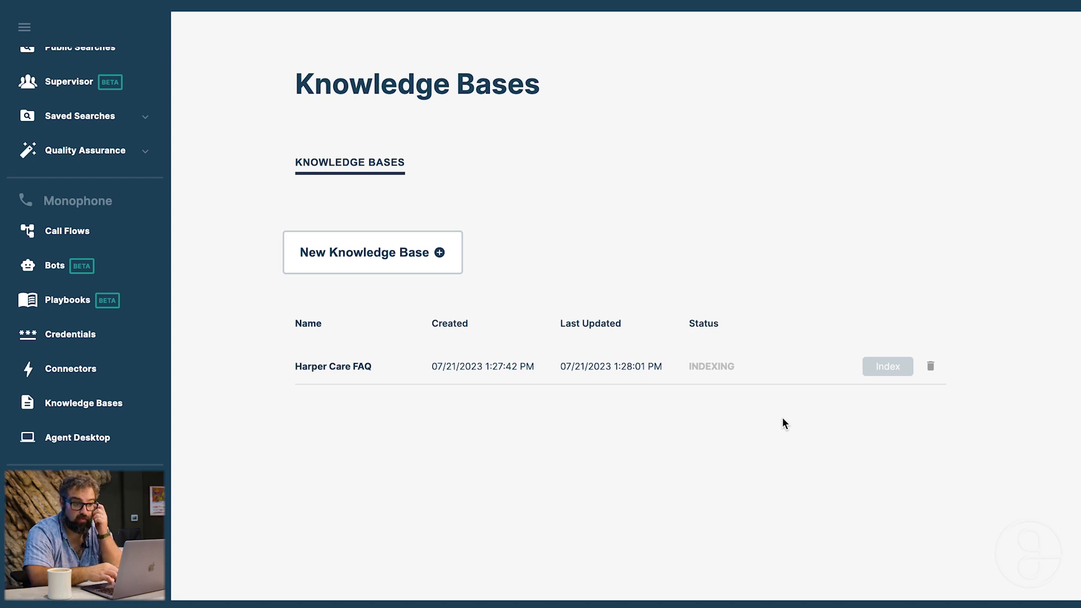
pyautogui.click(54, 265)
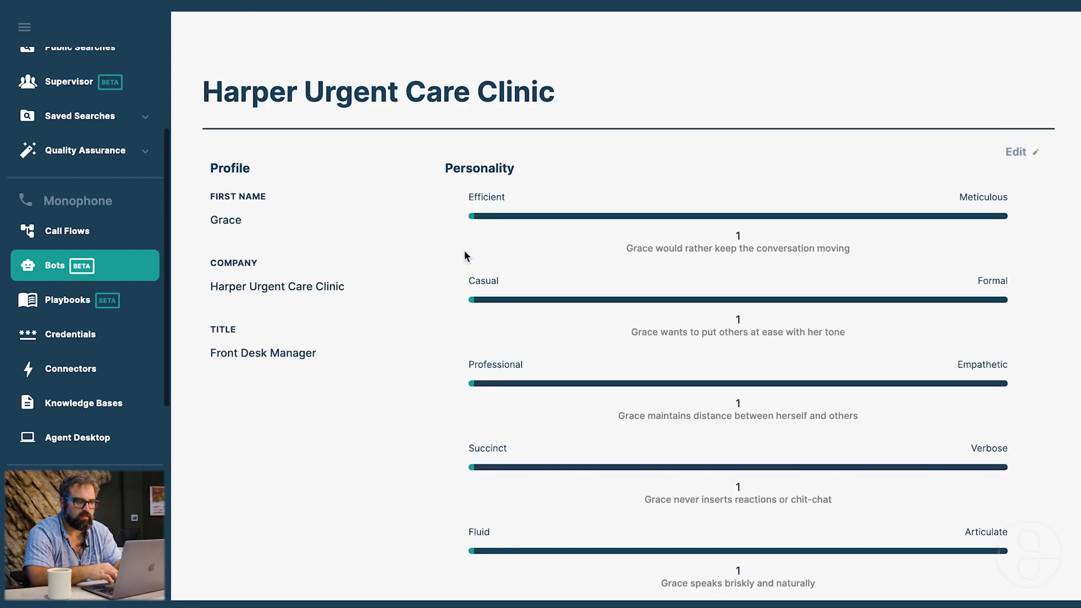
# Step: Start a coaching session for Grace using Harper Care Playbook and Harper Care FAQ
pyautogui.scroll(-3)
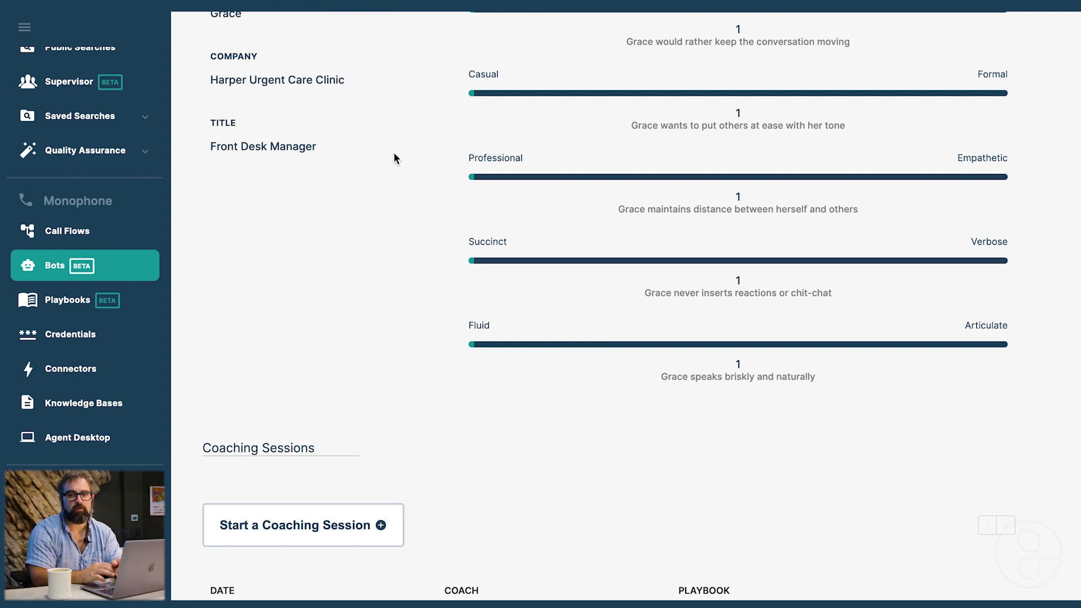
pyautogui.moveTo(396, 314)
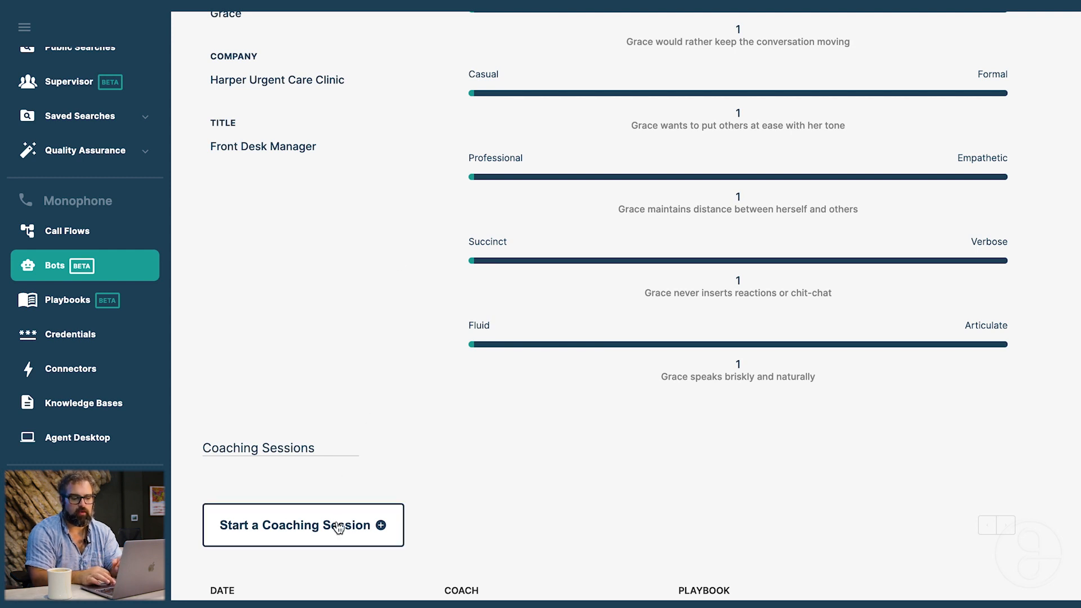
pyautogui.click(303, 525)
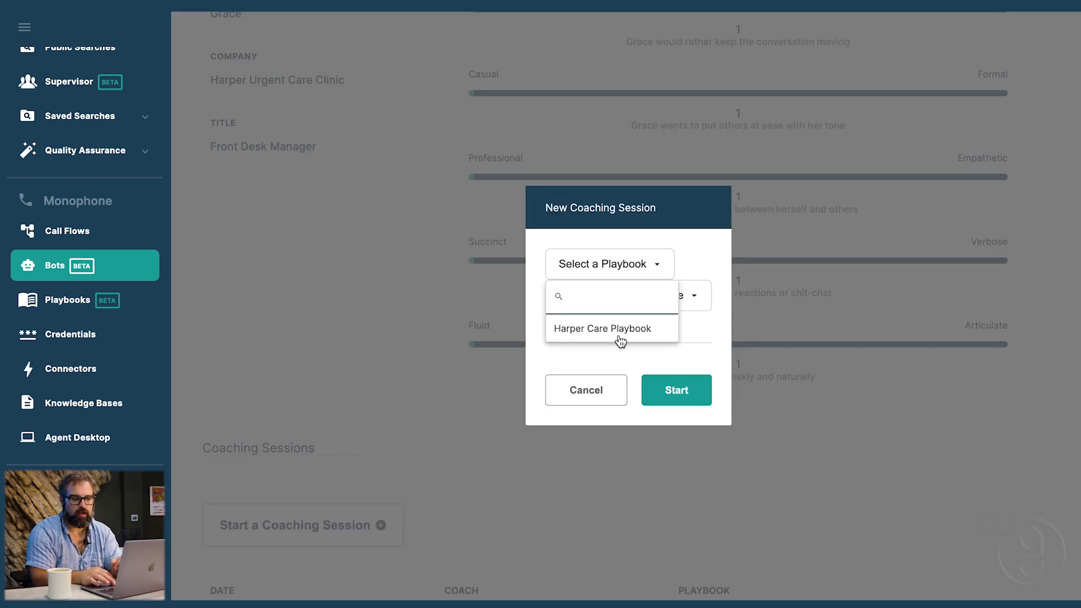
pyautogui.click(601, 329)
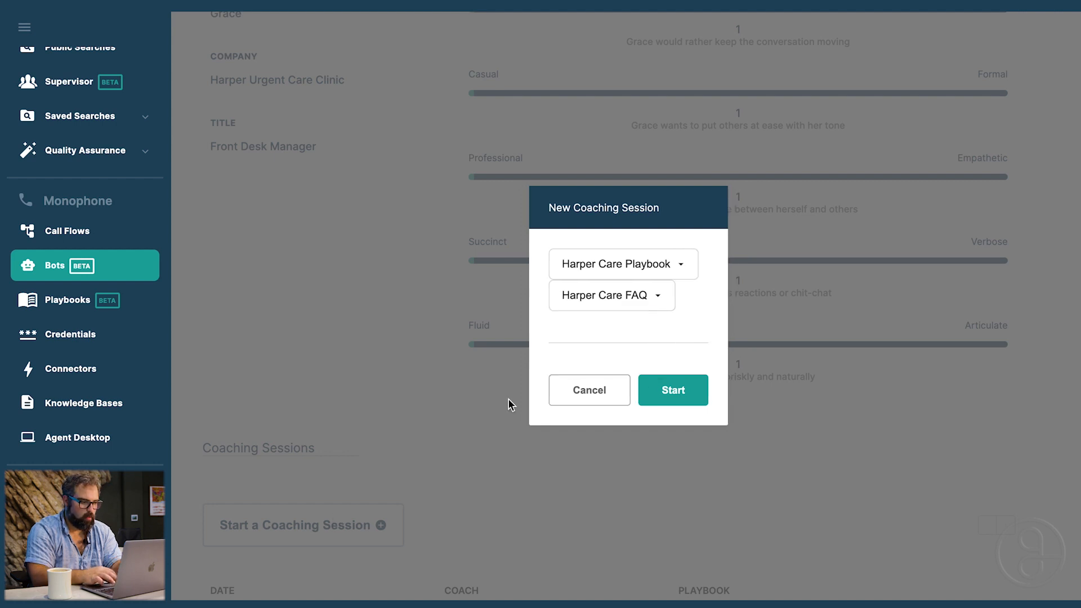
pyautogui.moveTo(593, 279)
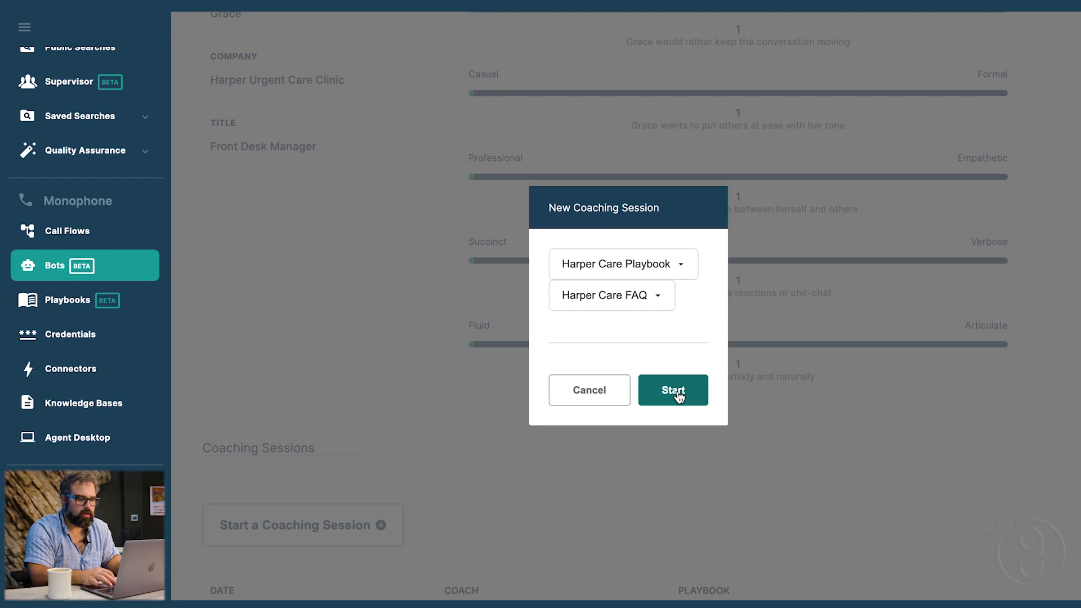
pyautogui.click(673, 390)
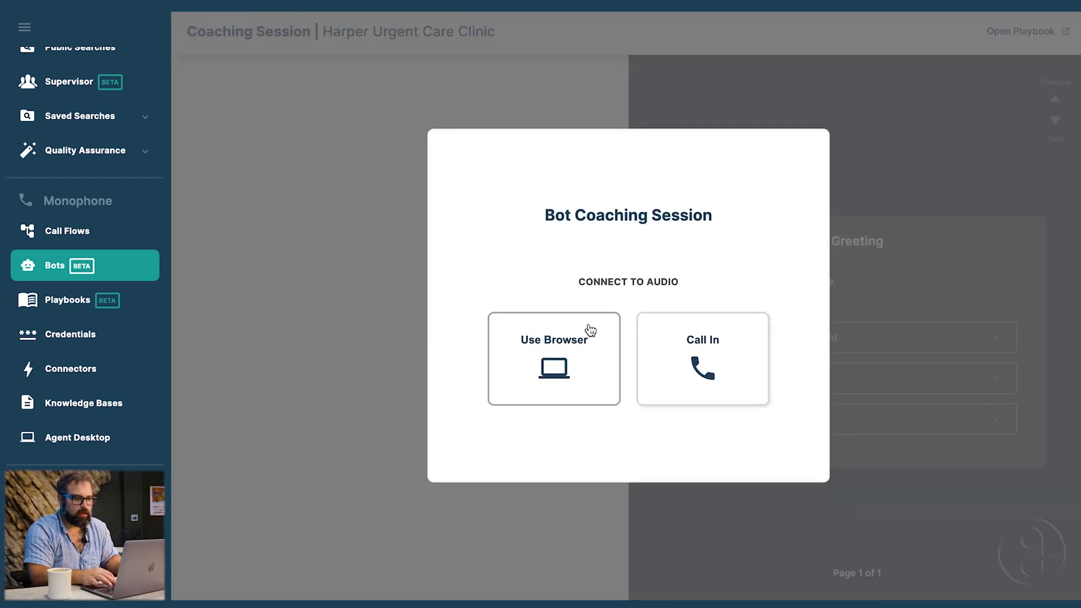
# Step: Join the coaching session audio by phone via Call In and dismiss the dial-in popup
pyautogui.click(701, 358)
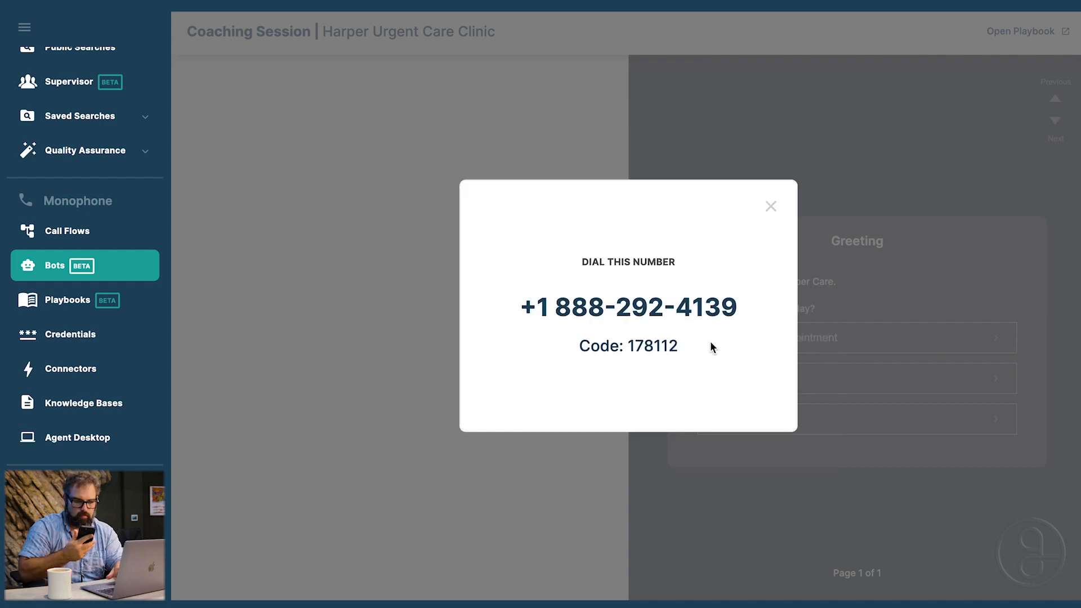
pyautogui.click(770, 206)
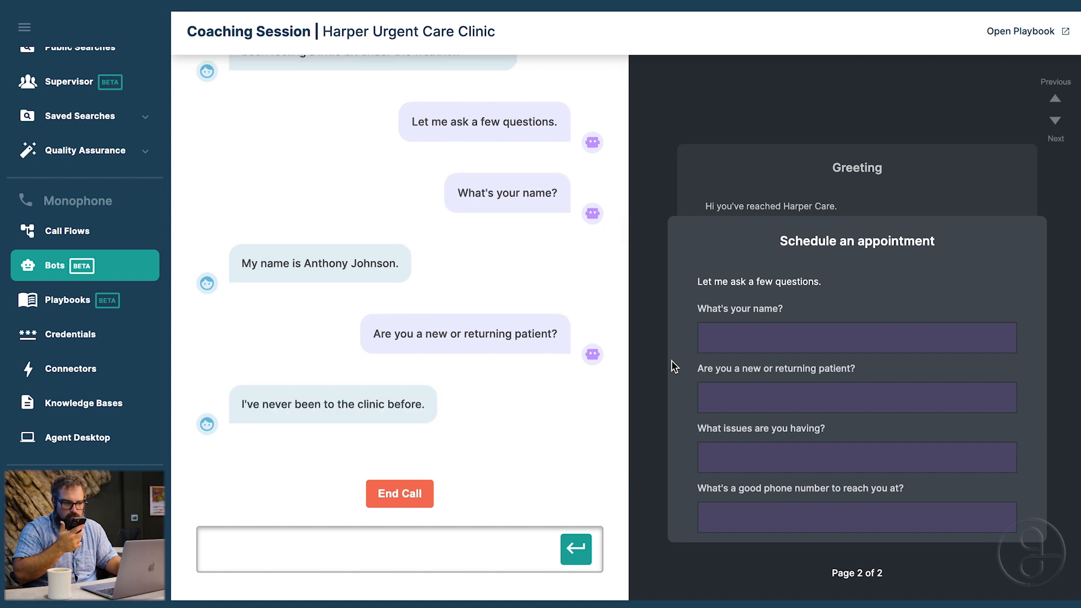
# Step: Let Grace capture name, patient status, issues, phone and preferred time until the form shows Submitted
pyautogui.scroll(-3)
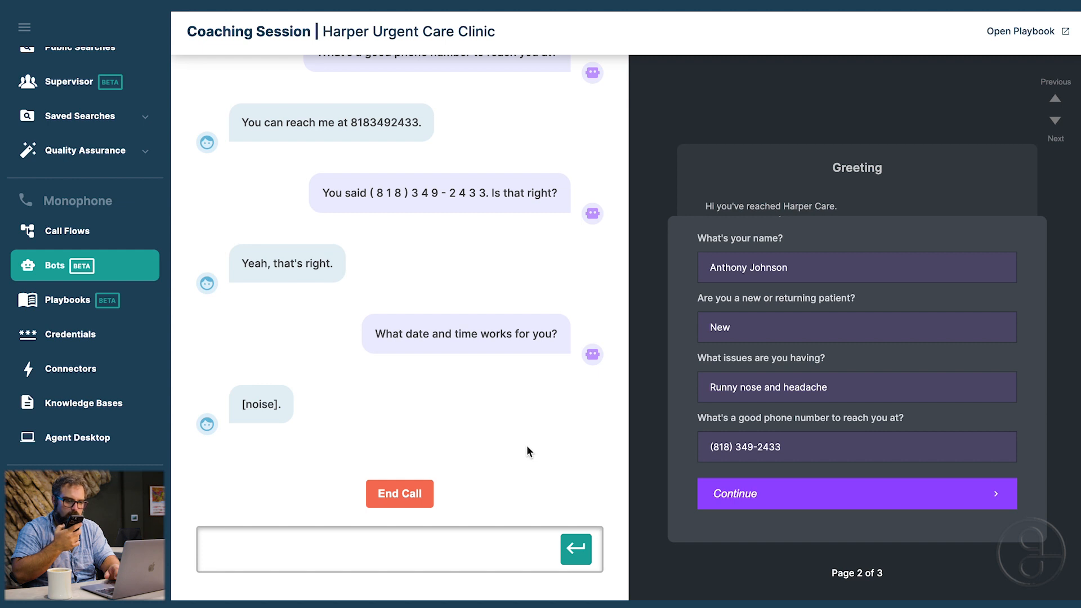
pyautogui.click(857, 494)
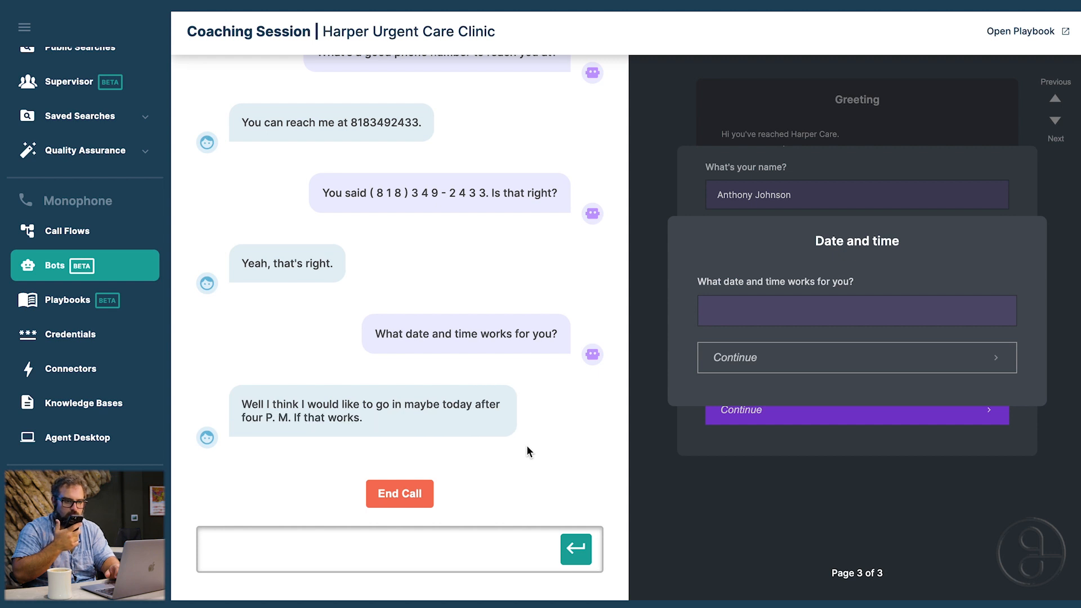
pyautogui.click(857, 358)
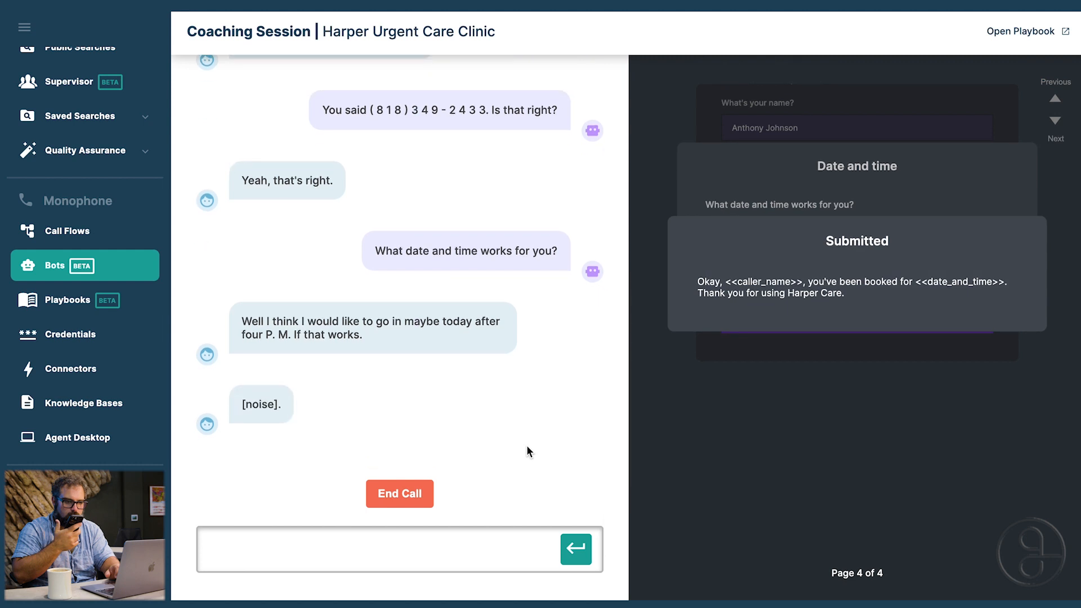
pyautogui.click(400, 493)
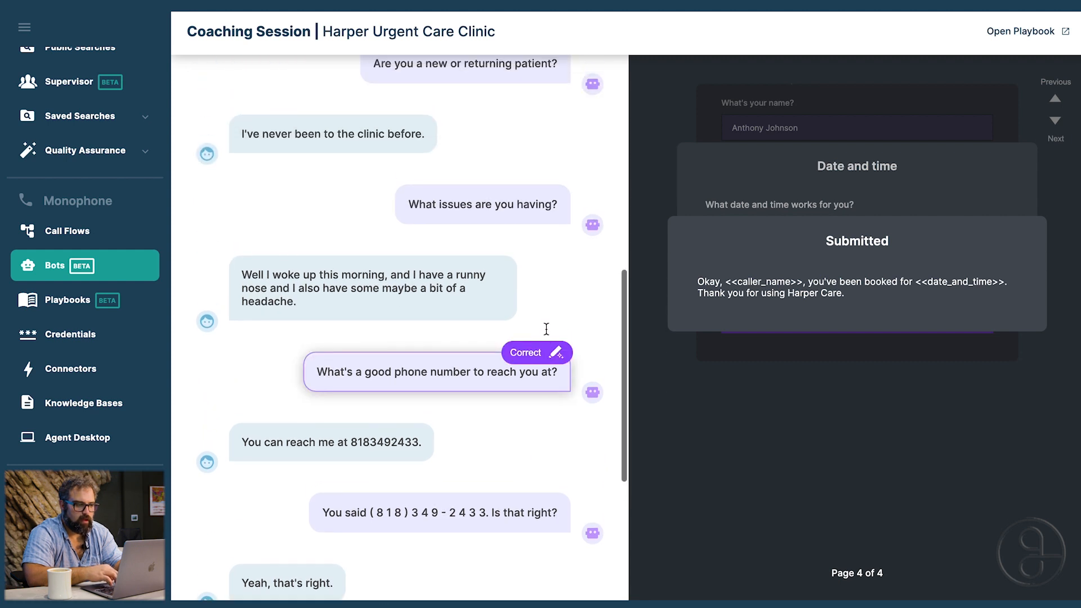
# Step: Page back to the caller details and correct the patient-type answer to New Patient
pyautogui.click(1056, 99)
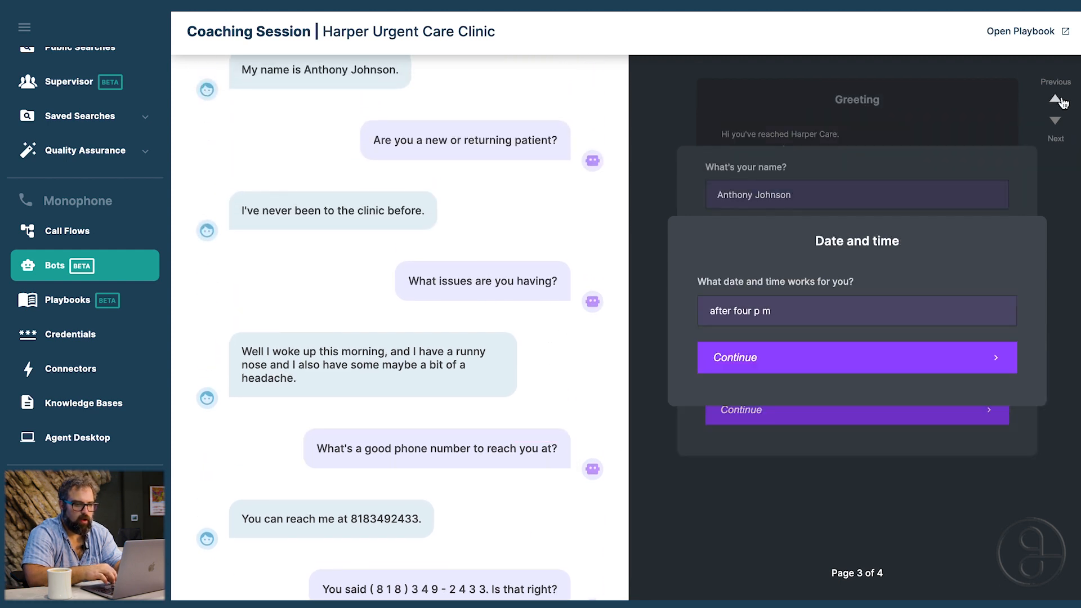
pyautogui.click(1057, 99)
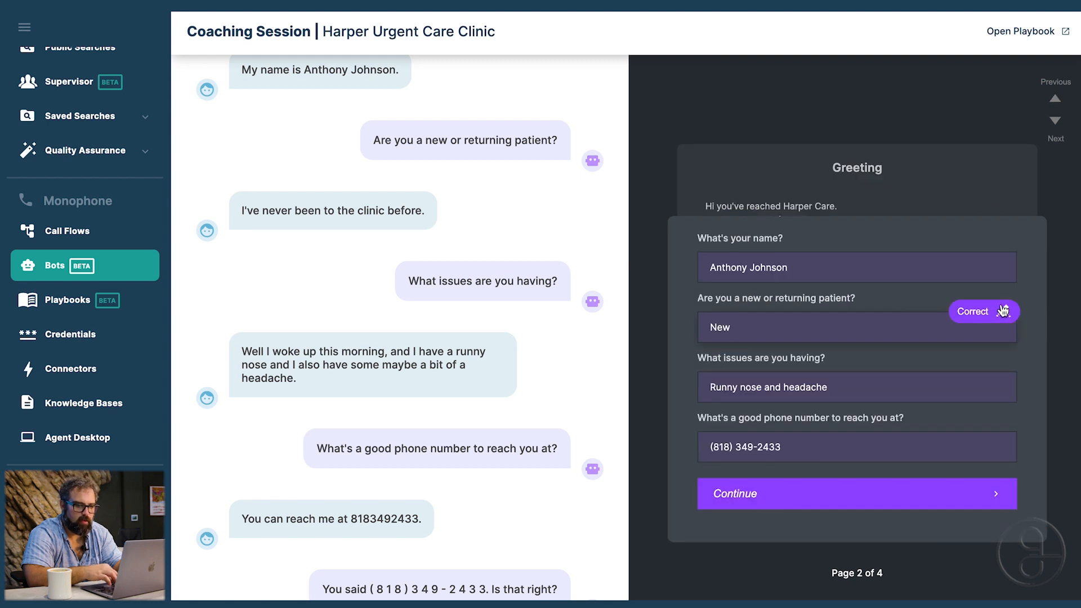
pyautogui.click(973, 311)
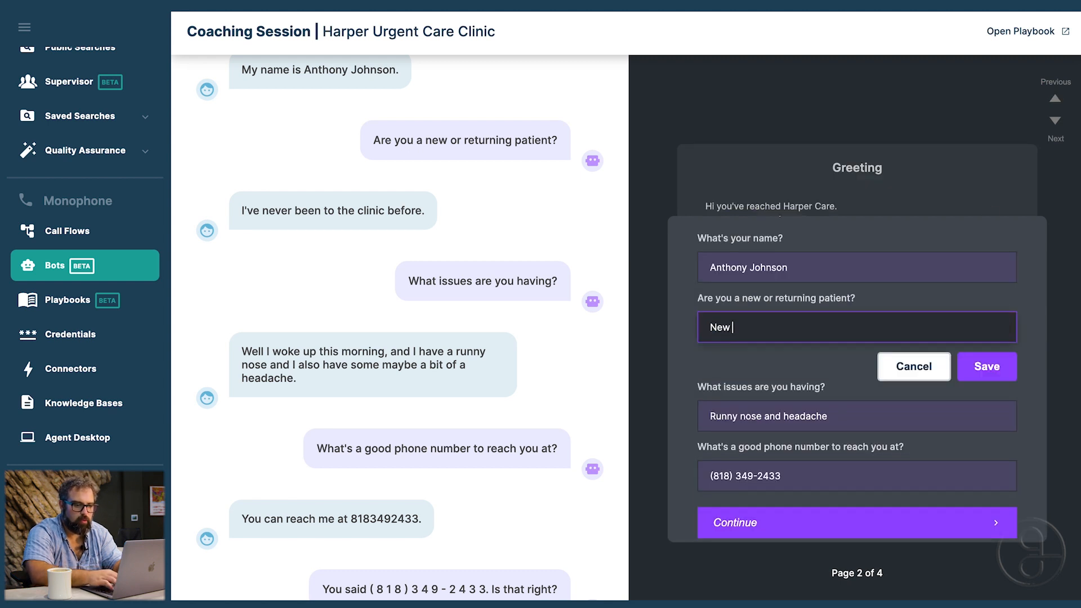
pyautogui.click(986, 367)
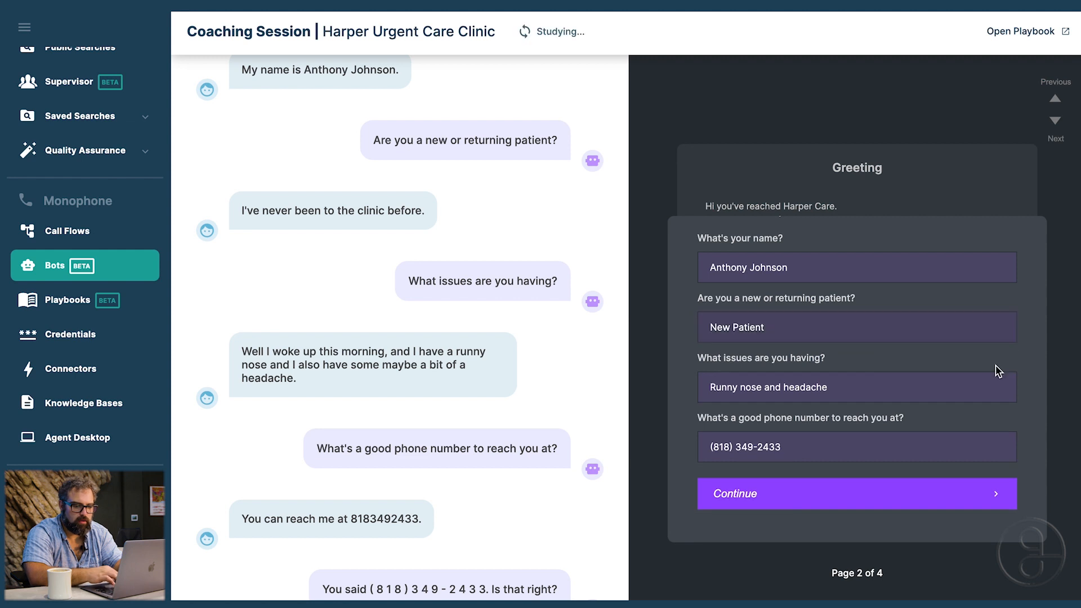
pyautogui.moveTo(624, 219)
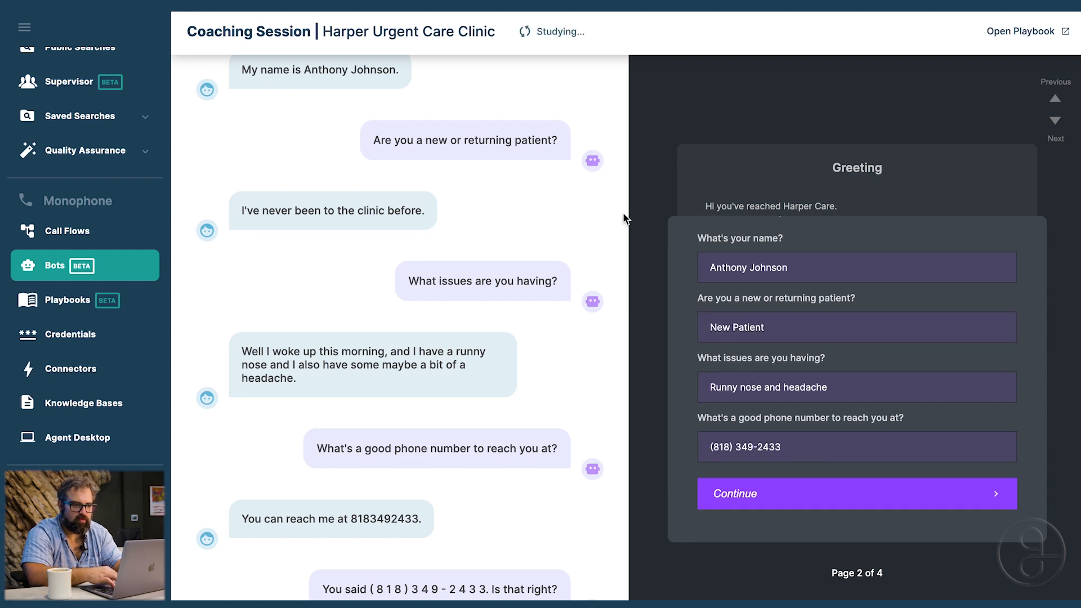
pyautogui.moveTo(563, 50)
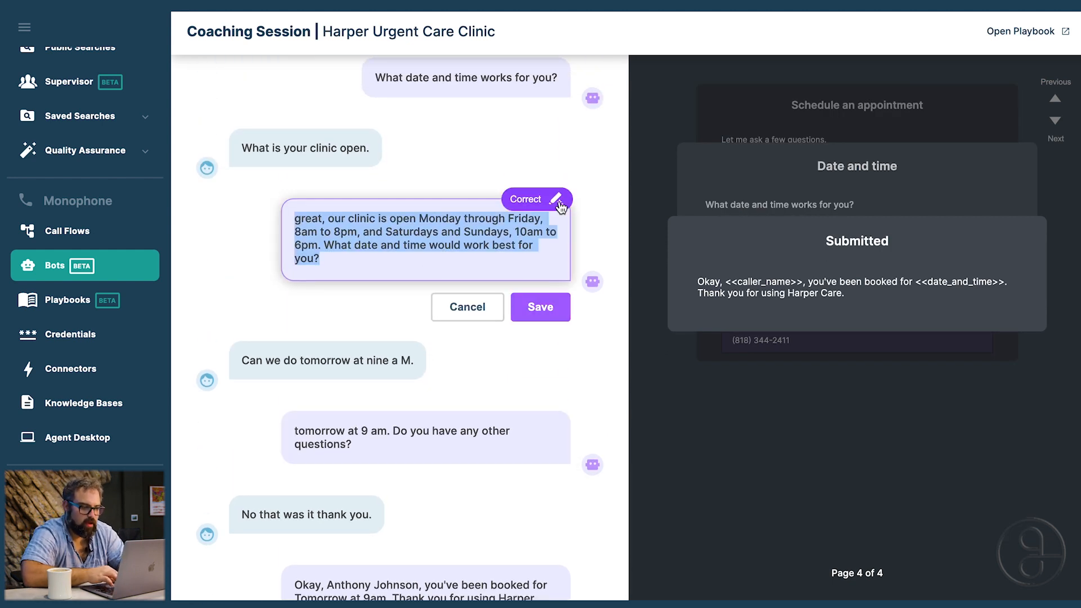
# Step: Correct the bot's clinic-hours reply to "We're open to 8pm." and go to the Call Flows list
pyautogui.click(84, 404)
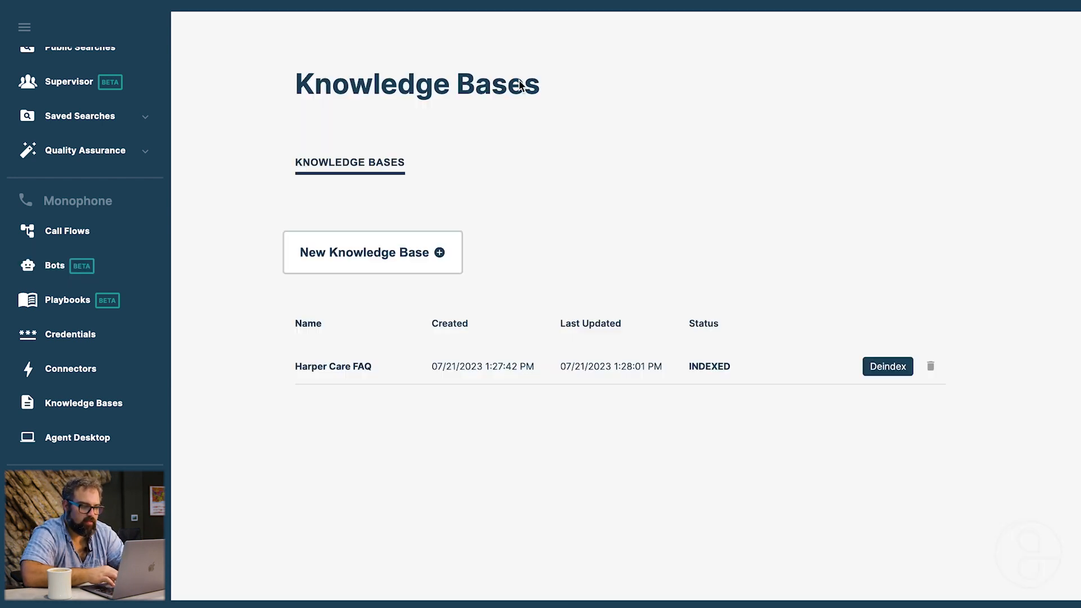
pyautogui.click(333, 367)
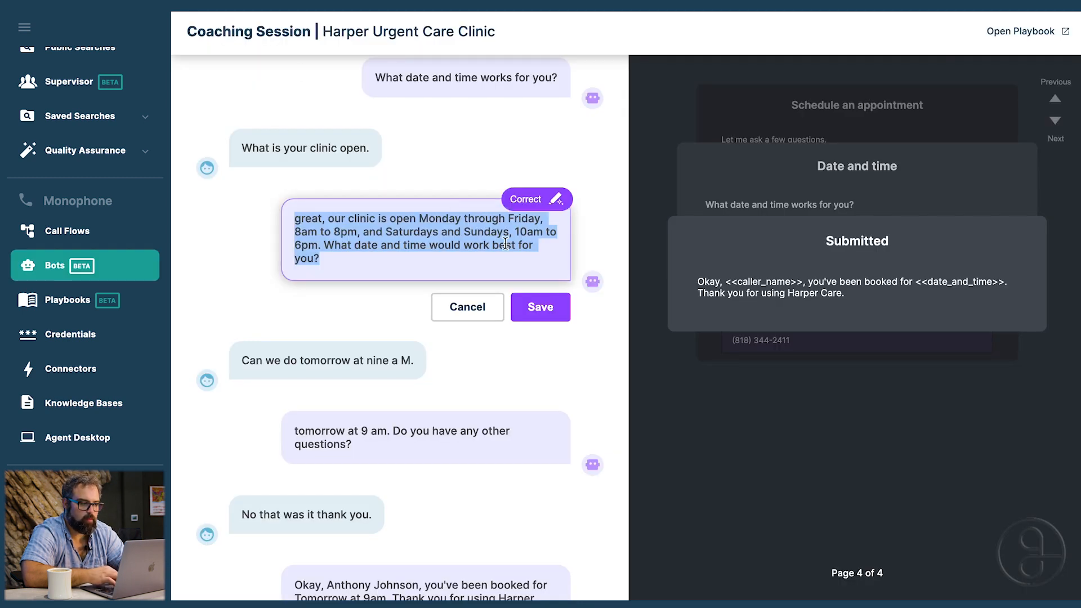
pyautogui.moveTo(513, 271)
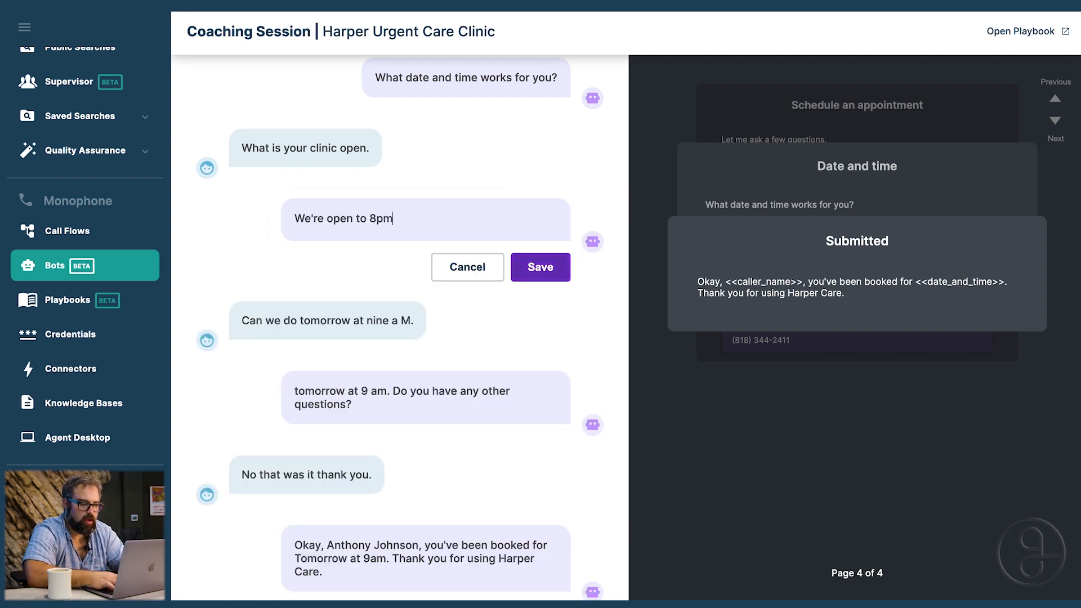
pyautogui.click(540, 267)
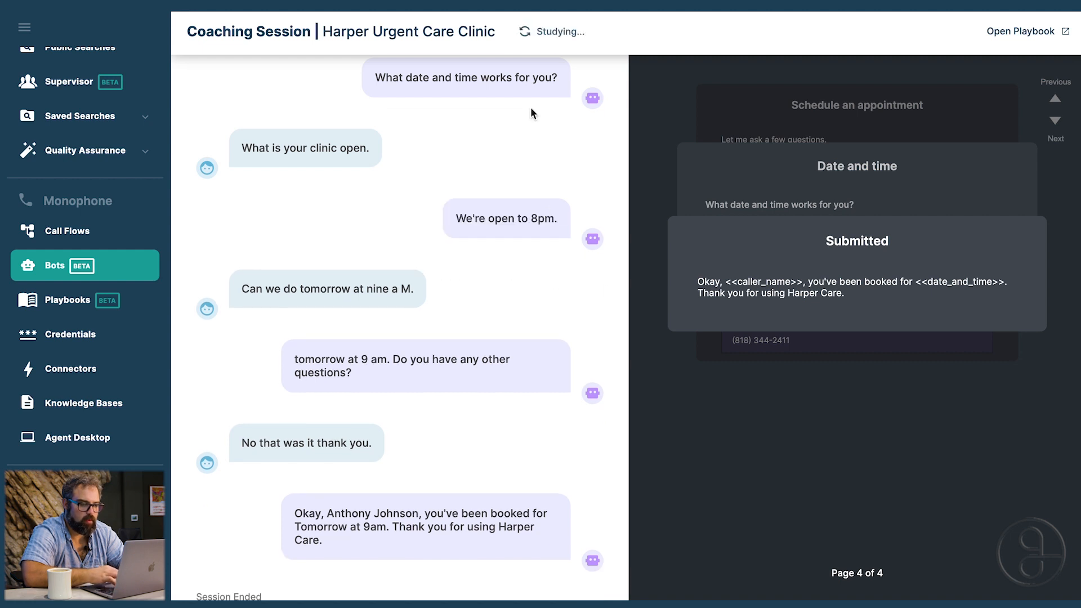
pyautogui.moveTo(561, 146)
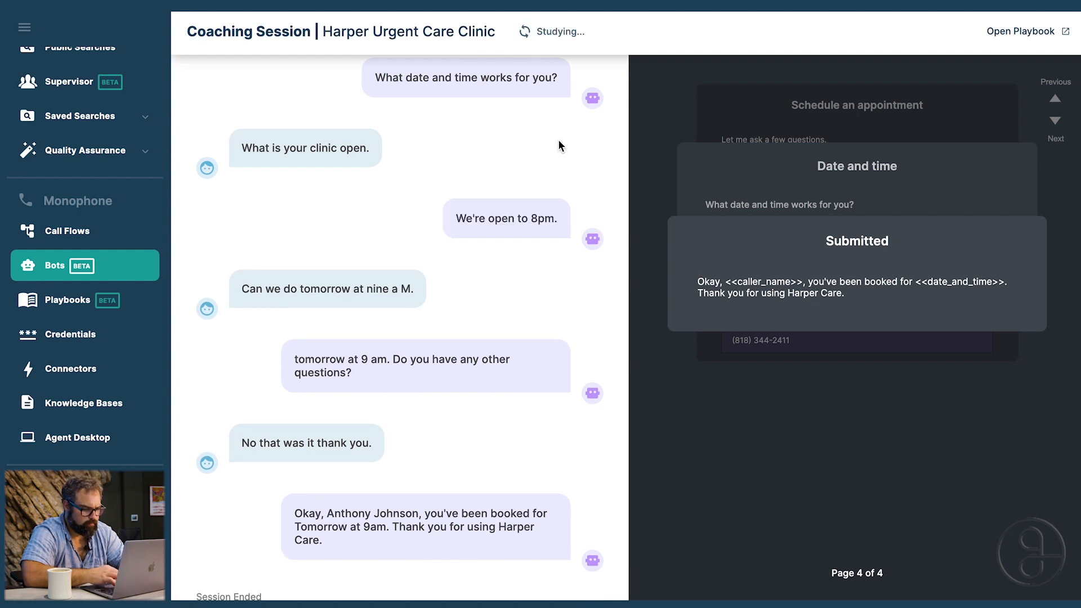
pyautogui.moveTo(735, 27)
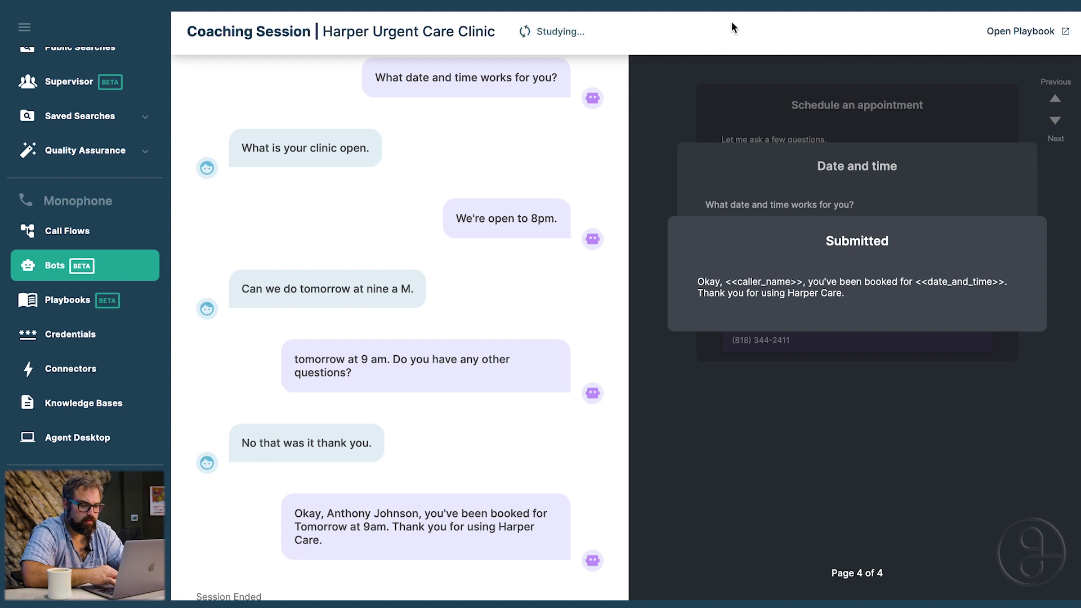
pyautogui.click(67, 230)
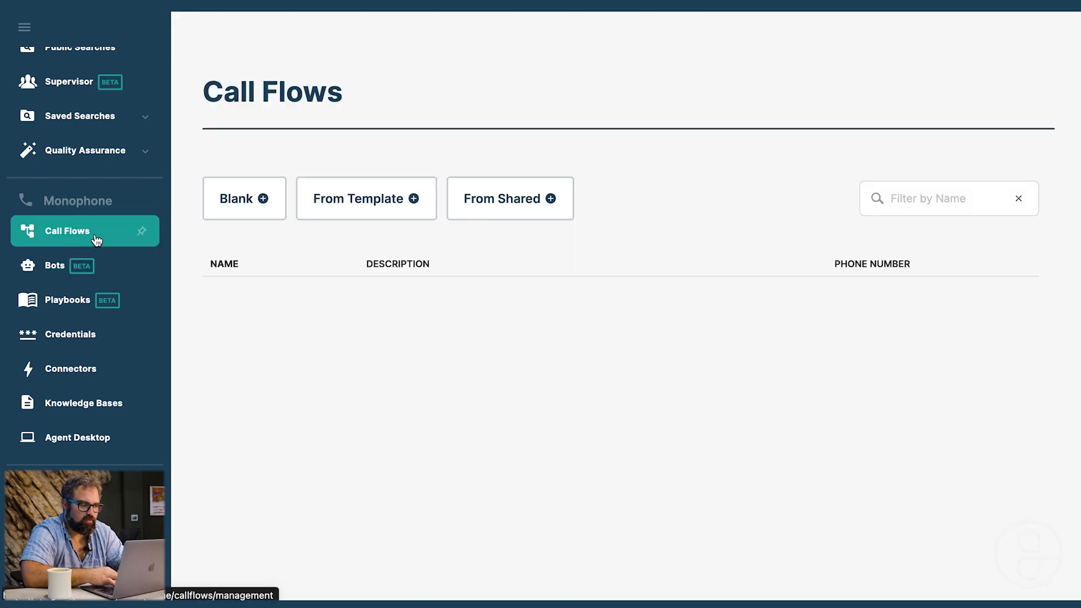
pyautogui.click(243, 198)
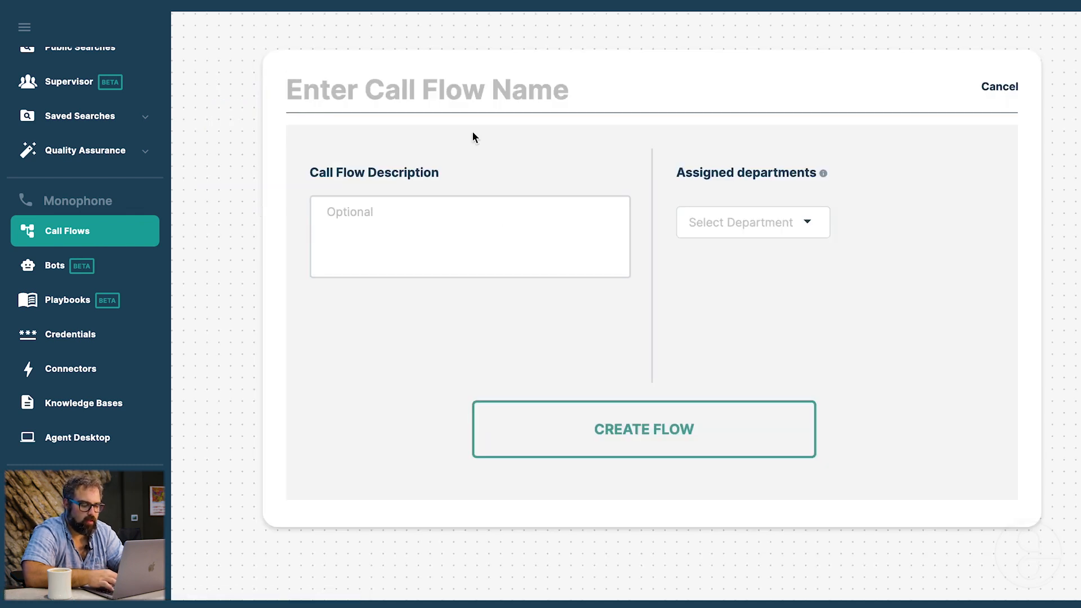
pyautogui.write('Harper Phone')
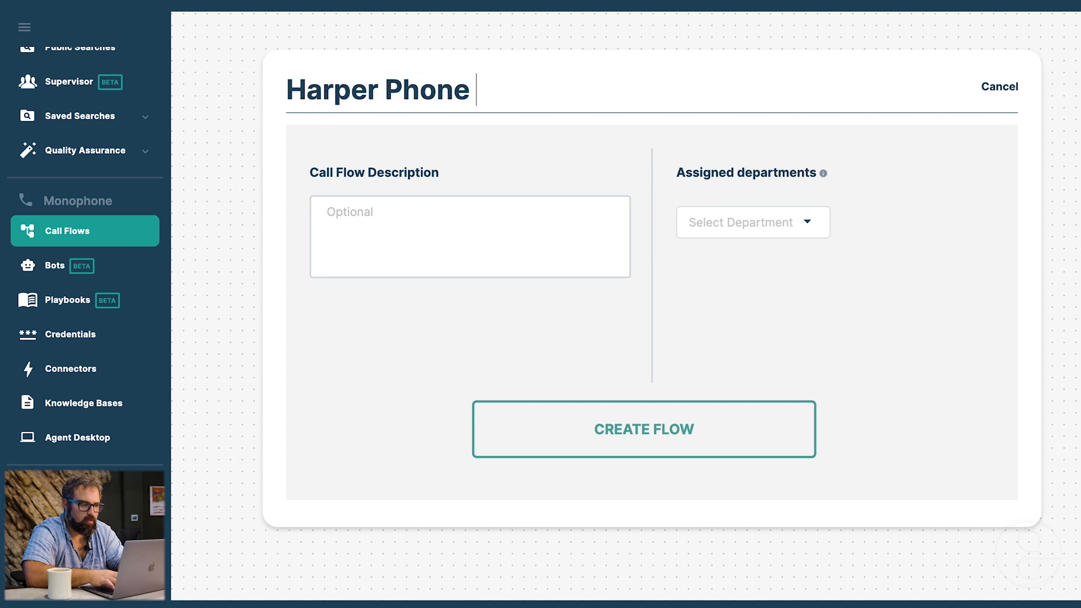
pyautogui.write('Inbound')
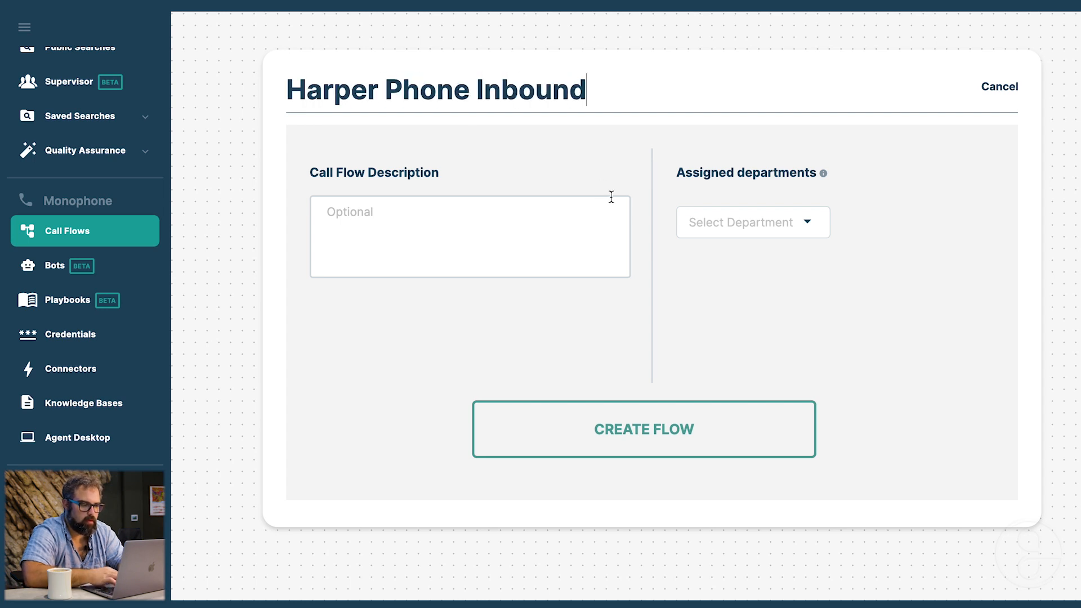
pyautogui.click(643, 429)
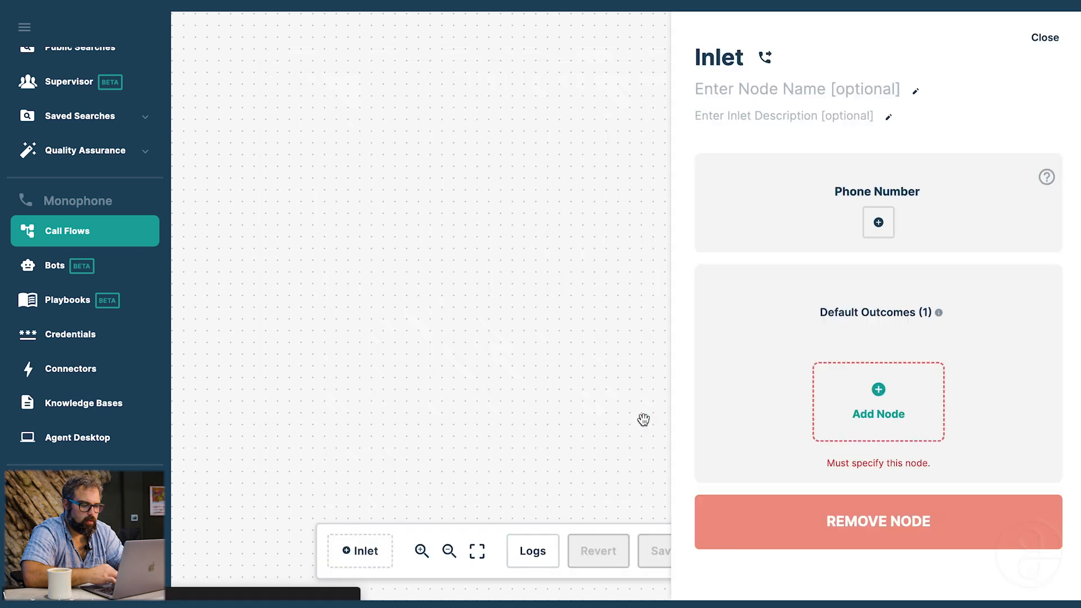
pyautogui.click(879, 222)
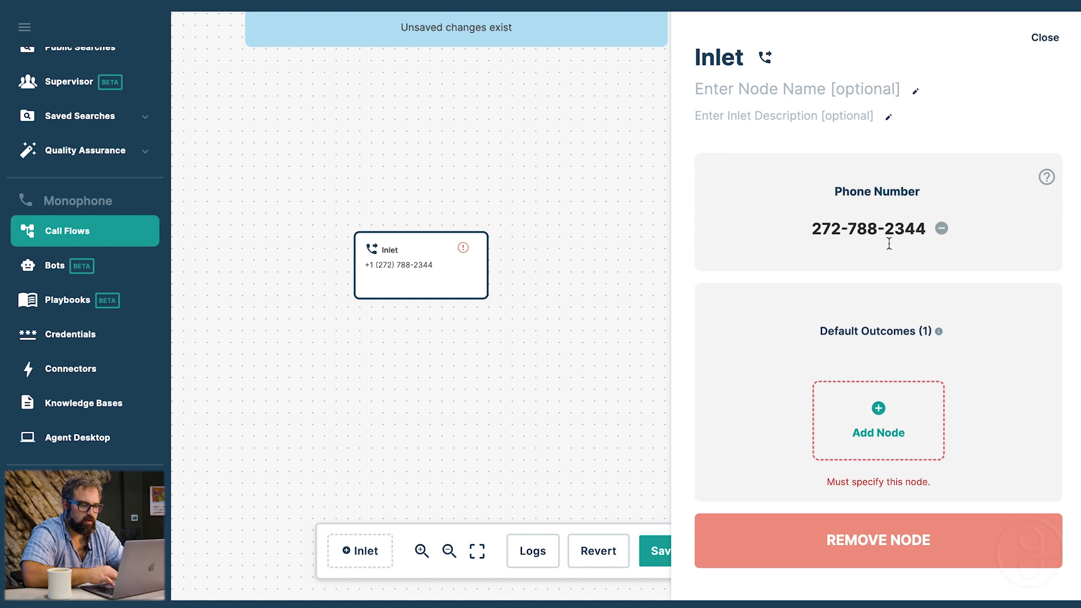
# Step: Add a Bot child to the inlet using Harper Urgent Care Clinic, Harper Care FAQ and Harper Care Playbook
pyautogui.click(879, 422)
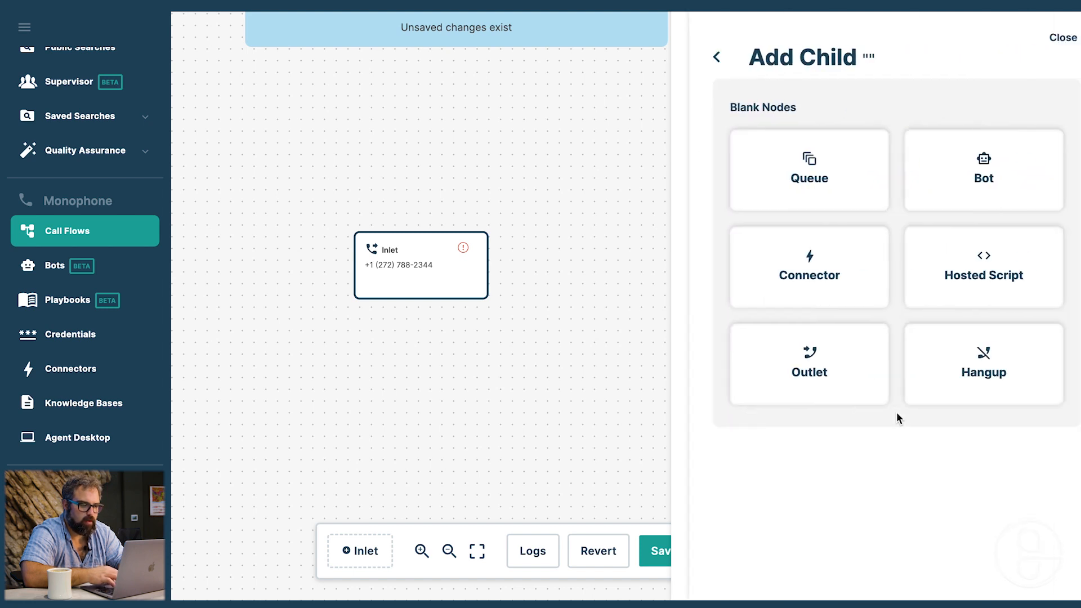
pyautogui.click(984, 170)
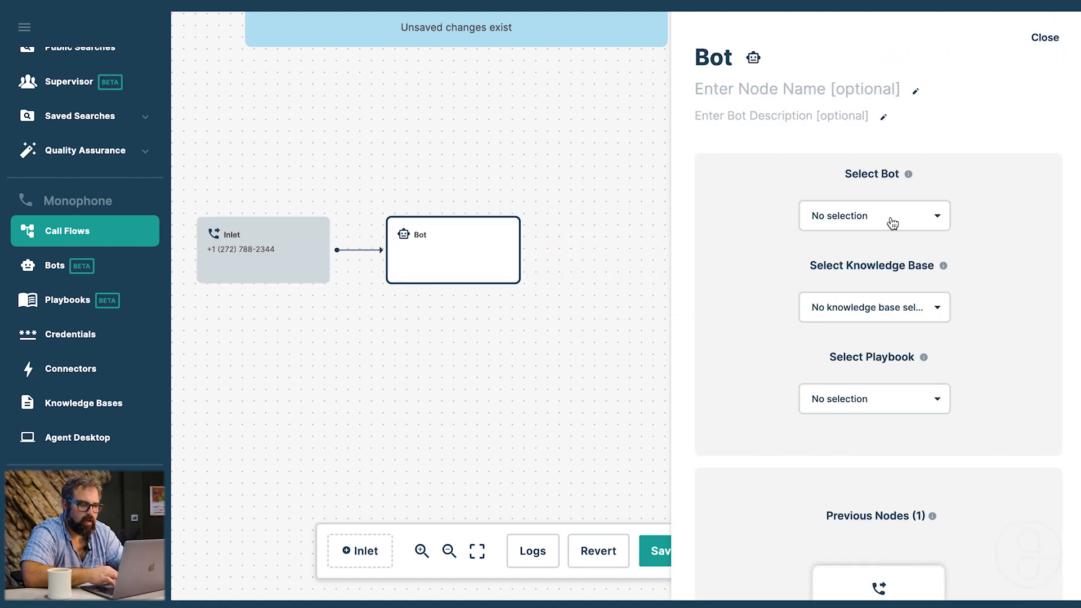
pyautogui.click(873, 307)
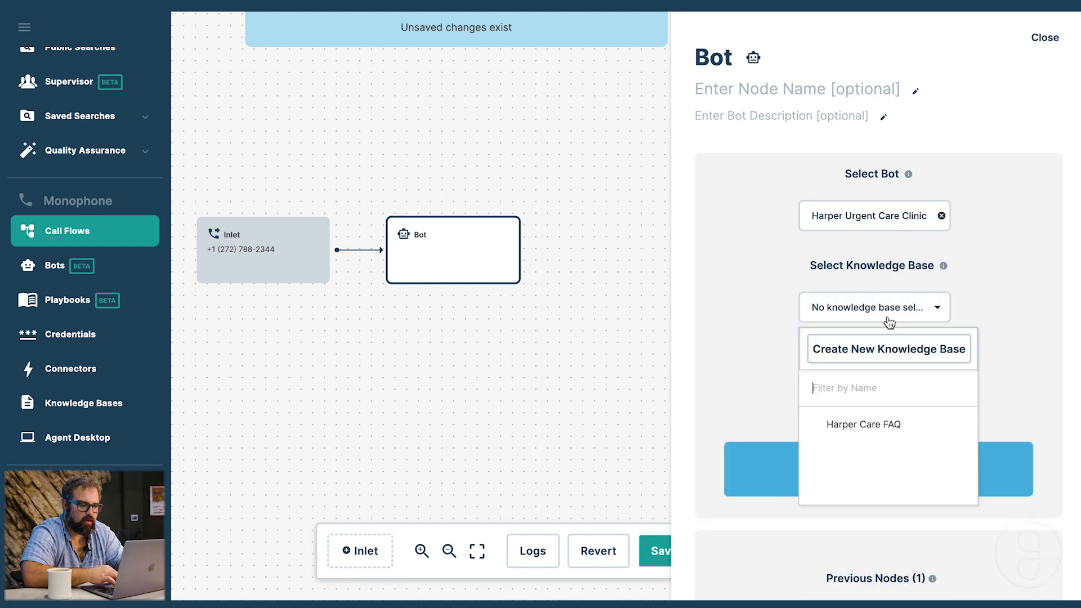
pyautogui.click(864, 425)
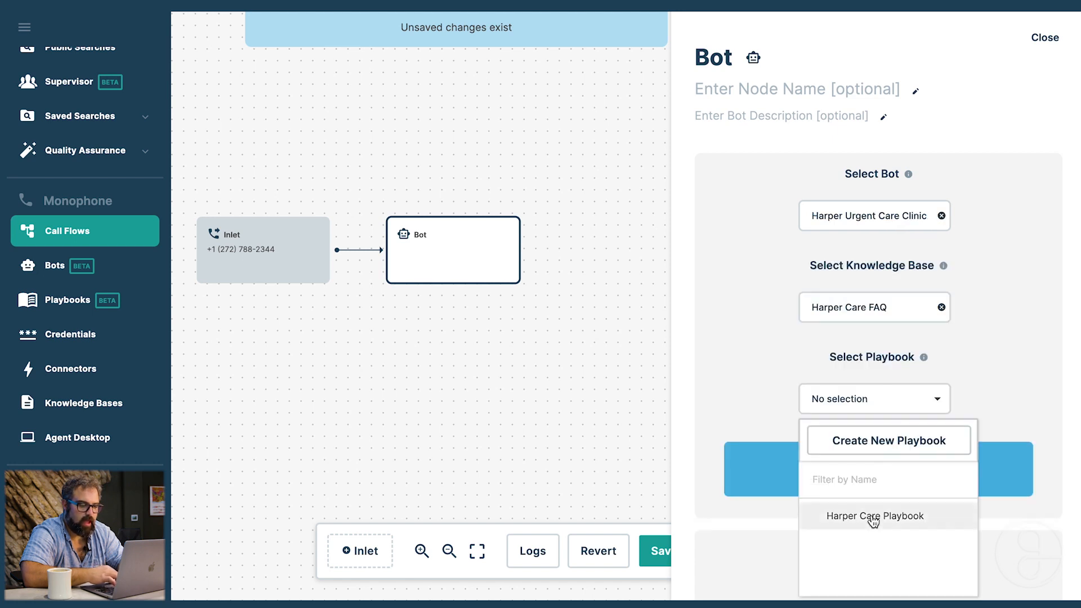
pyautogui.click(874, 516)
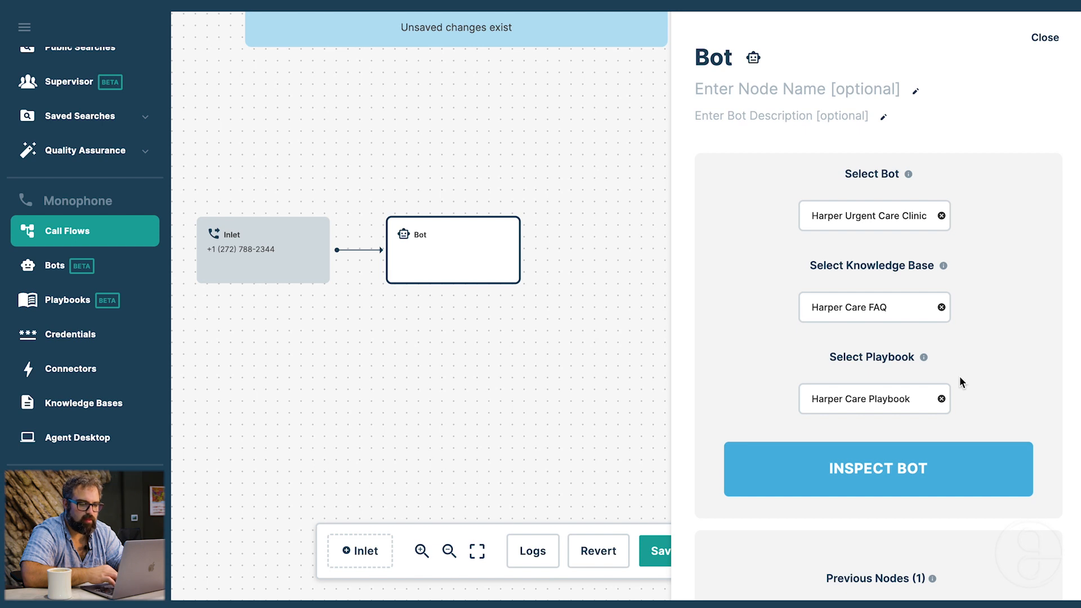
# Step: Name the bot node Intake for patients with a triage description and save the flow
pyautogui.scroll(-3)
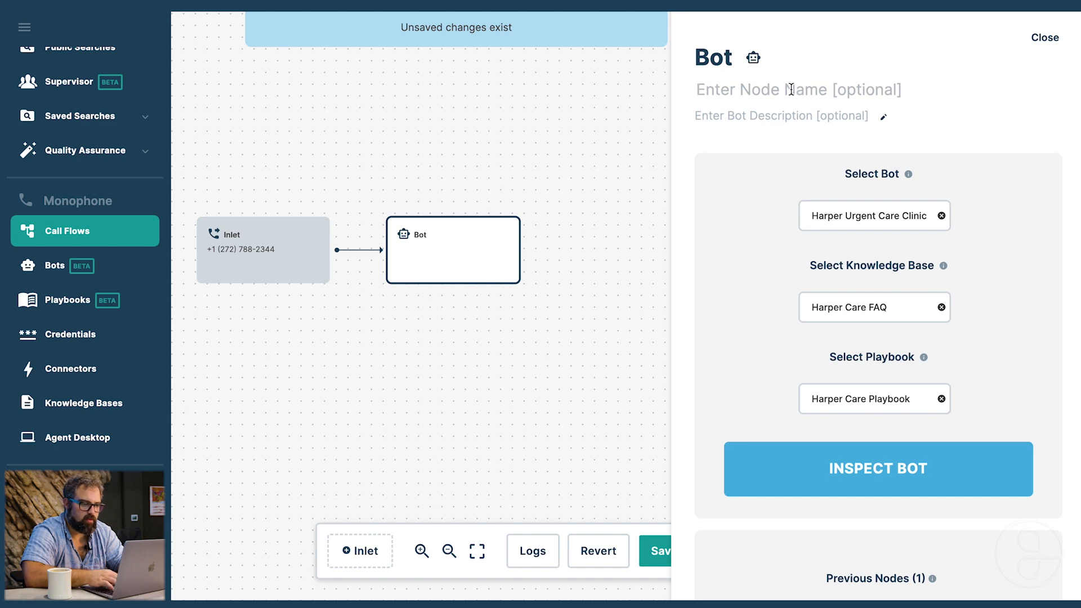
pyautogui.write('Intake for patients')
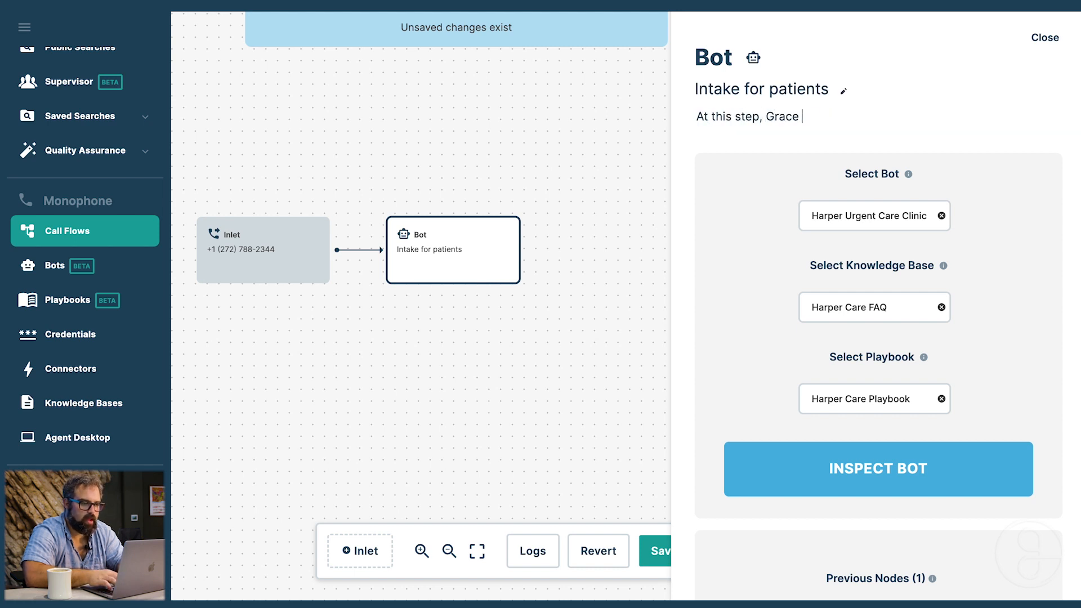
pyautogui.write('triages the patients and sends them along to the proper')
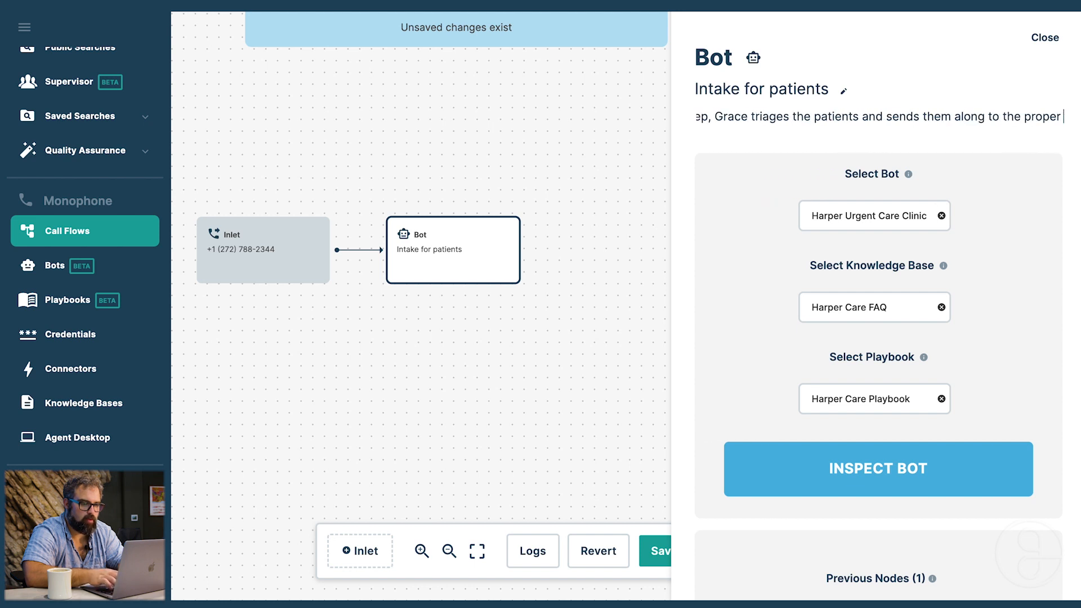
pyautogui.scroll(-3)
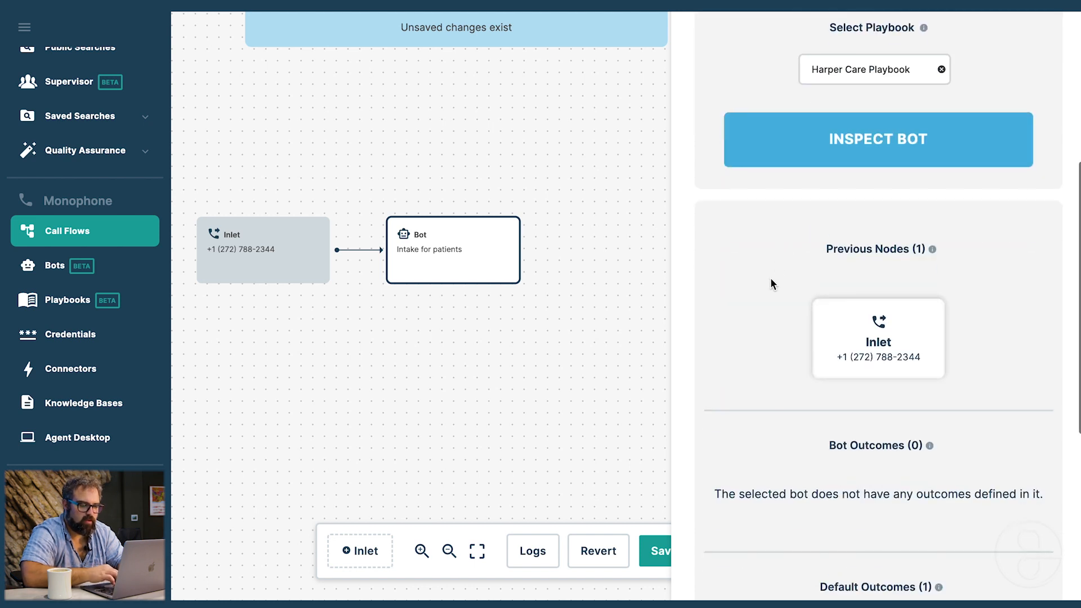
pyautogui.scroll(-3)
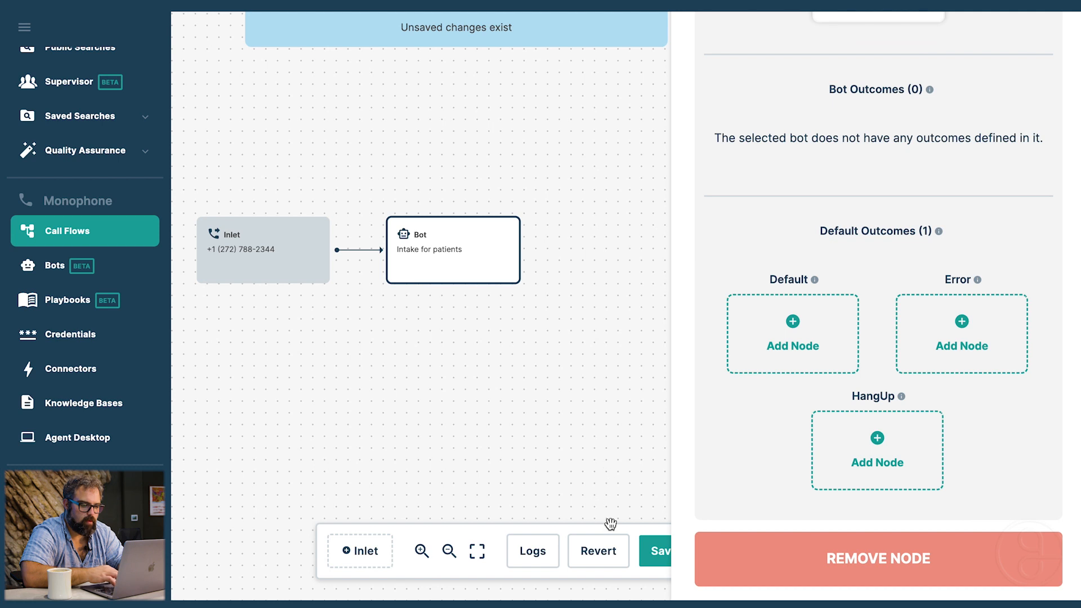
pyautogui.click(661, 551)
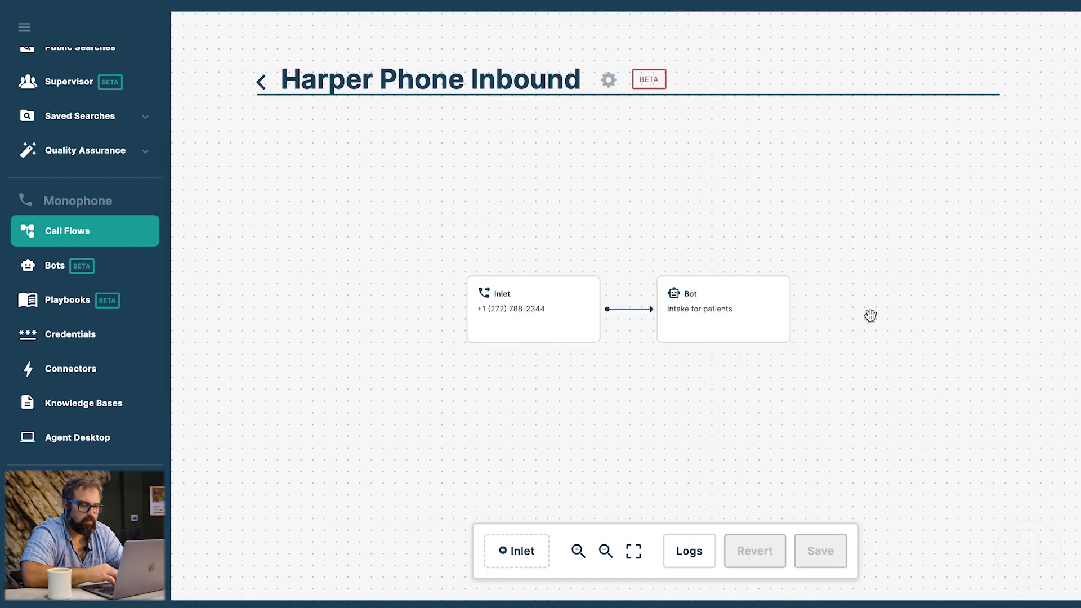
pyautogui.click(723, 309)
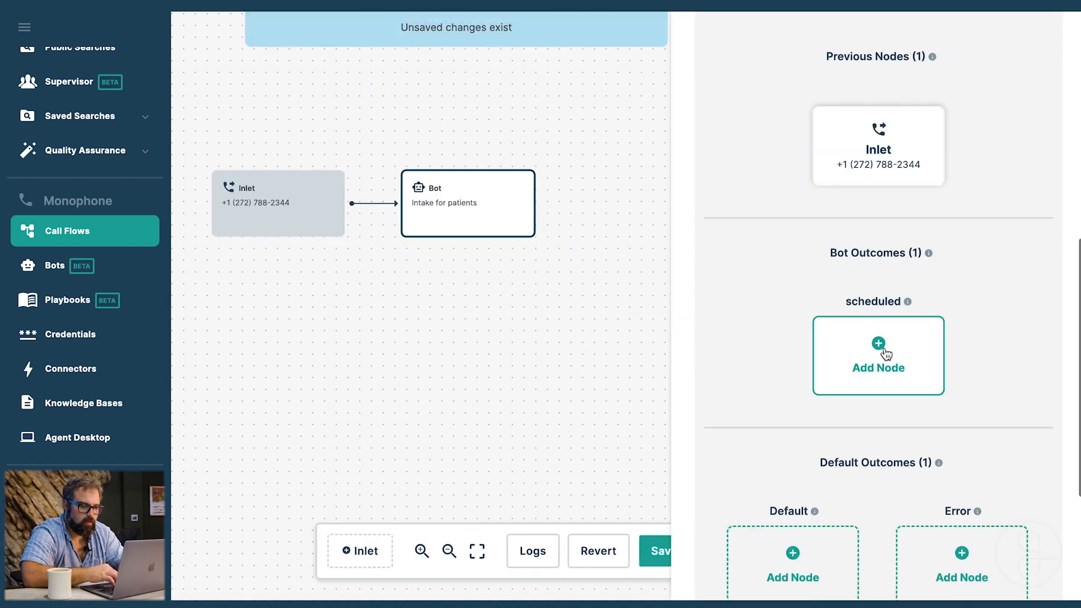
pyautogui.click(878, 354)
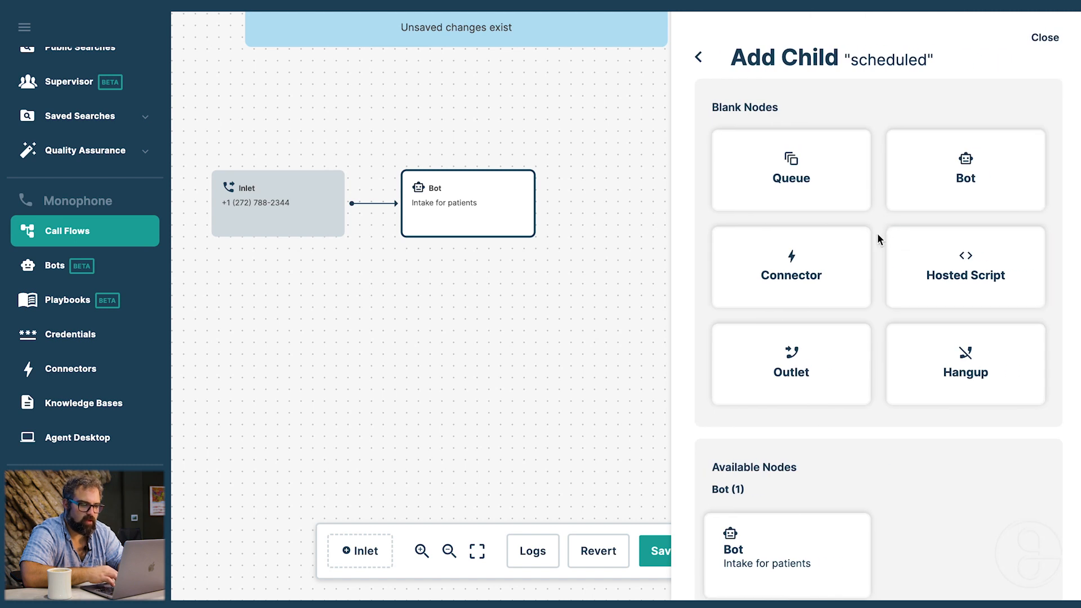
pyautogui.click(791, 363)
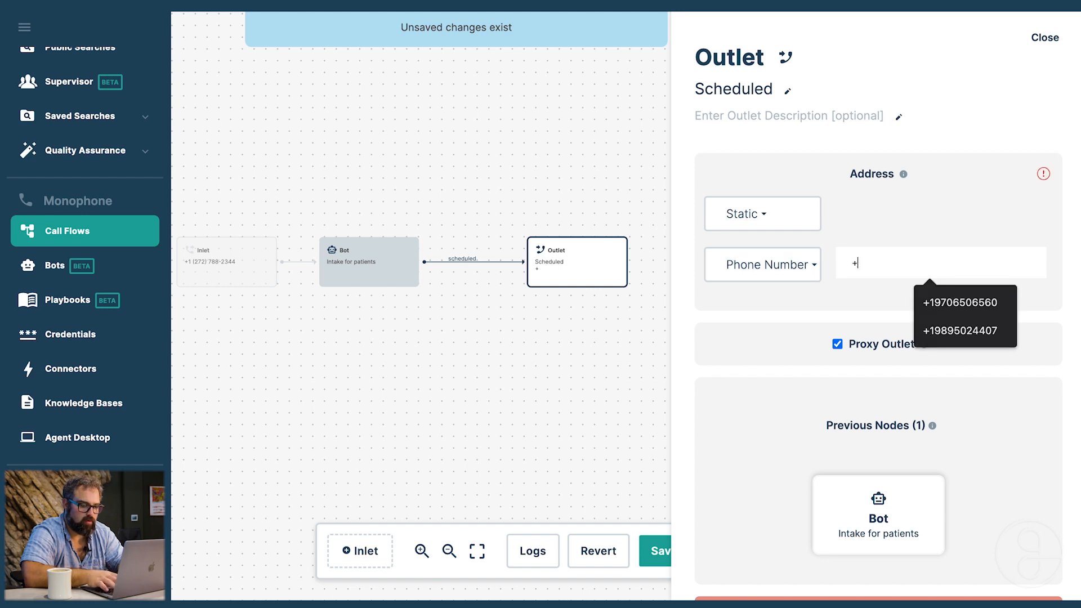
pyautogui.write('1555')
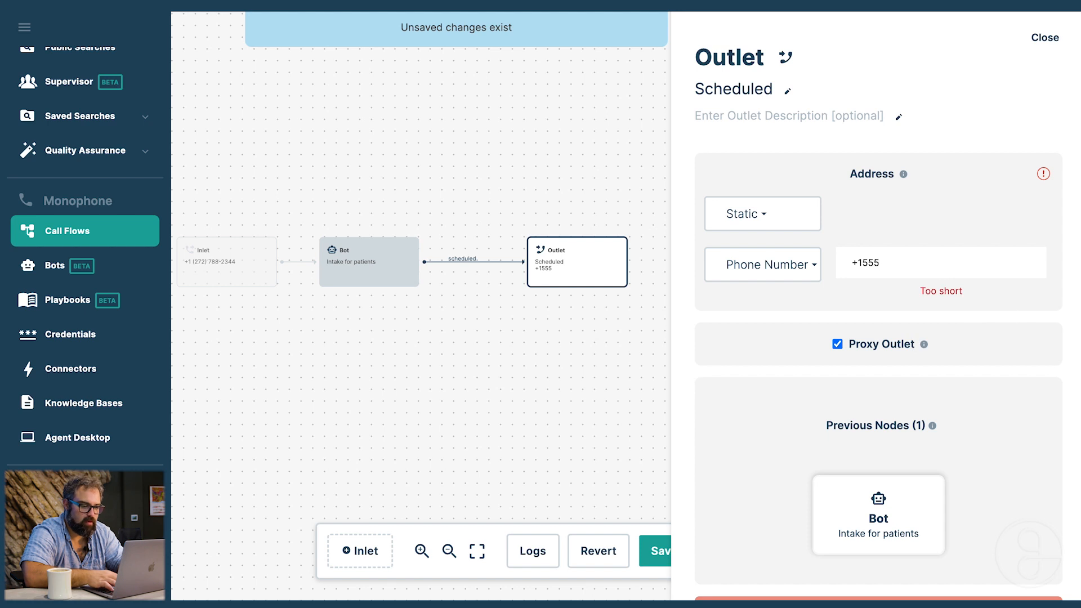
pyautogui.write('1234567')
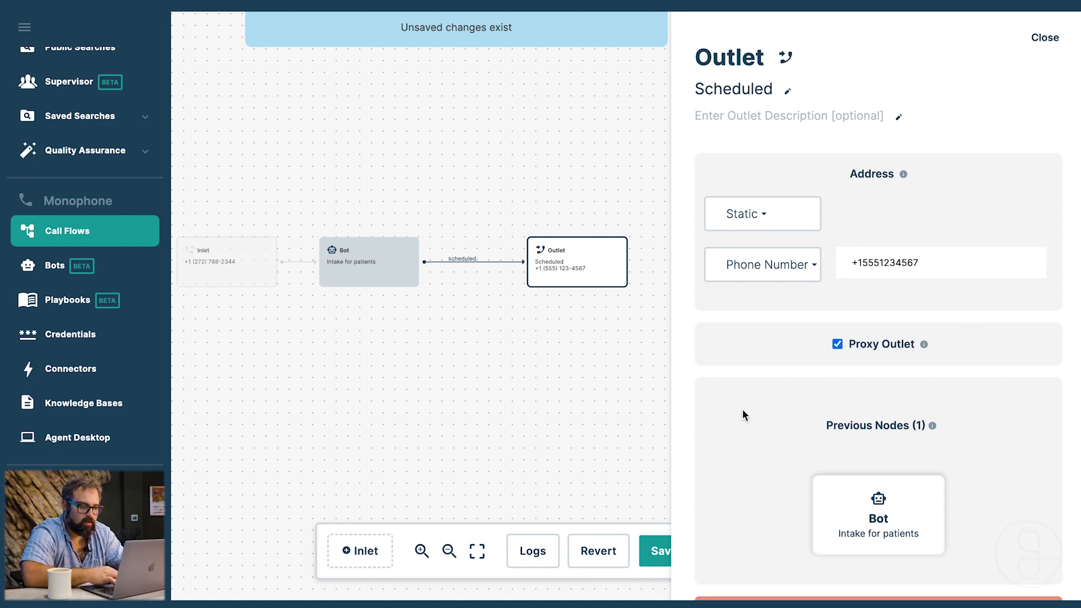
# Step: Route the bot's Default outcome to a Hangup node and save Harper Phone Inbound
pyautogui.click(369, 262)
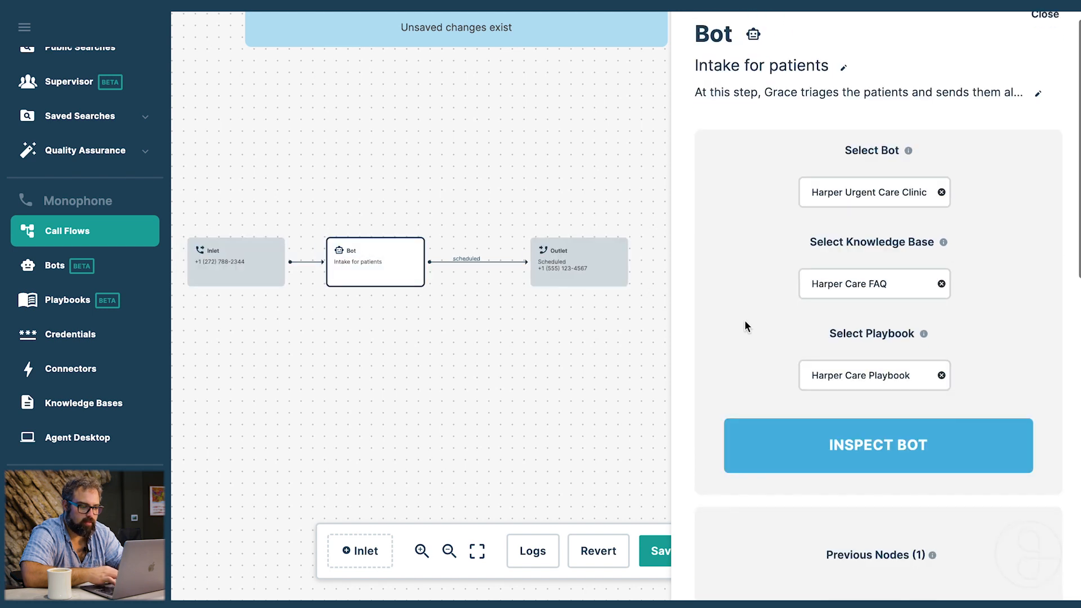
pyautogui.click(1043, 14)
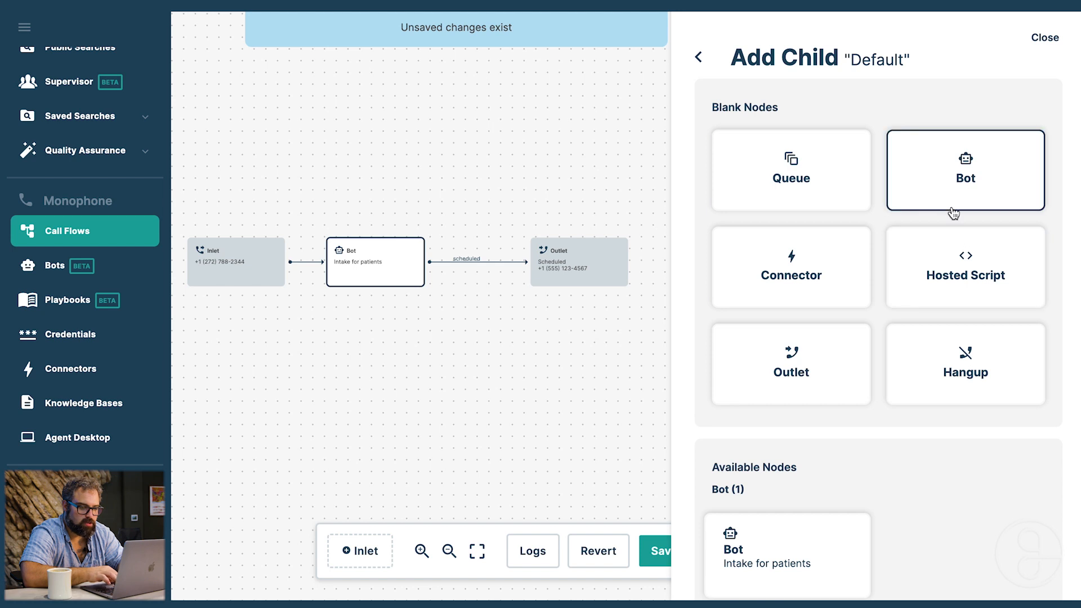
pyautogui.click(966, 365)
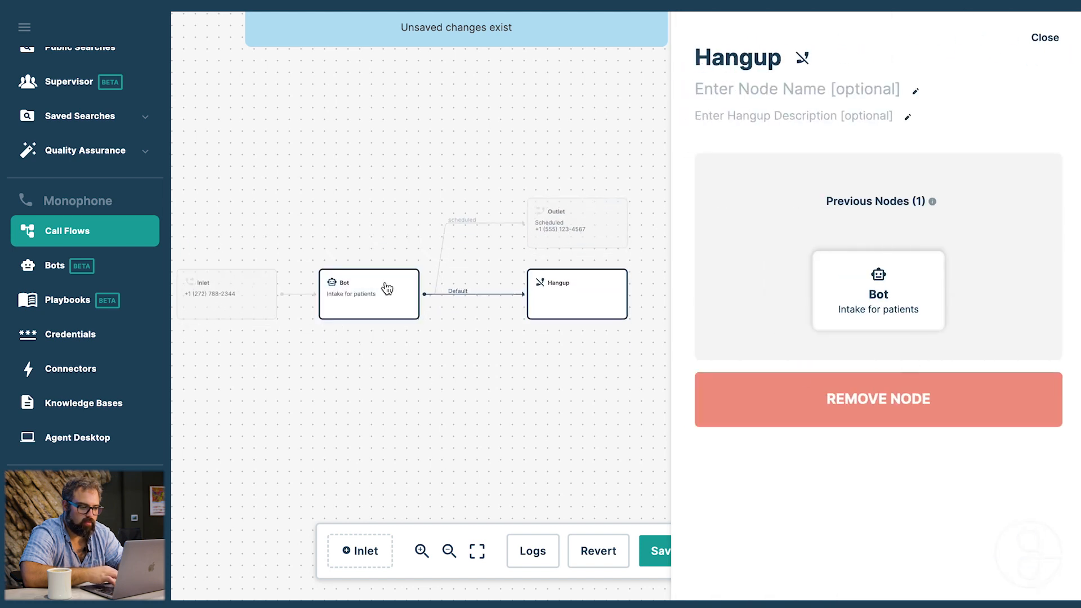
pyautogui.moveTo(380, 300)
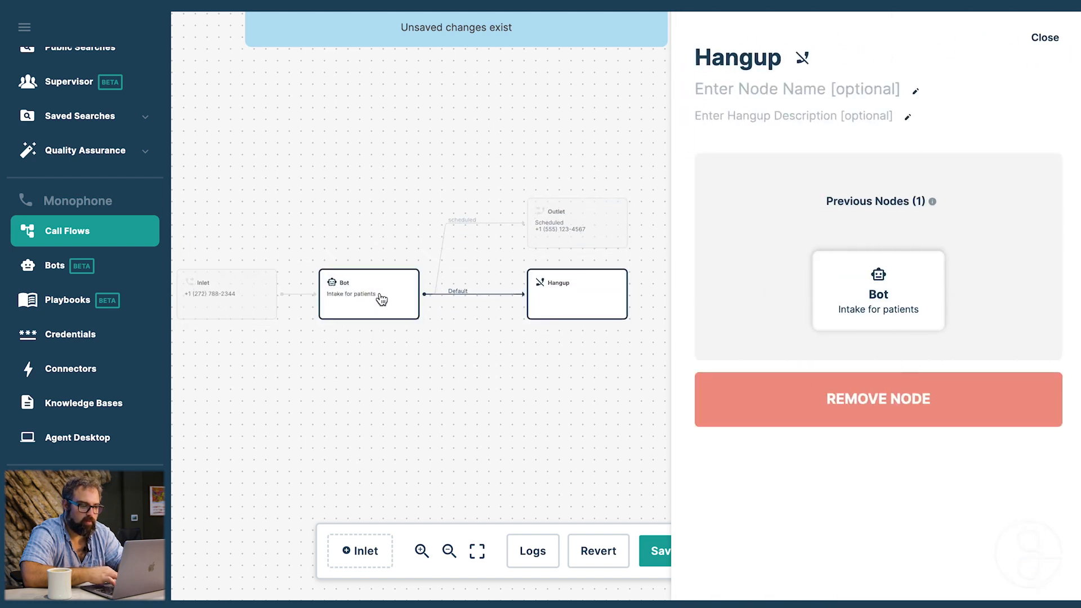
pyautogui.click(660, 552)
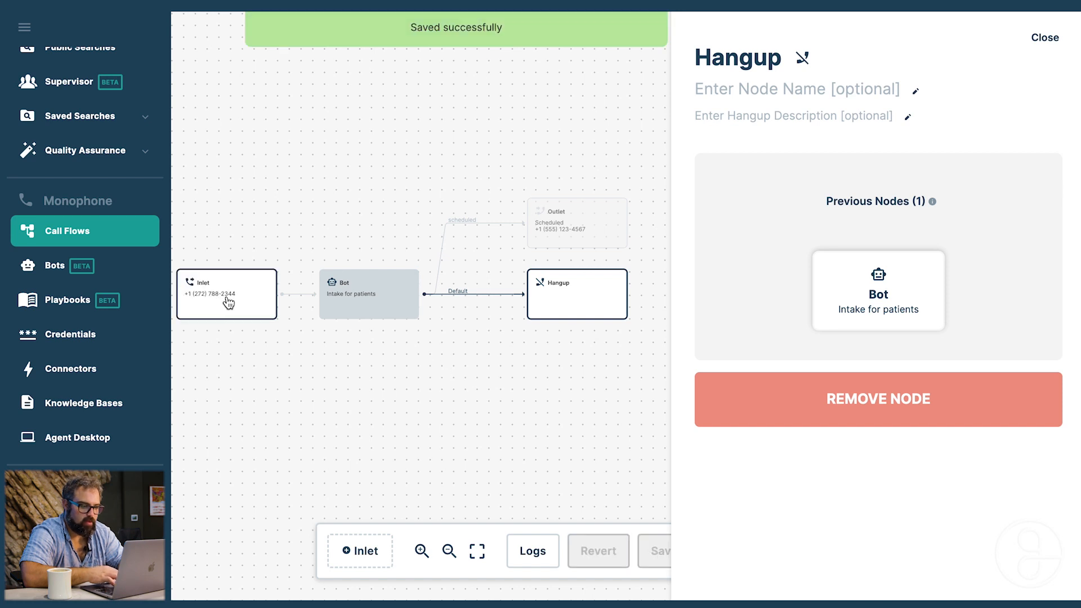
pyautogui.click(226, 294)
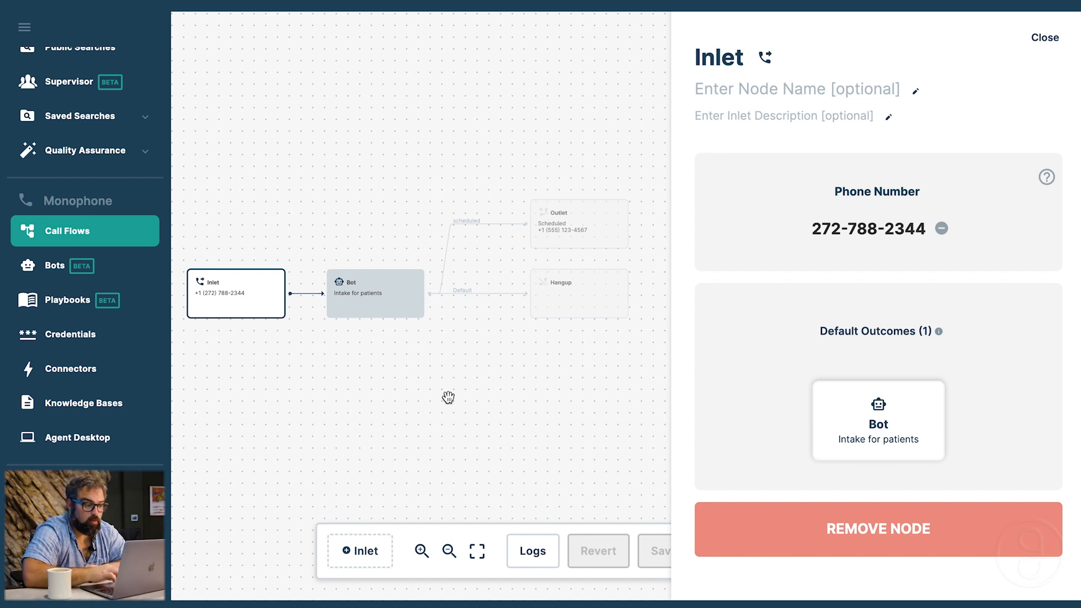
pyautogui.moveTo(85, 372)
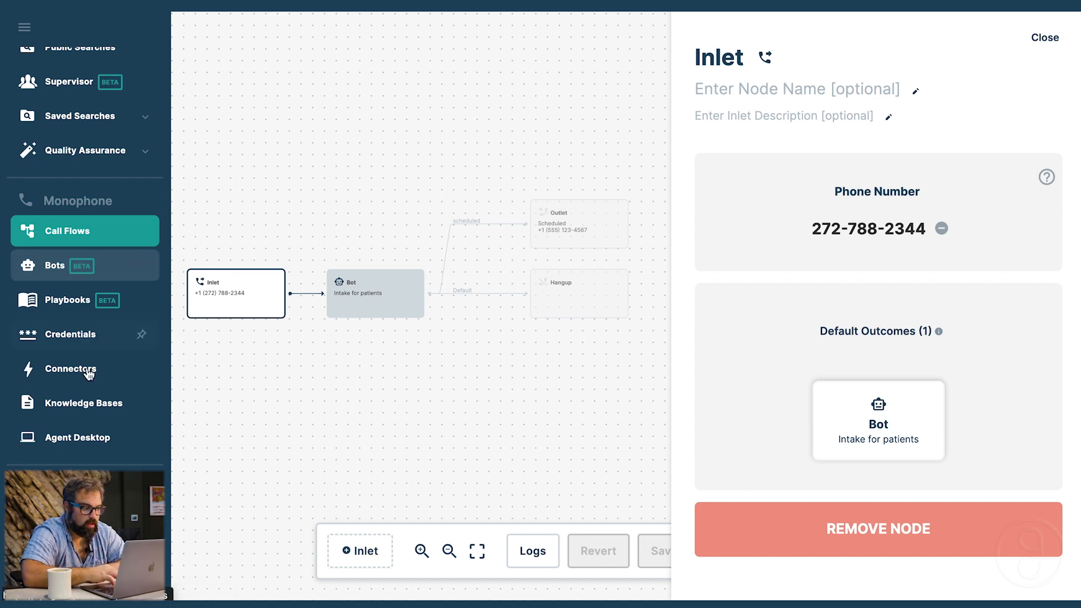
# Step: Scroll the sidebar to Settings and browse the Billing page's Professional, Growth and Essential plans
pyautogui.scroll(-3)
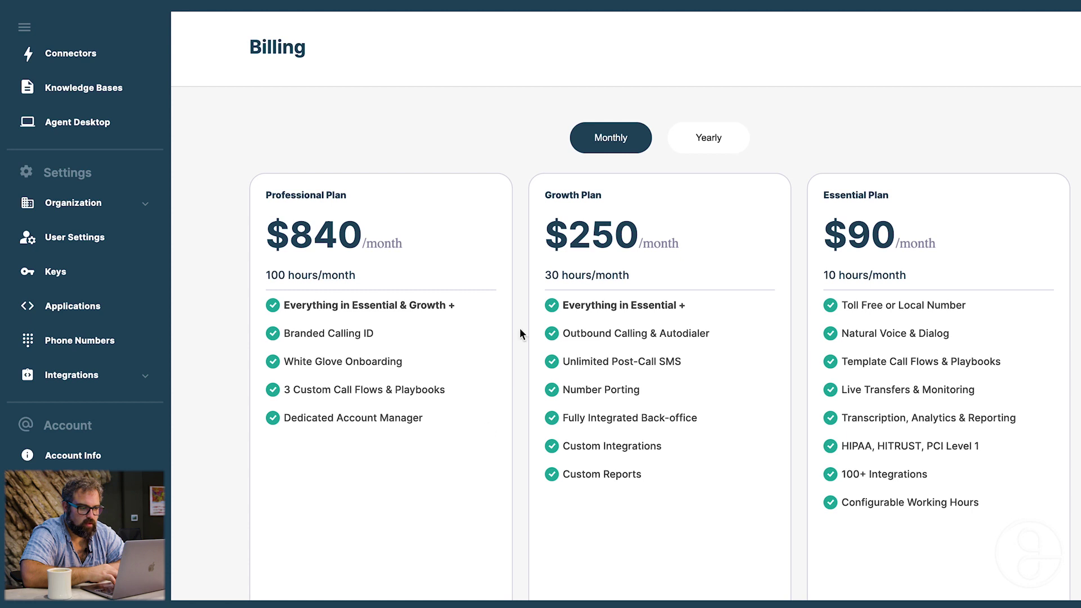
pyautogui.scroll(-3)
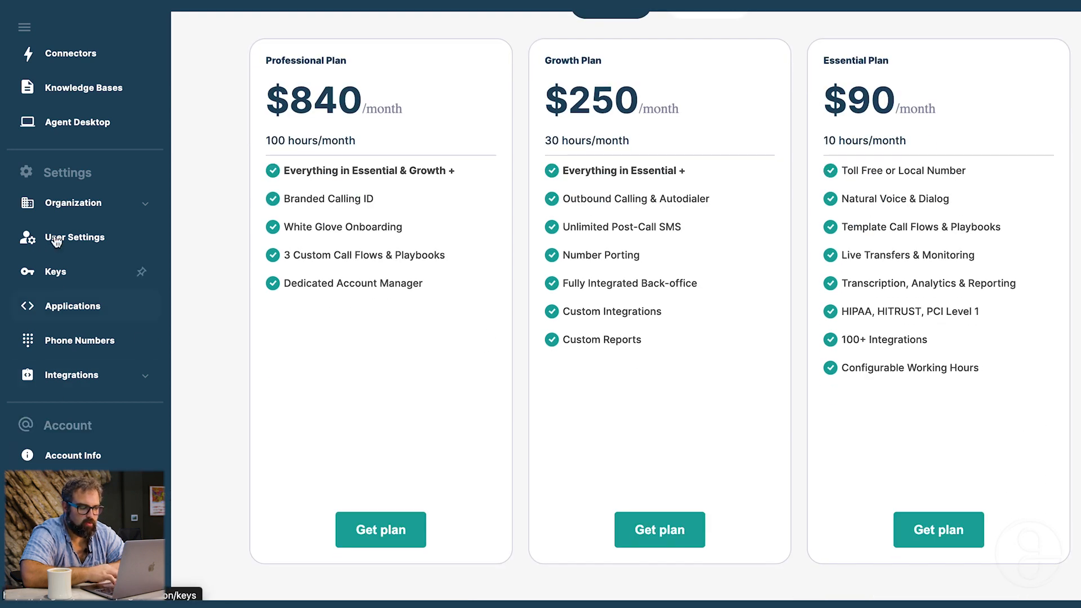
pyautogui.moveTo(104, 202)
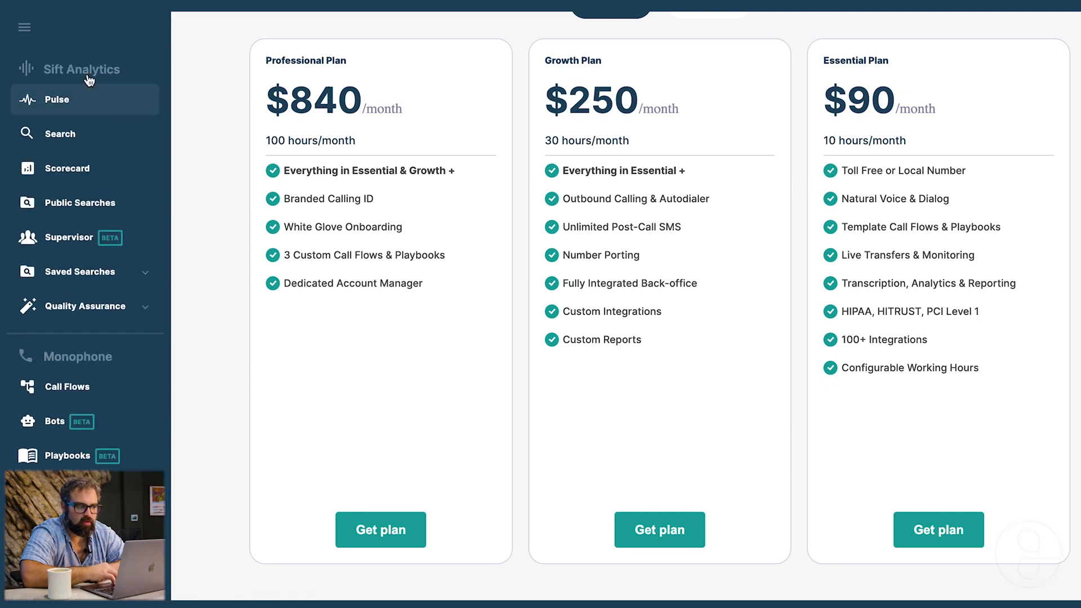
pyautogui.moveTo(211, 312)
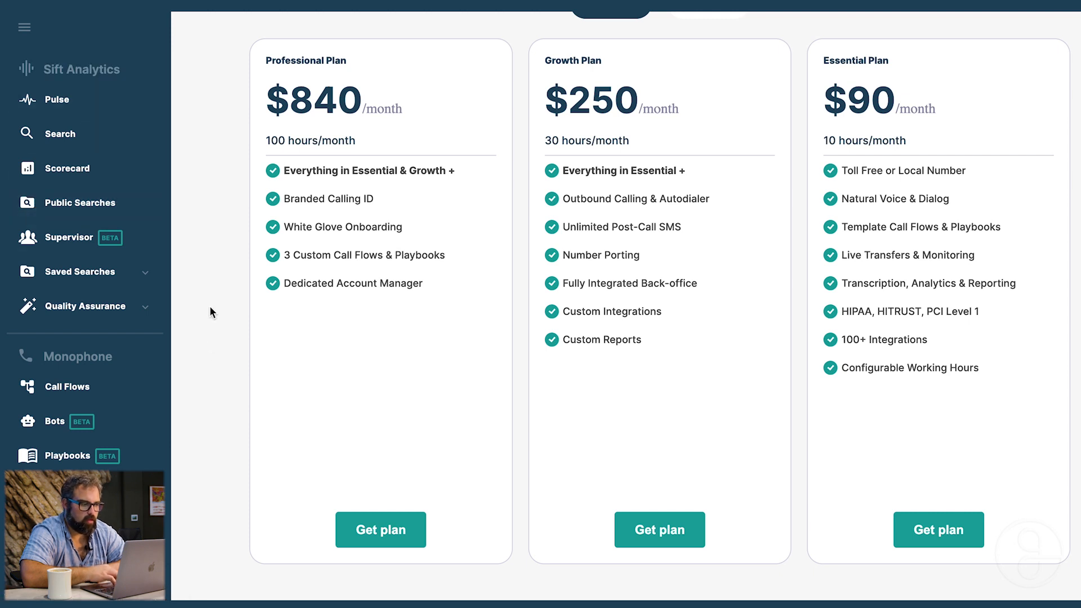